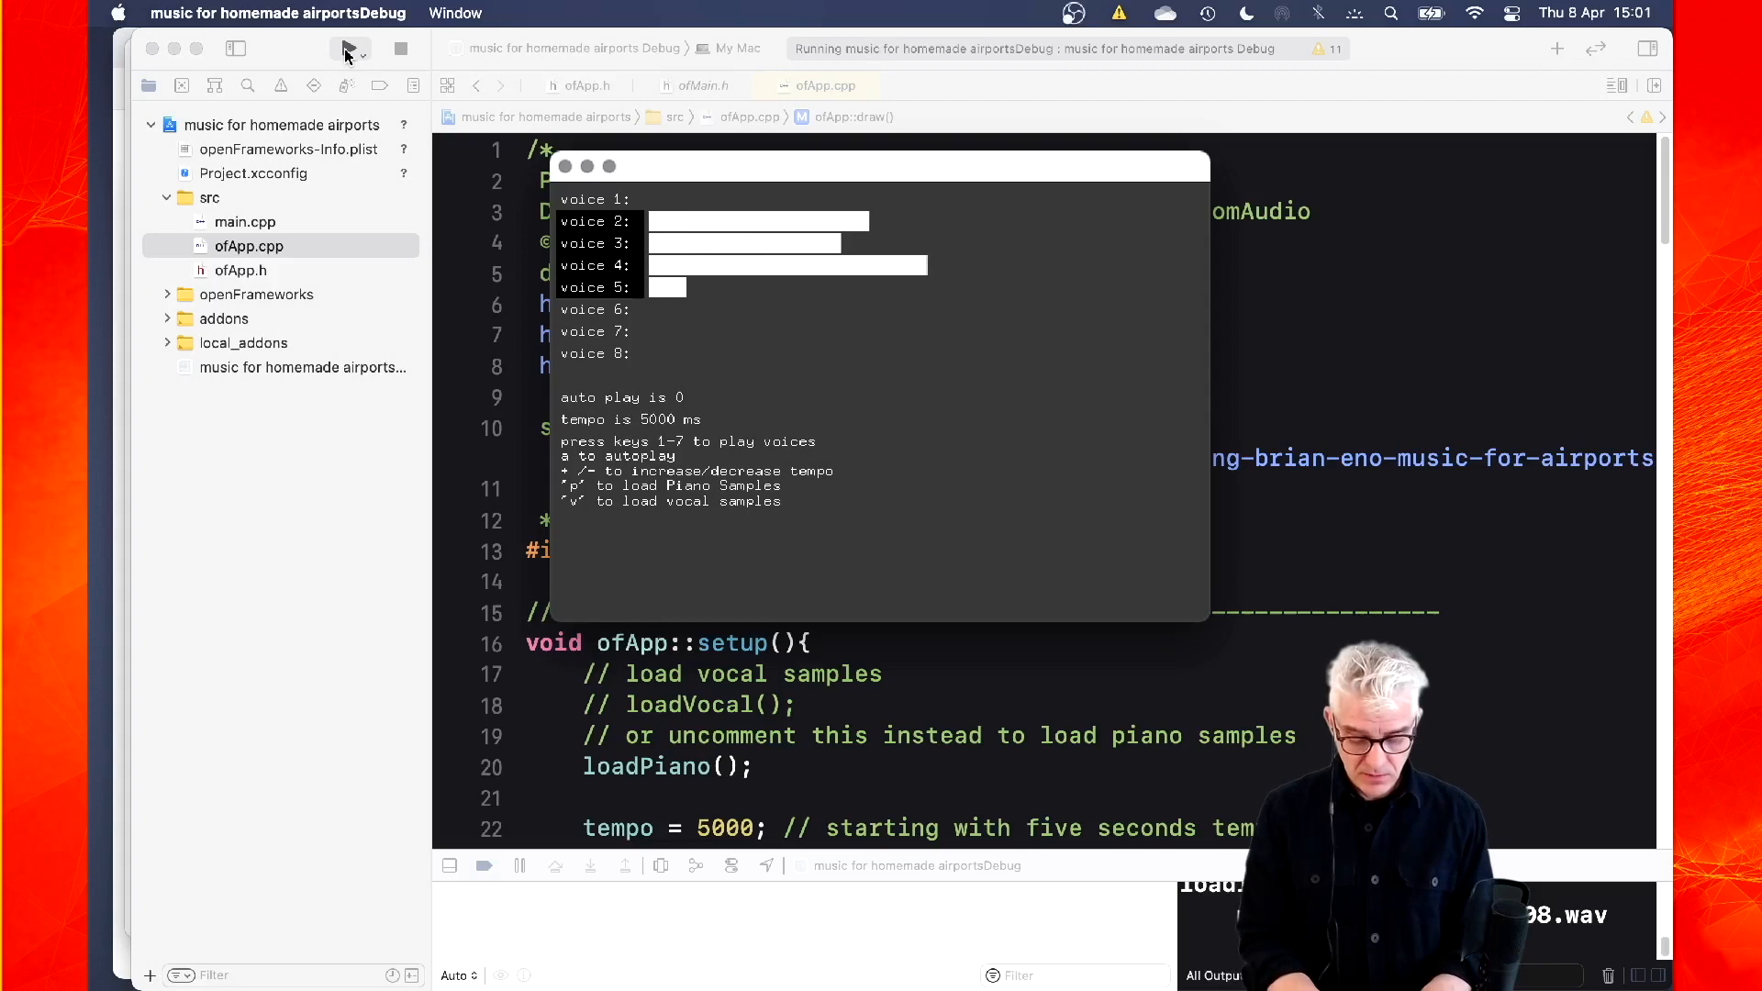
Scroll past the tape machine photo and Discreet Music diagram to the 2/1 graphic score
key("a")
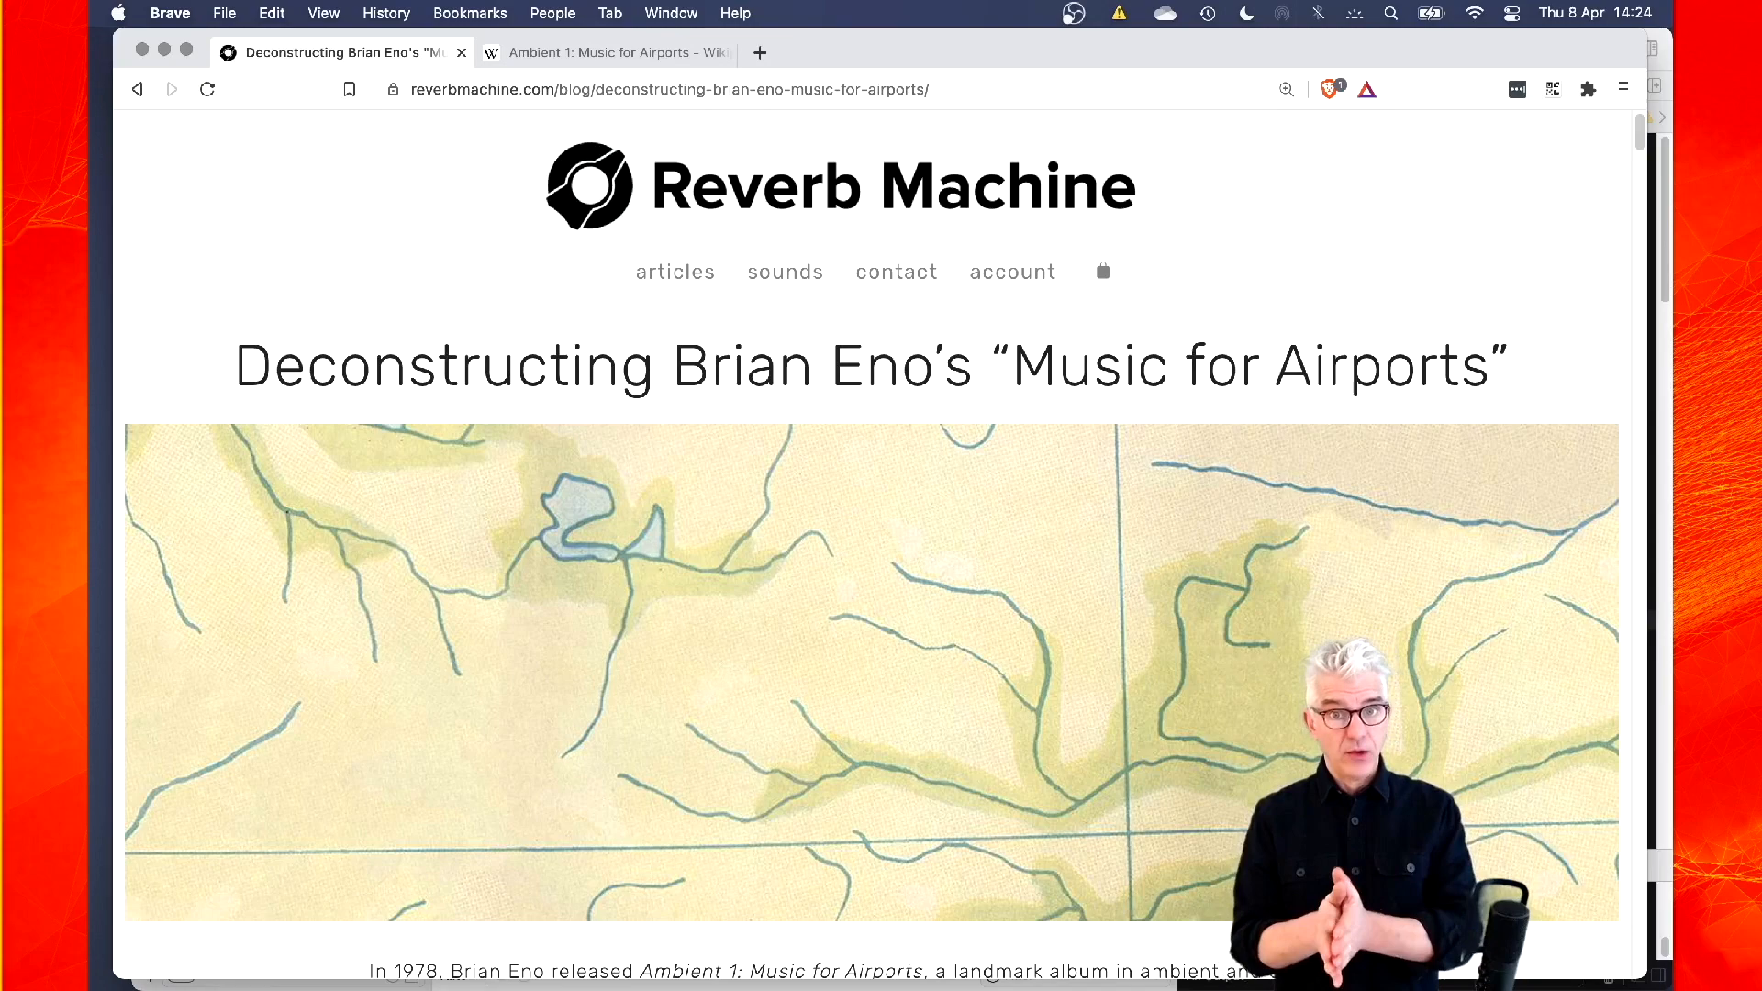
scroll("down", 3)
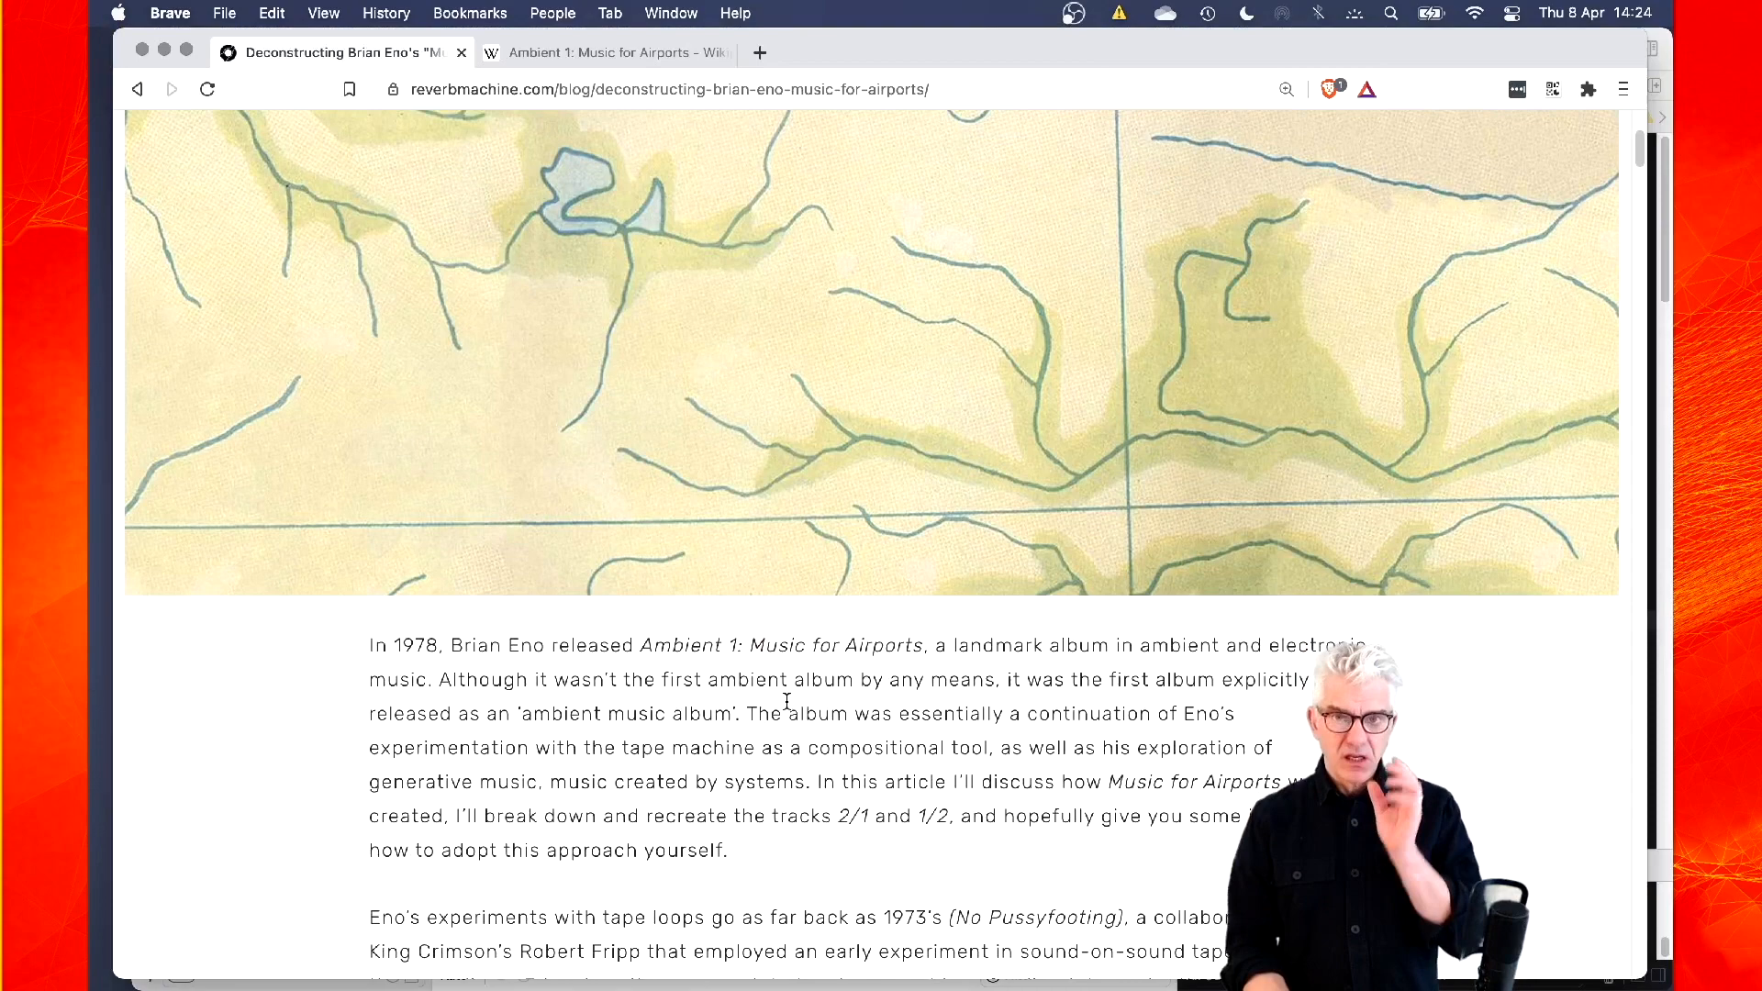
scroll("down", 3)
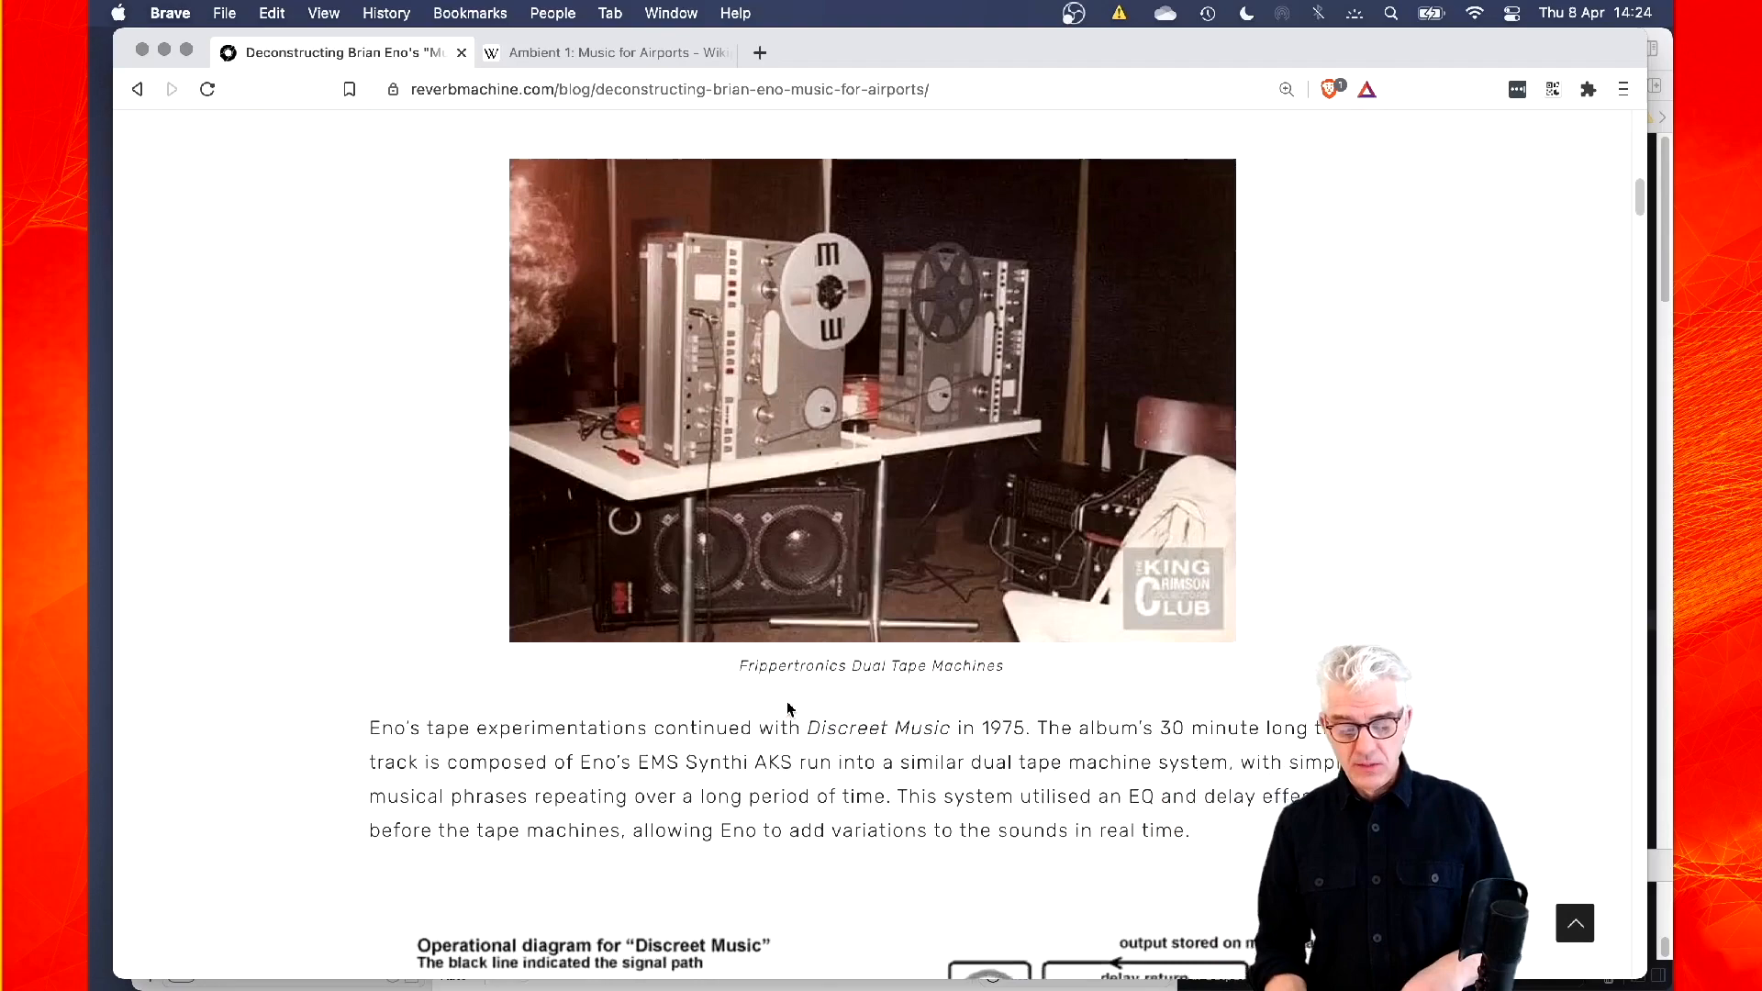
scroll("down", 3)
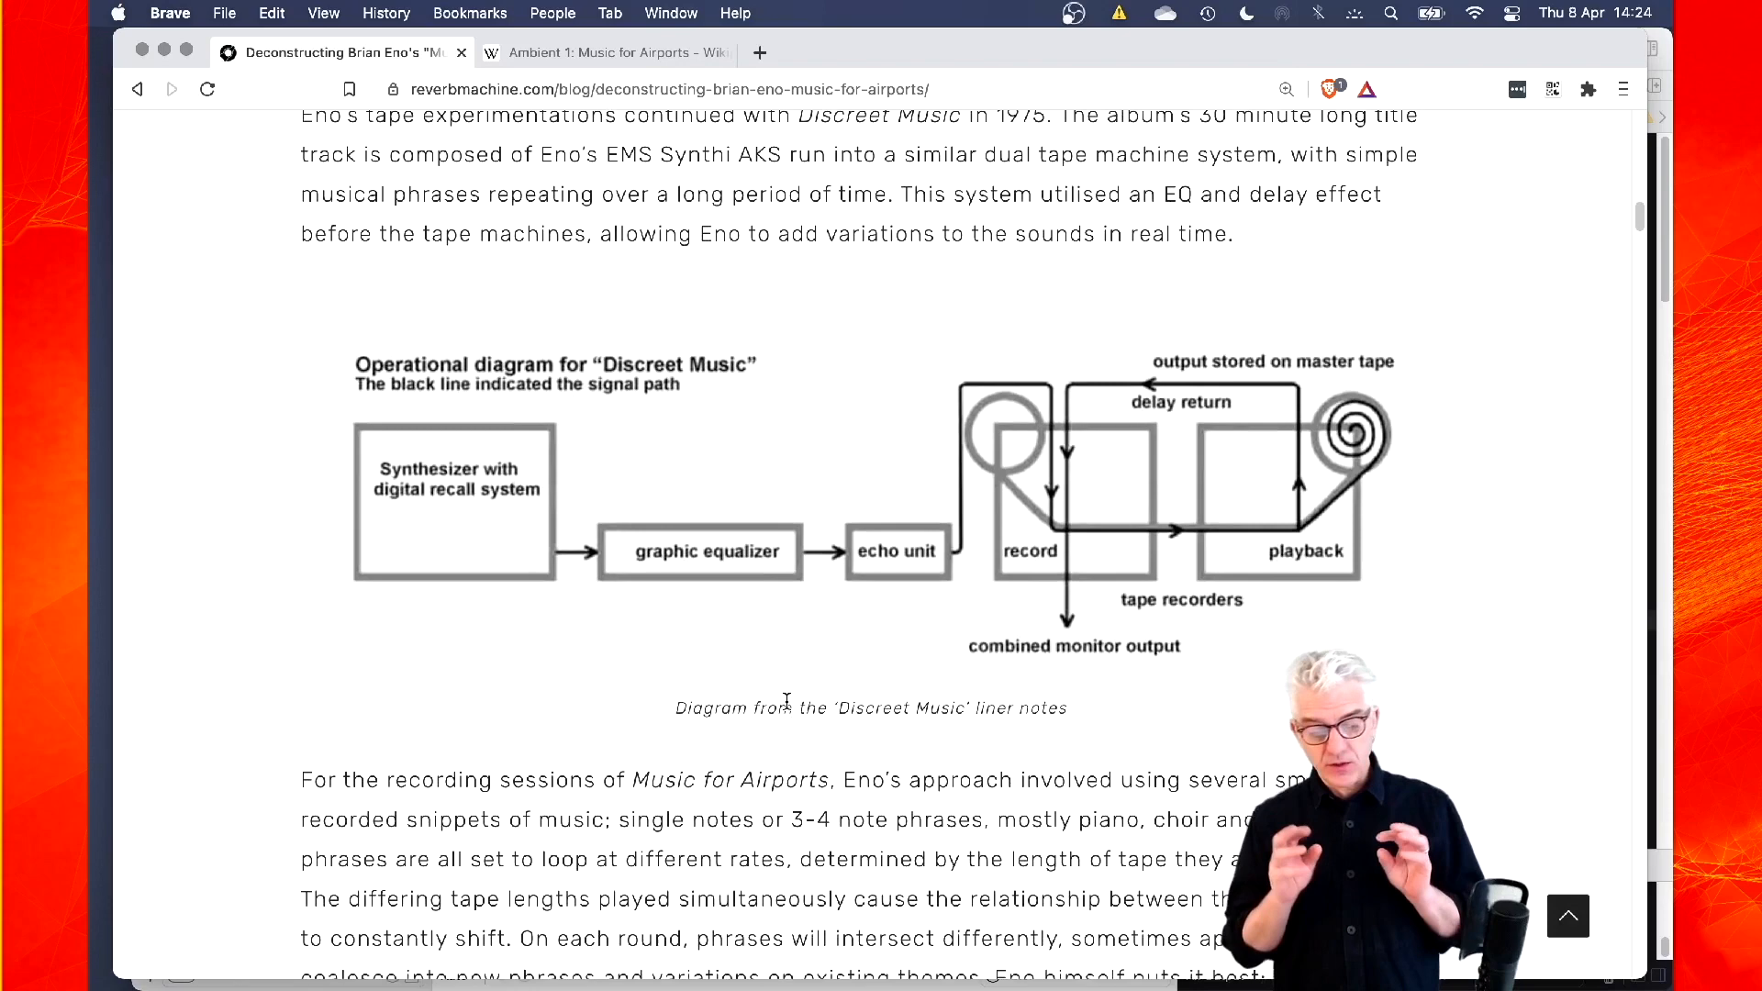
scroll("down", 3)
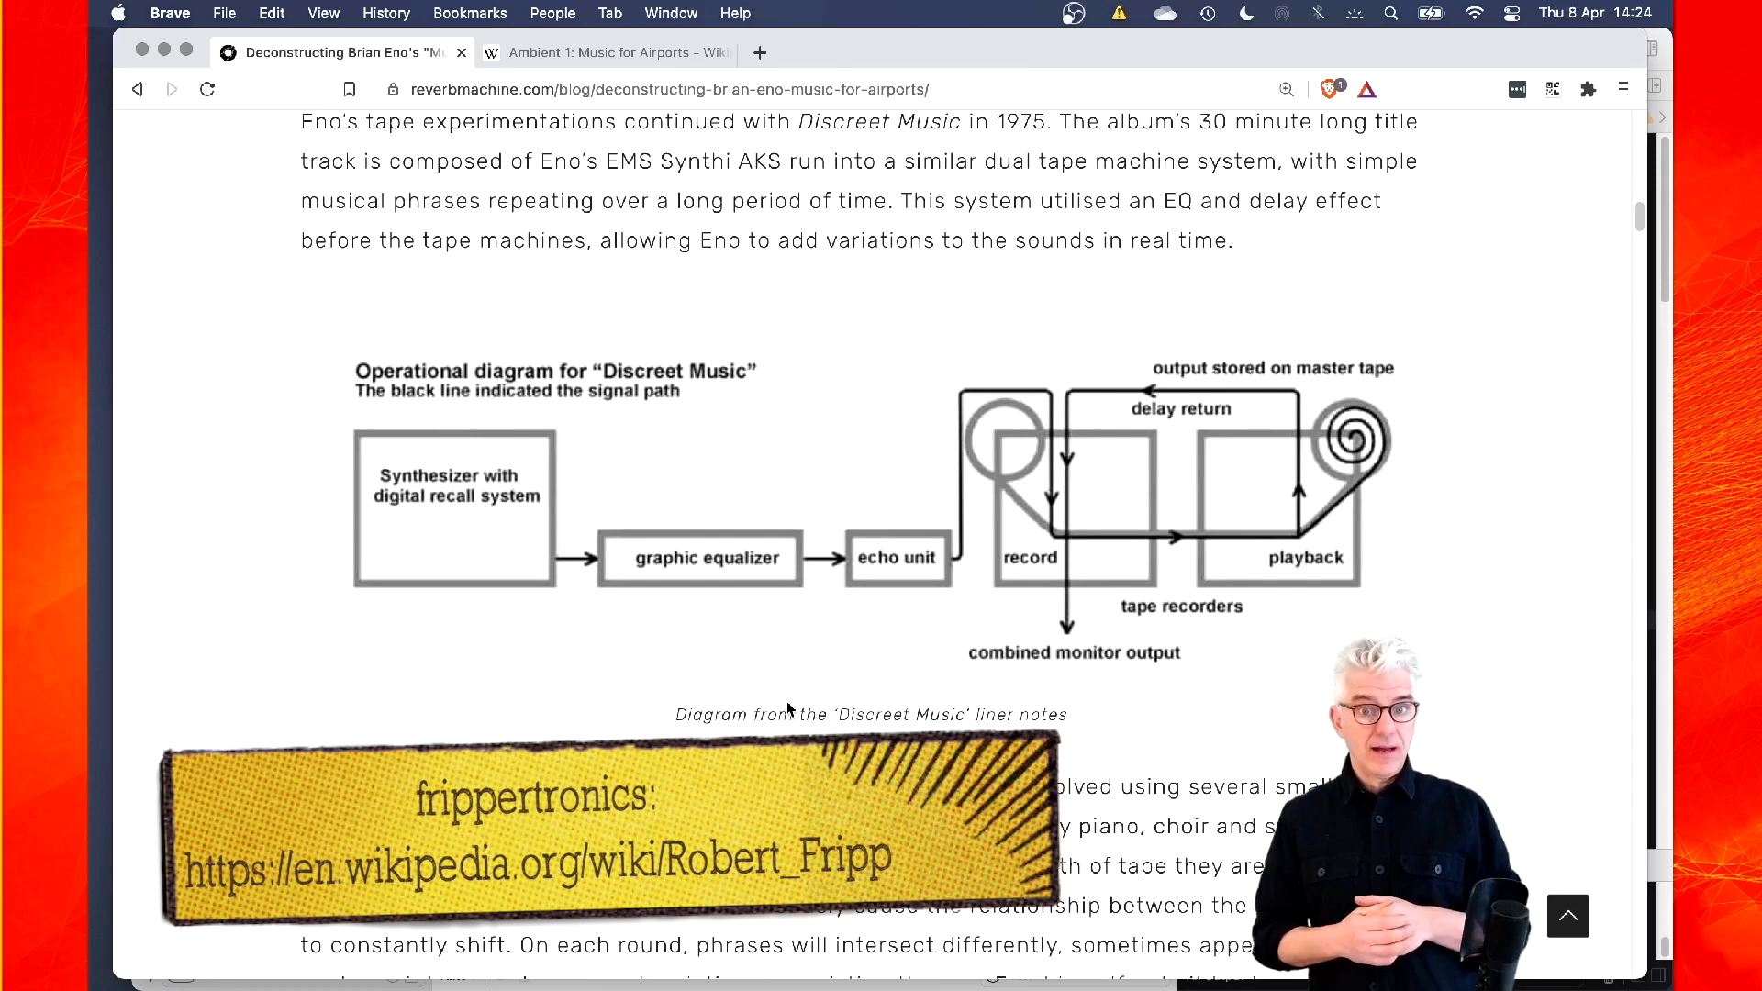
scroll("down", 3)
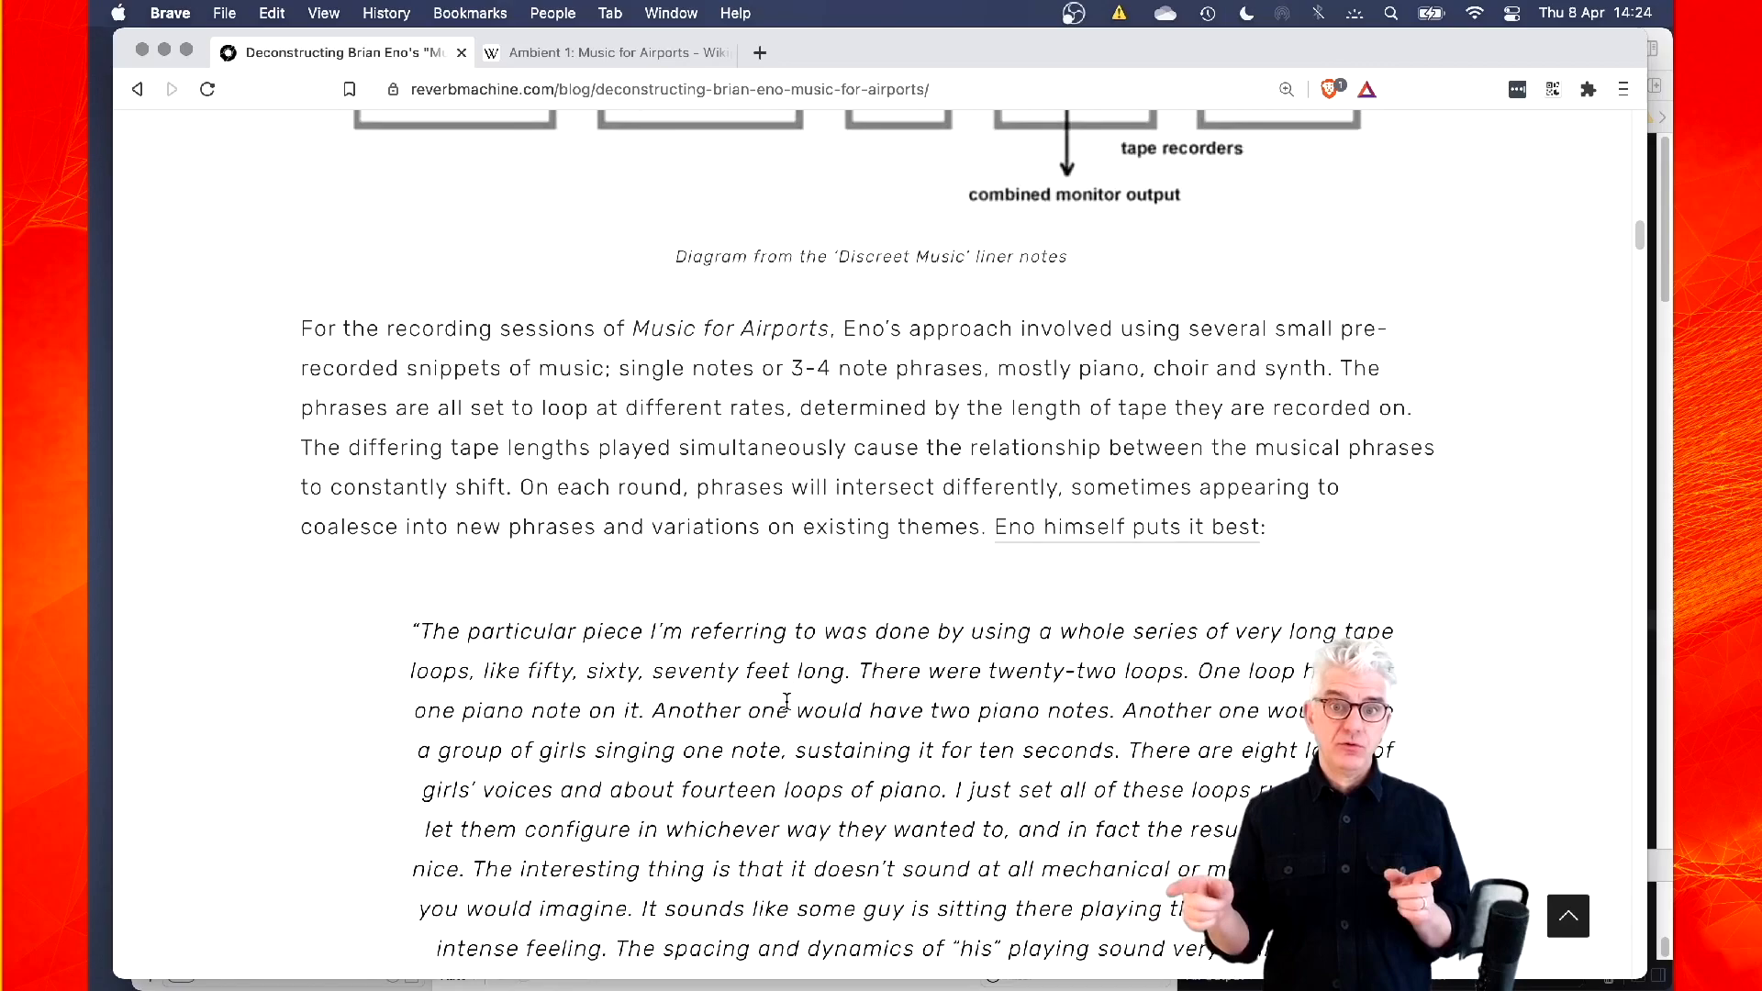
scroll("down", 3)
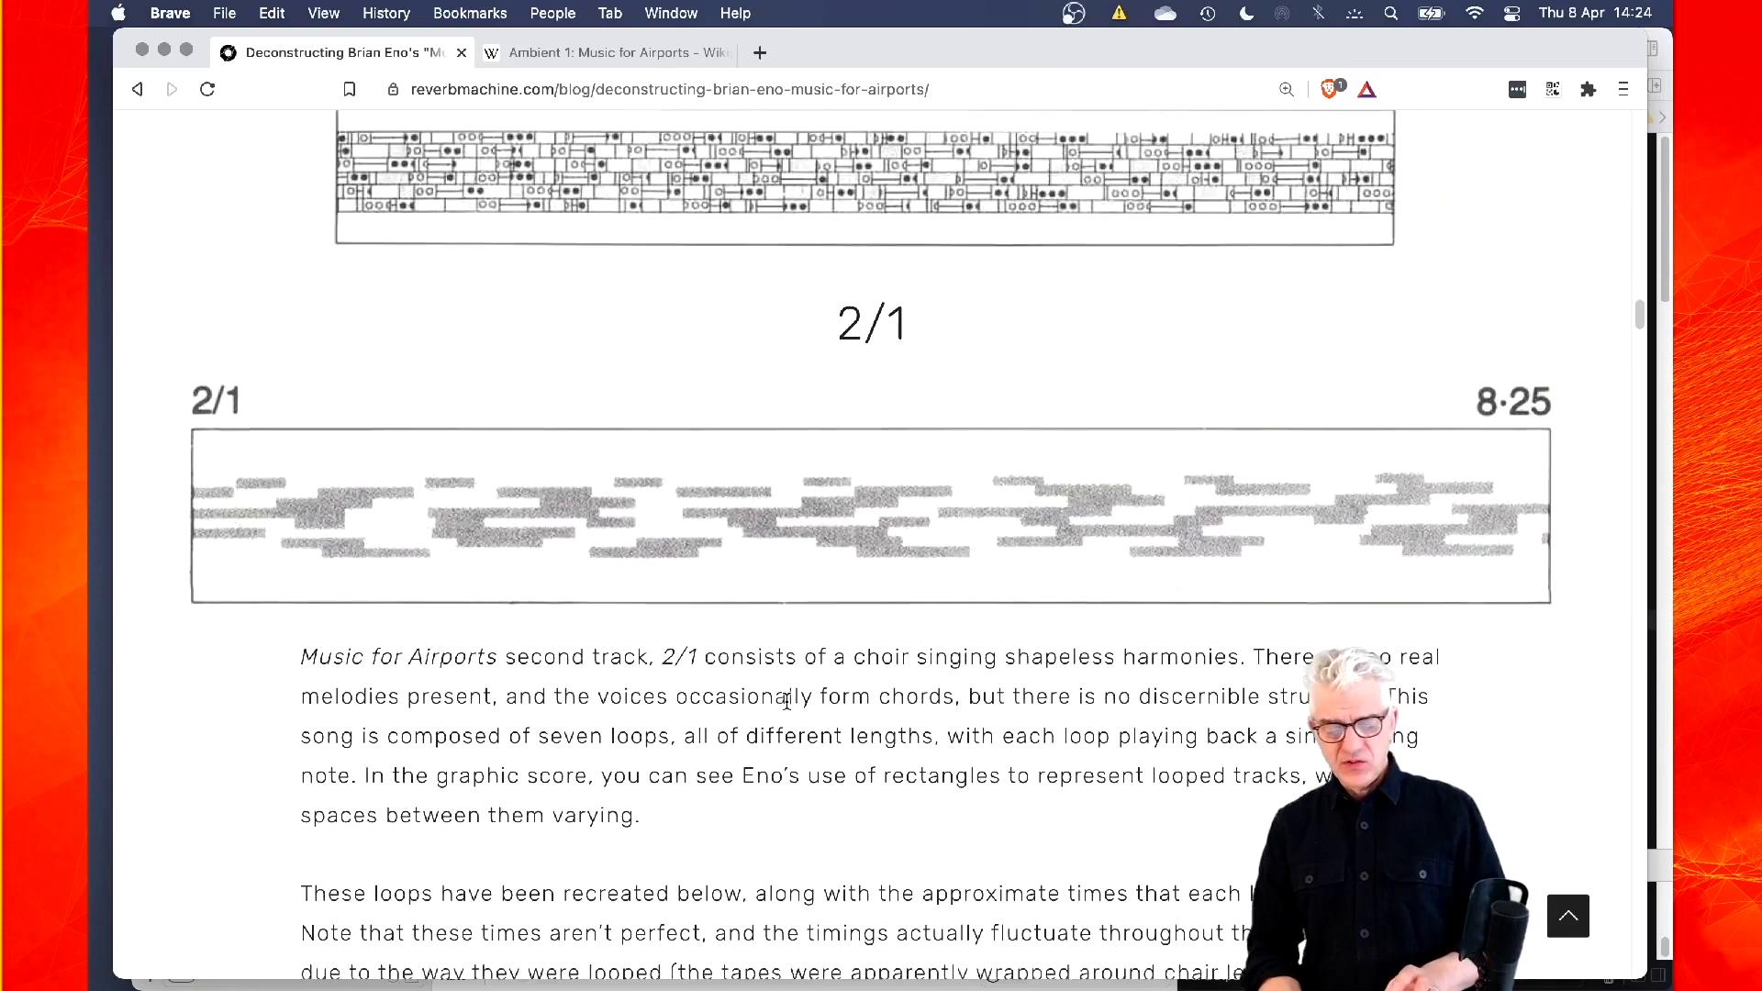
Play the High Ab 17.7-second loop, then read on to the Ambient Approach tips and Download section
scroll("down", 3)
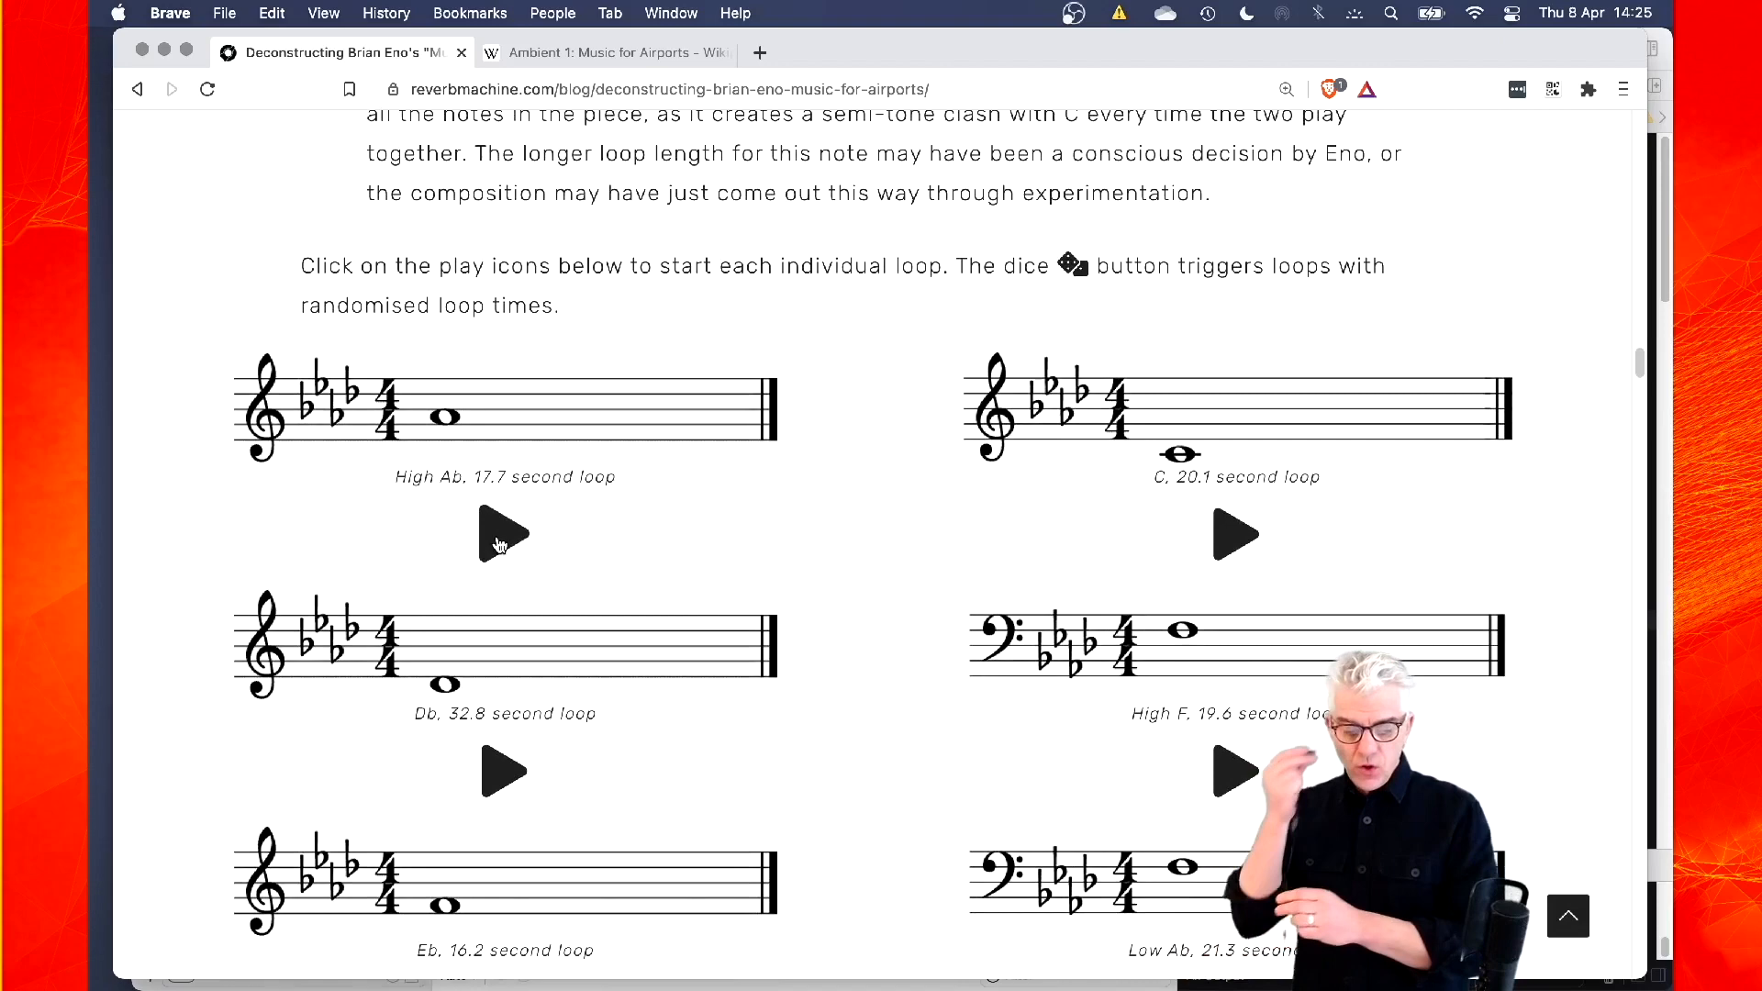
left_click(504, 534)
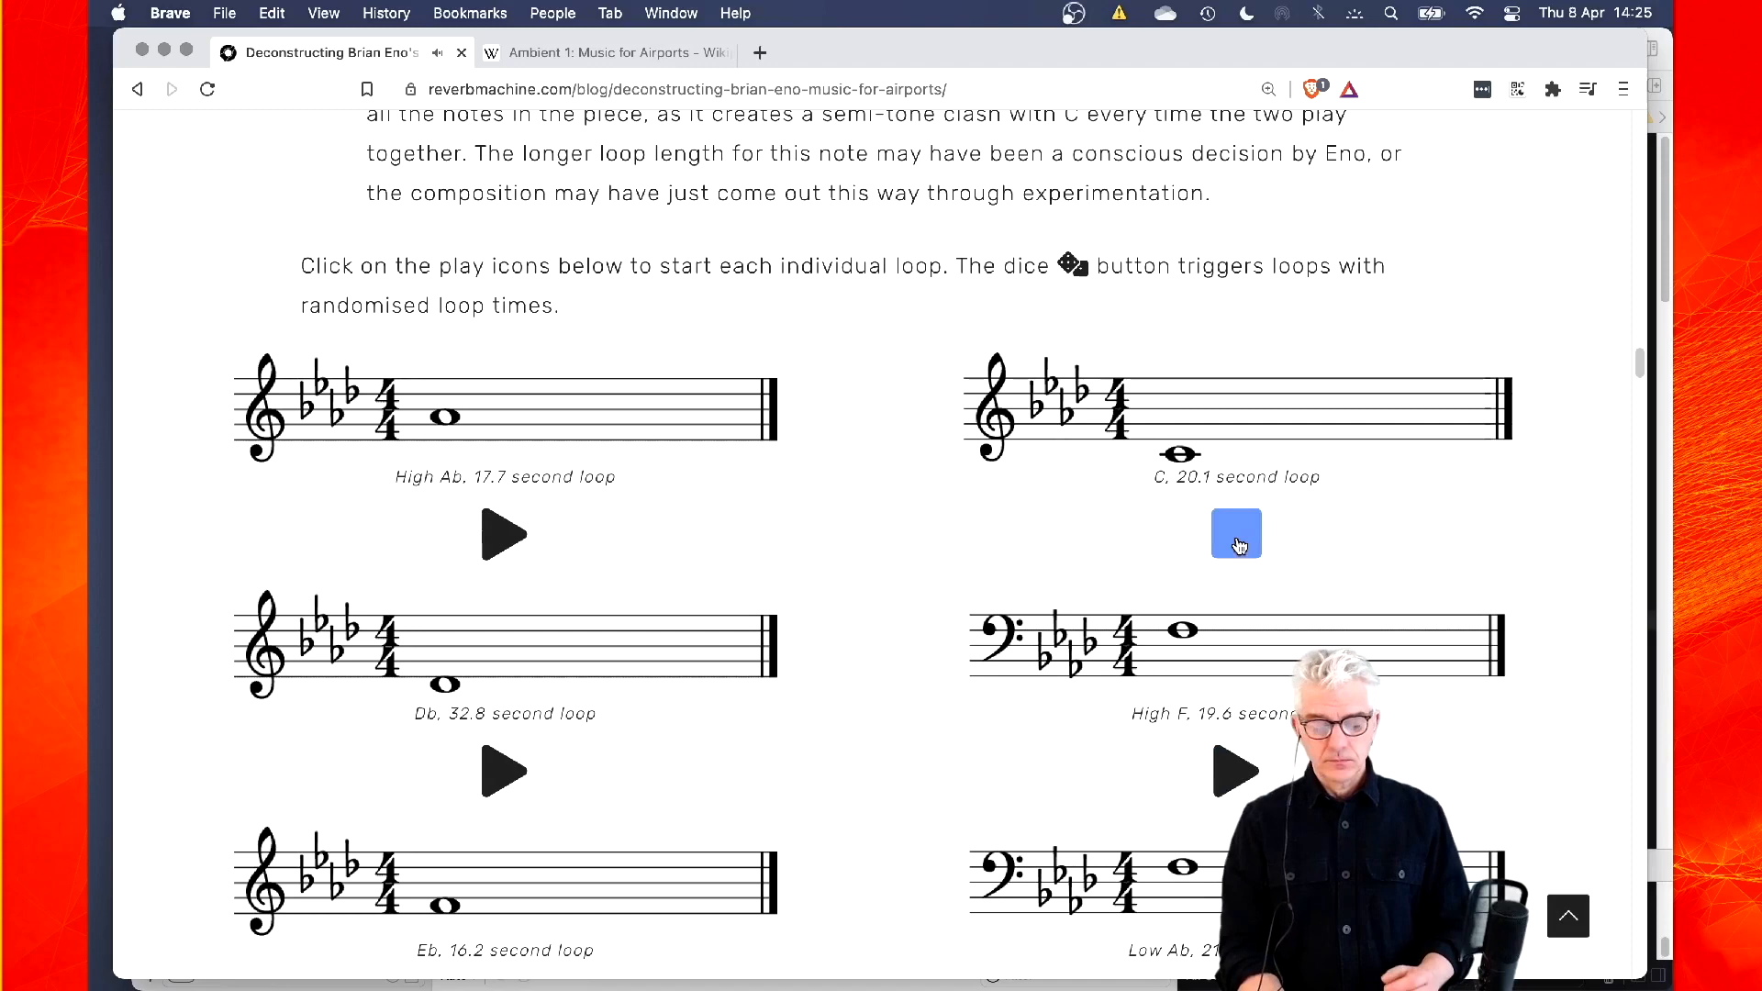
scroll("down", 3)
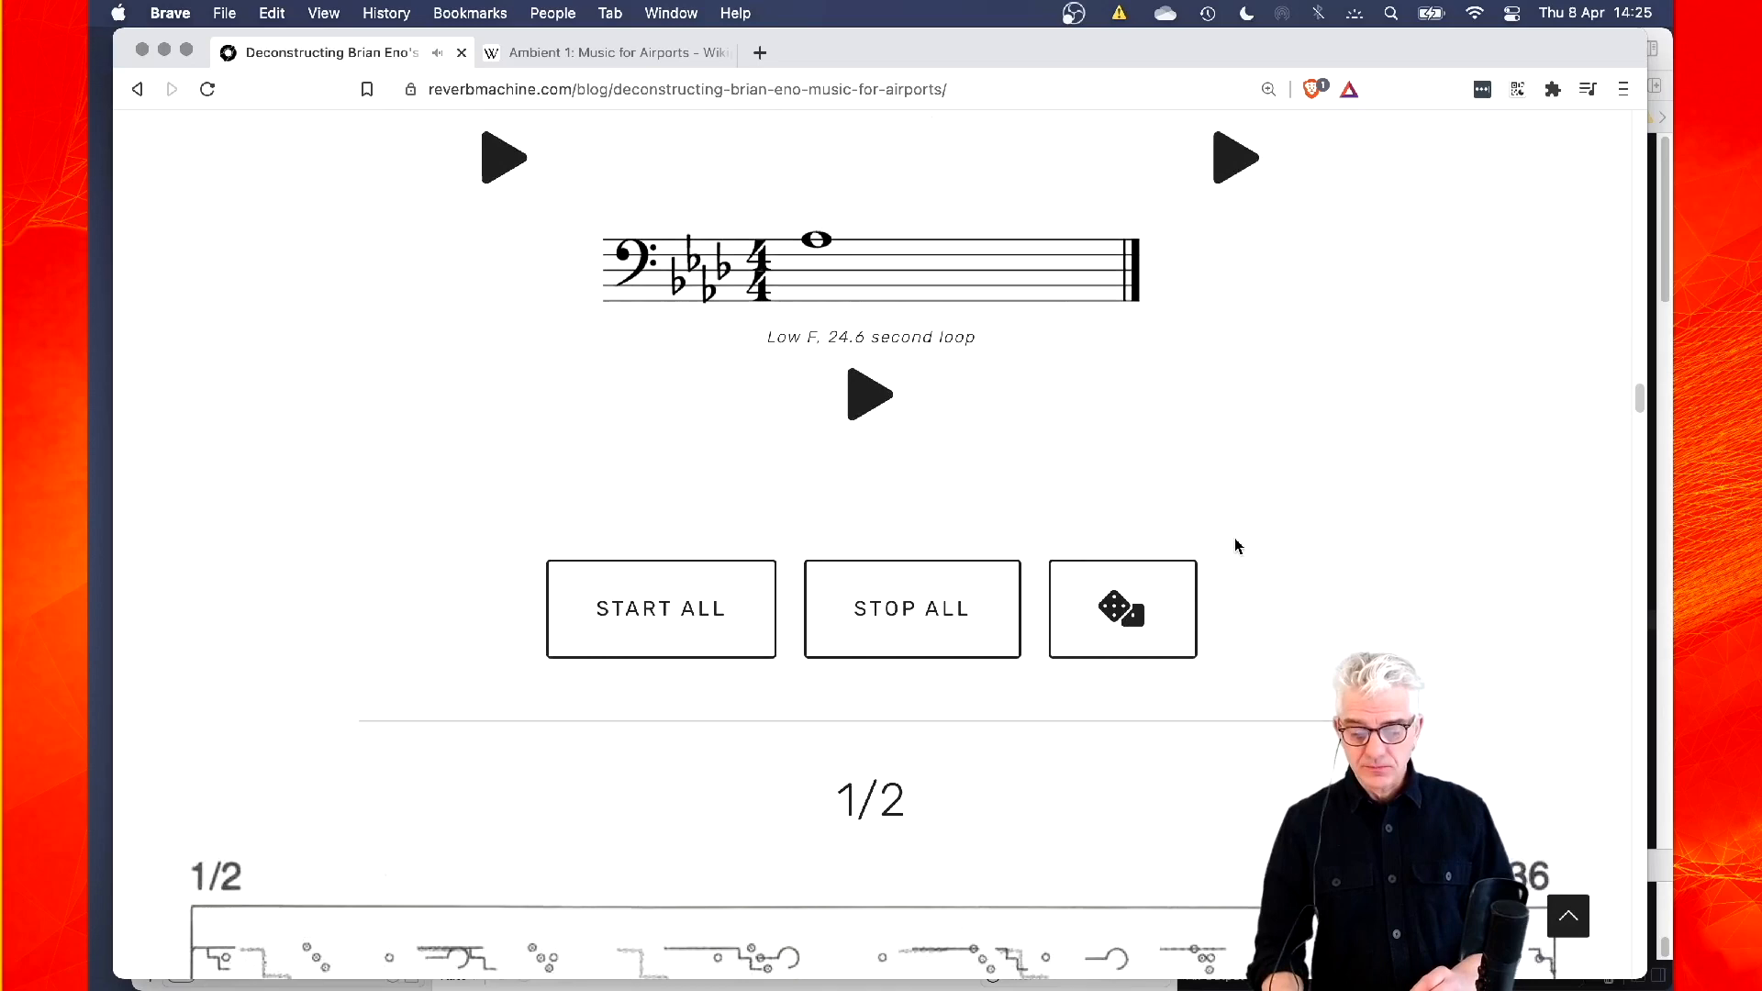
scroll("down", 3)
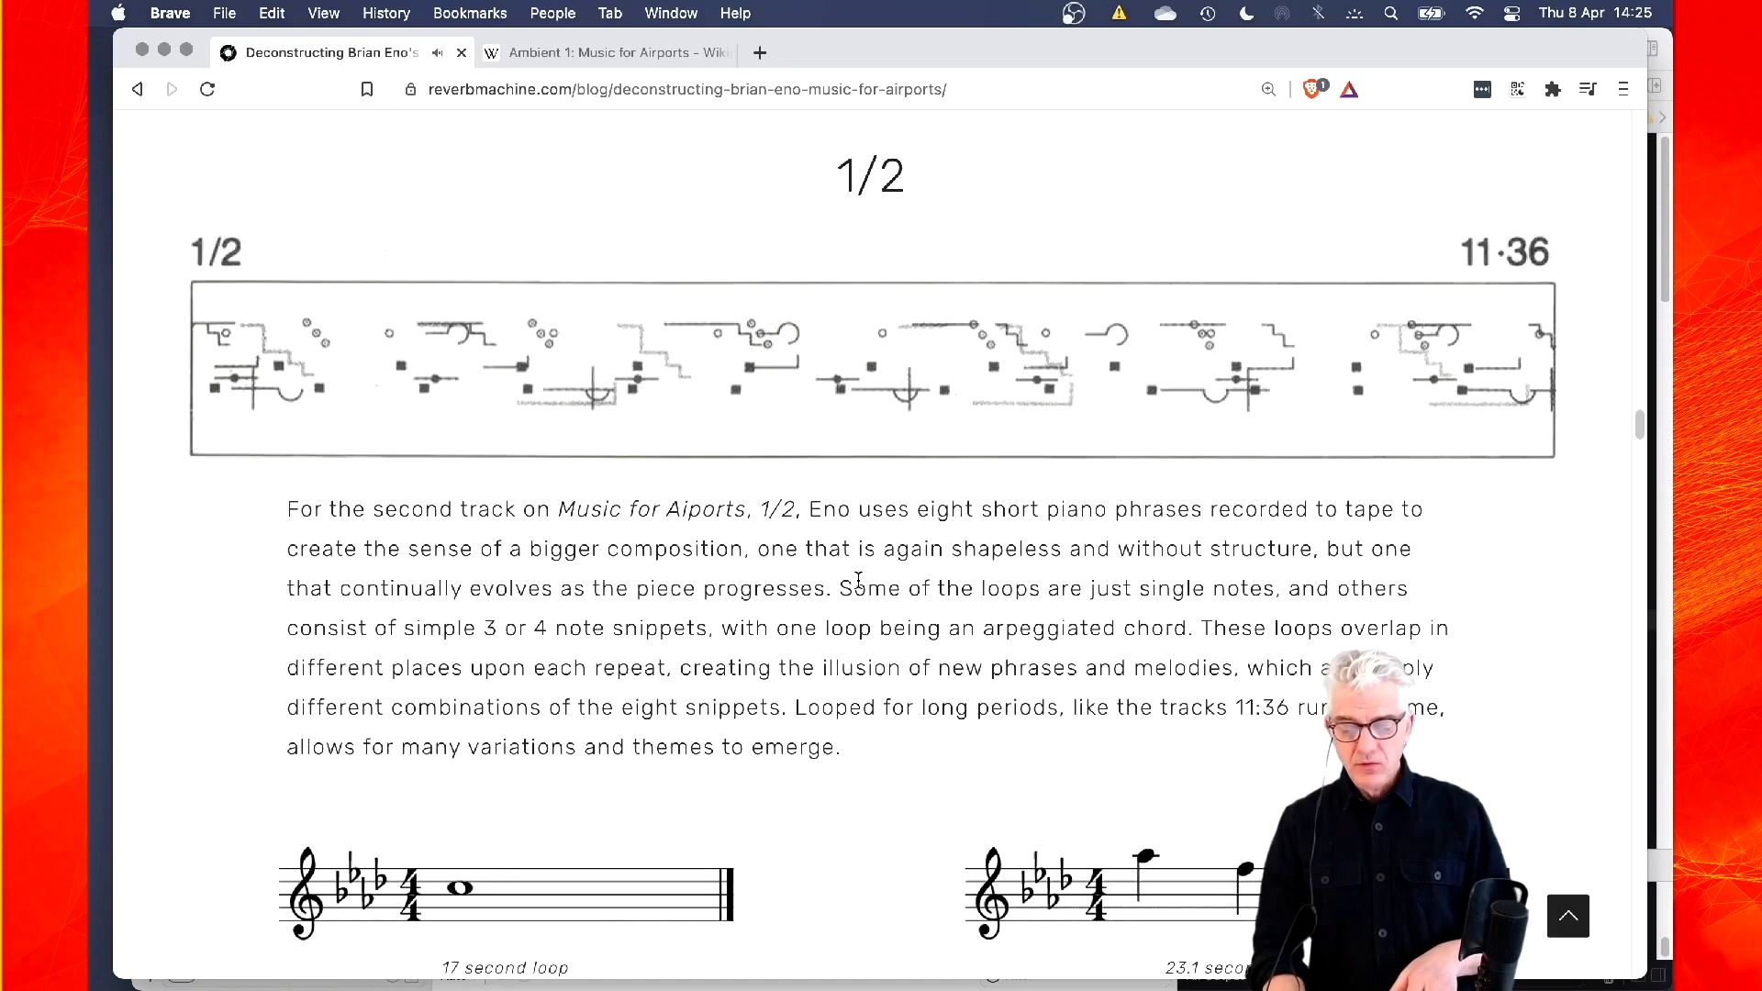
scroll("down", 3)
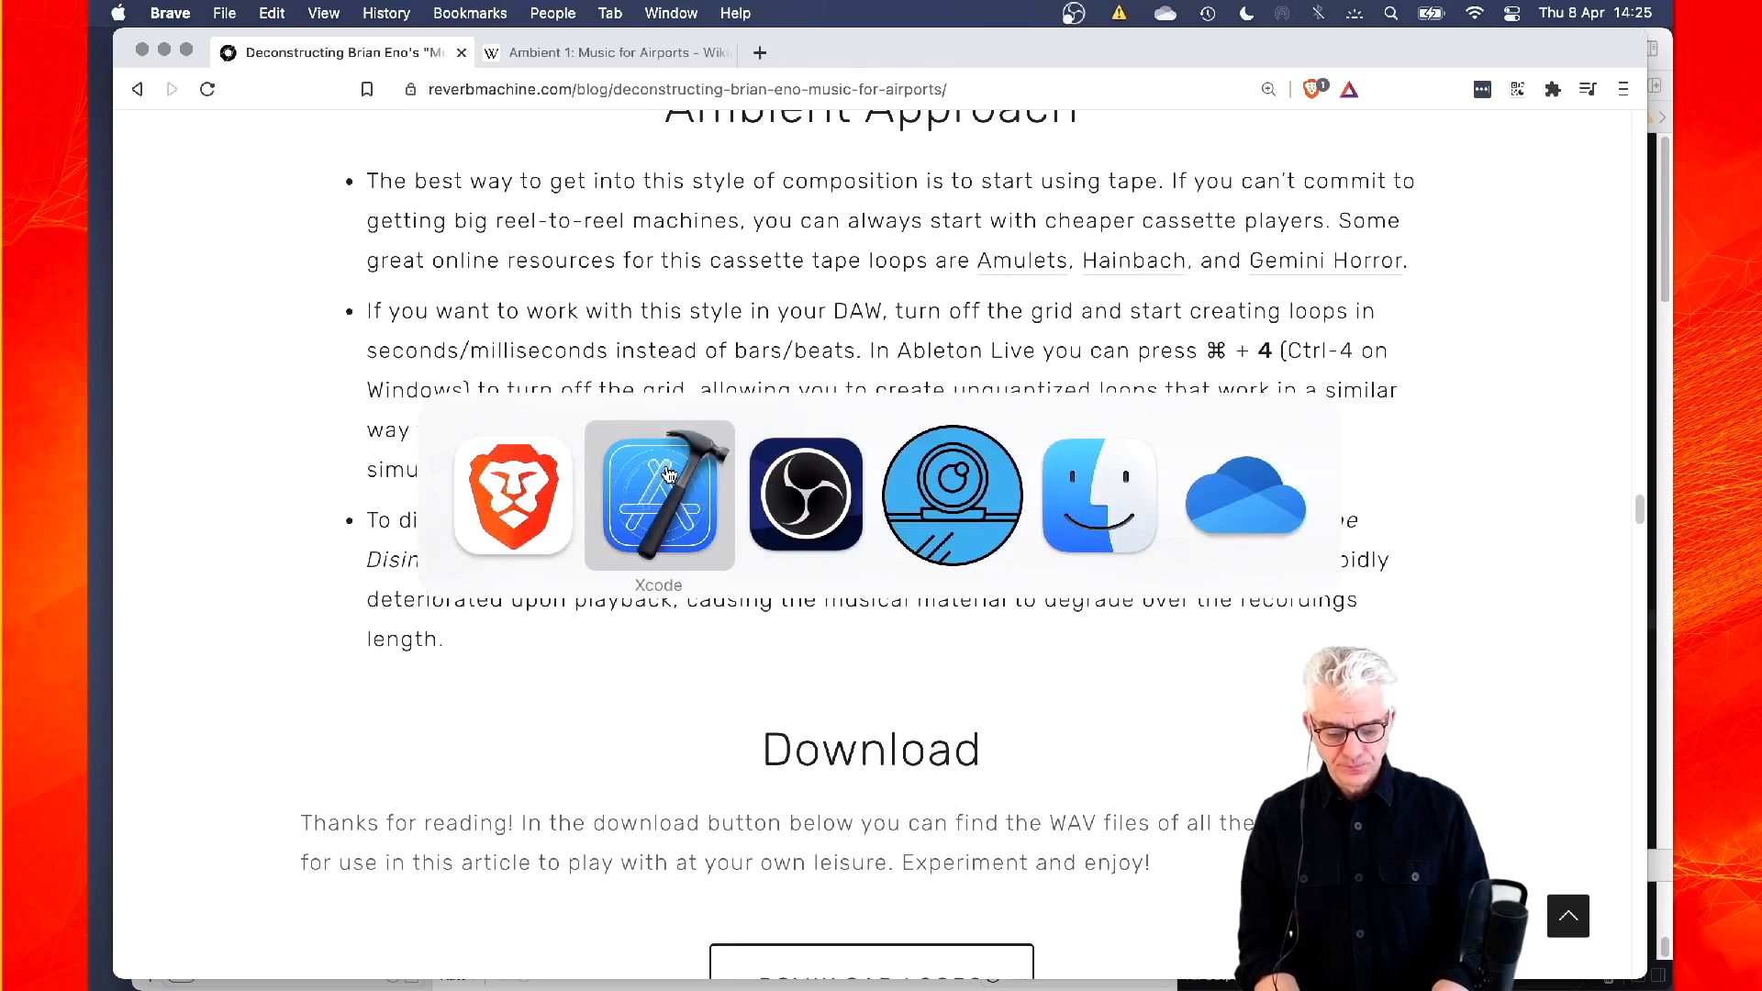
Open the project's bin folder and Choir sample folder, and preview the Eno-Piano-02 sample
left_click(1097, 494)
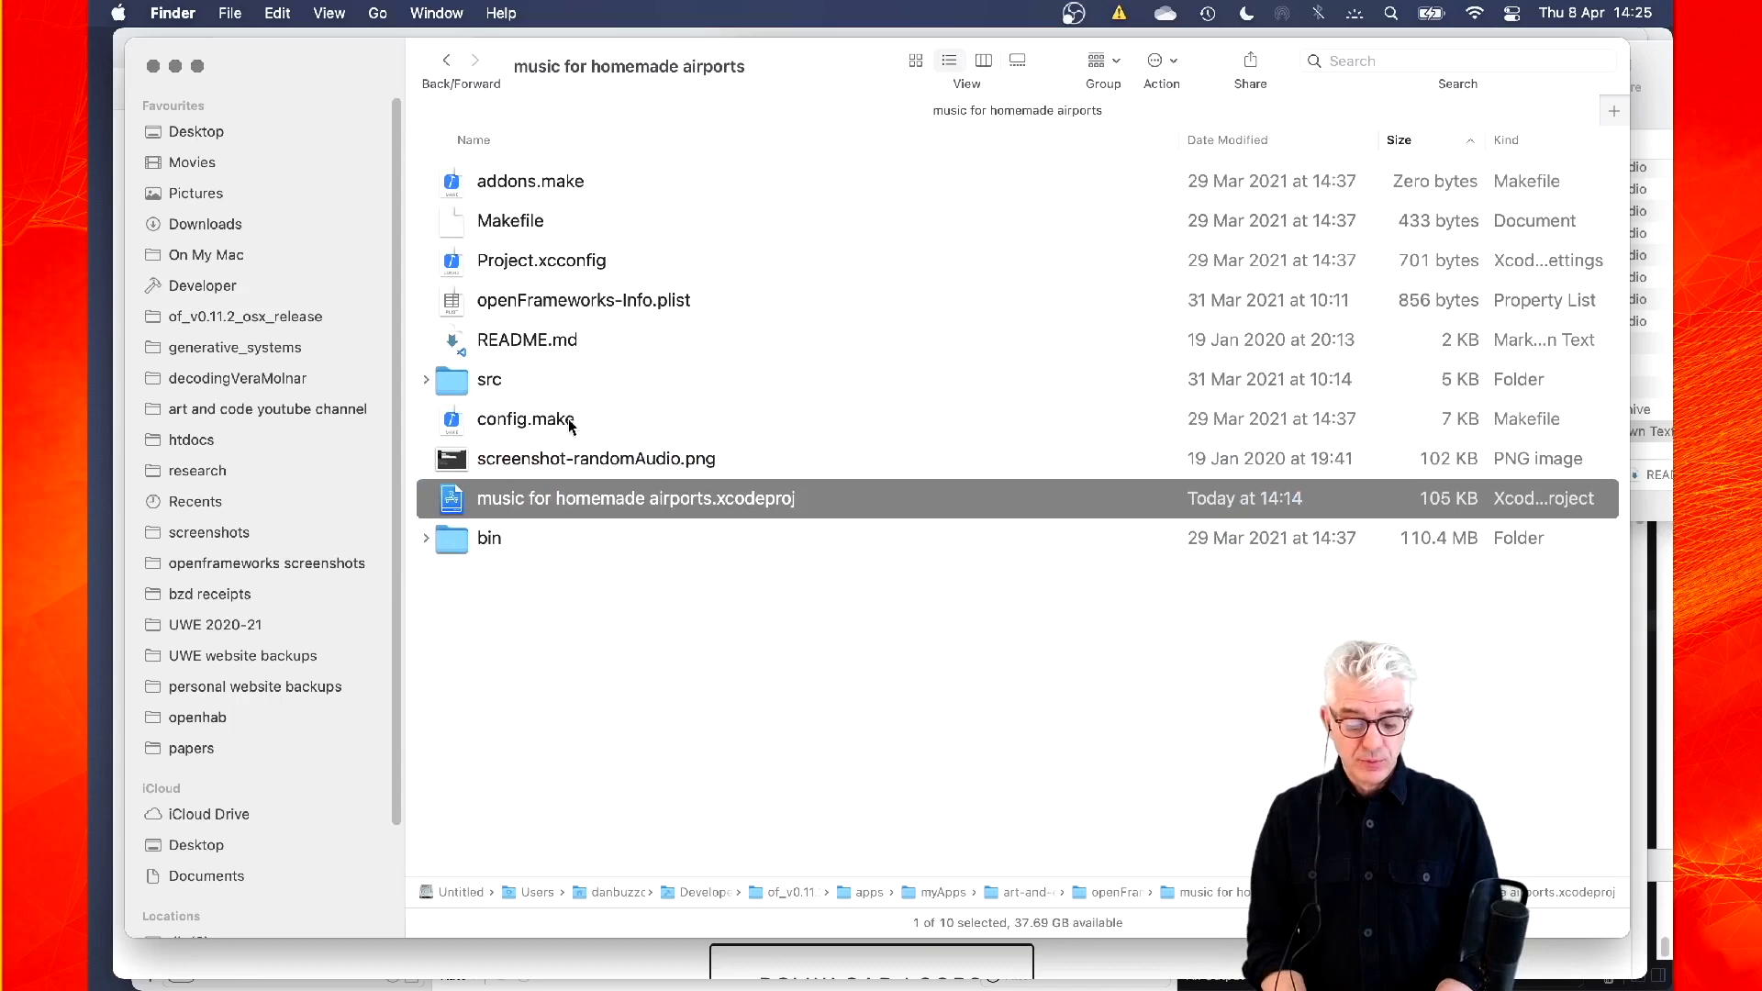
left_click(425, 537)
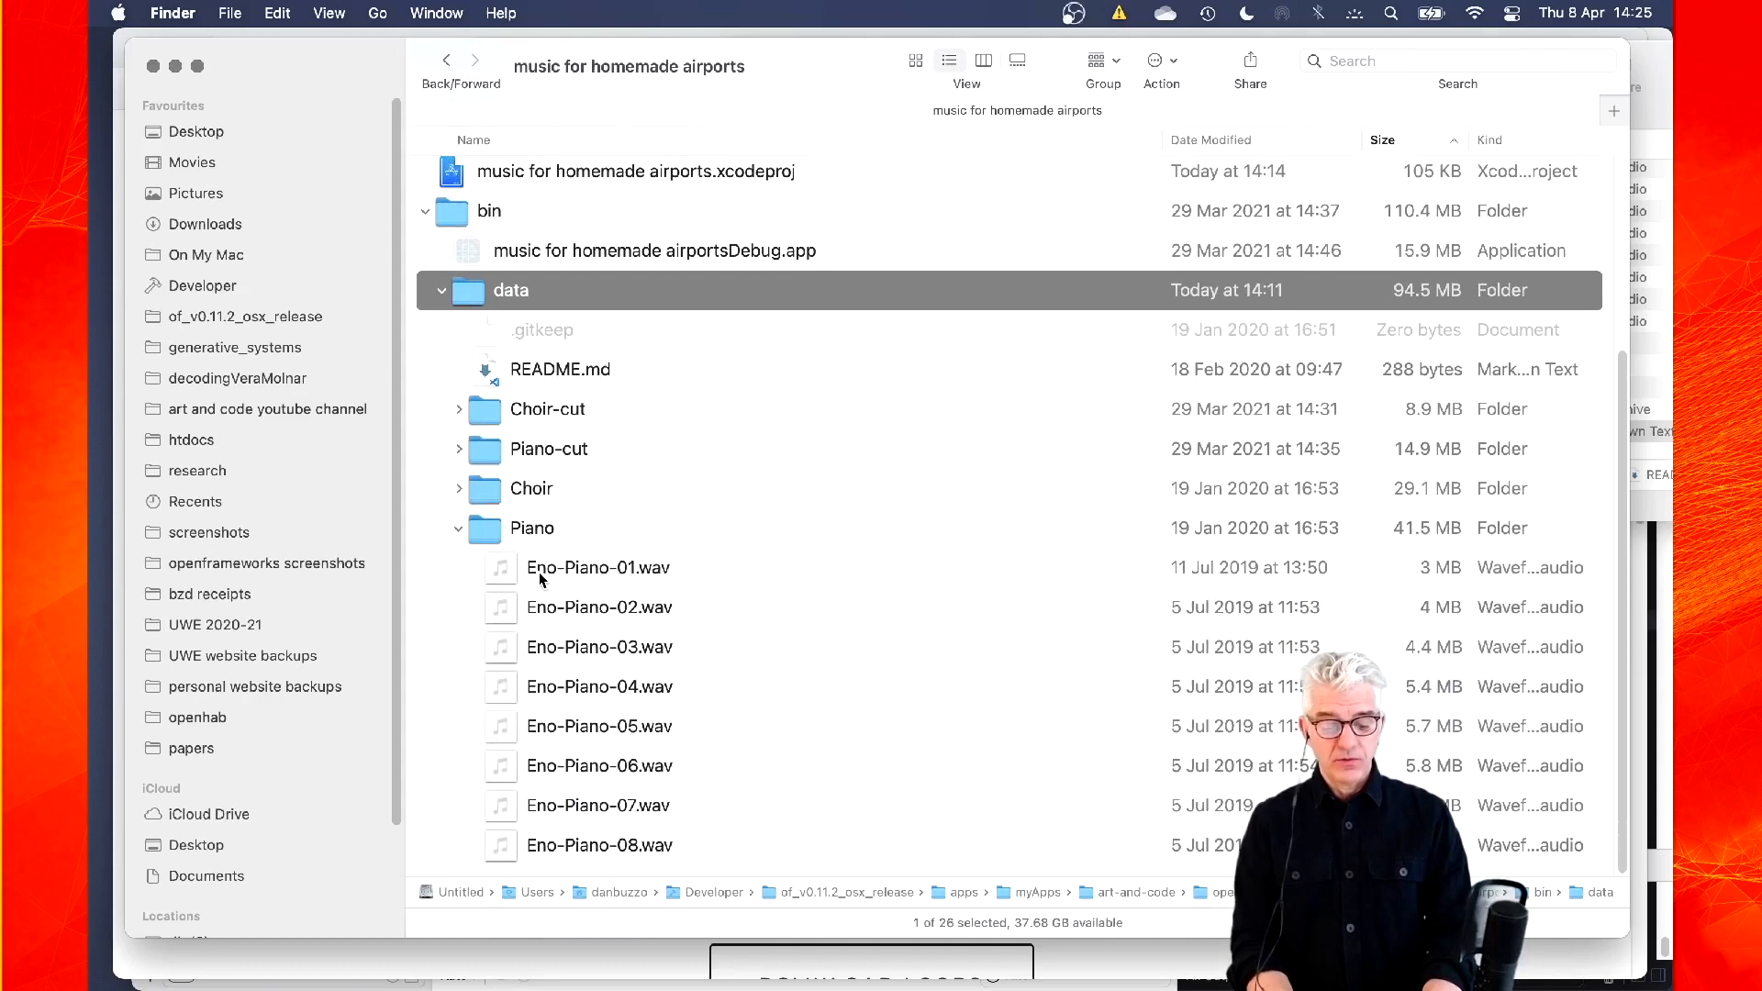
left_click(599, 567)
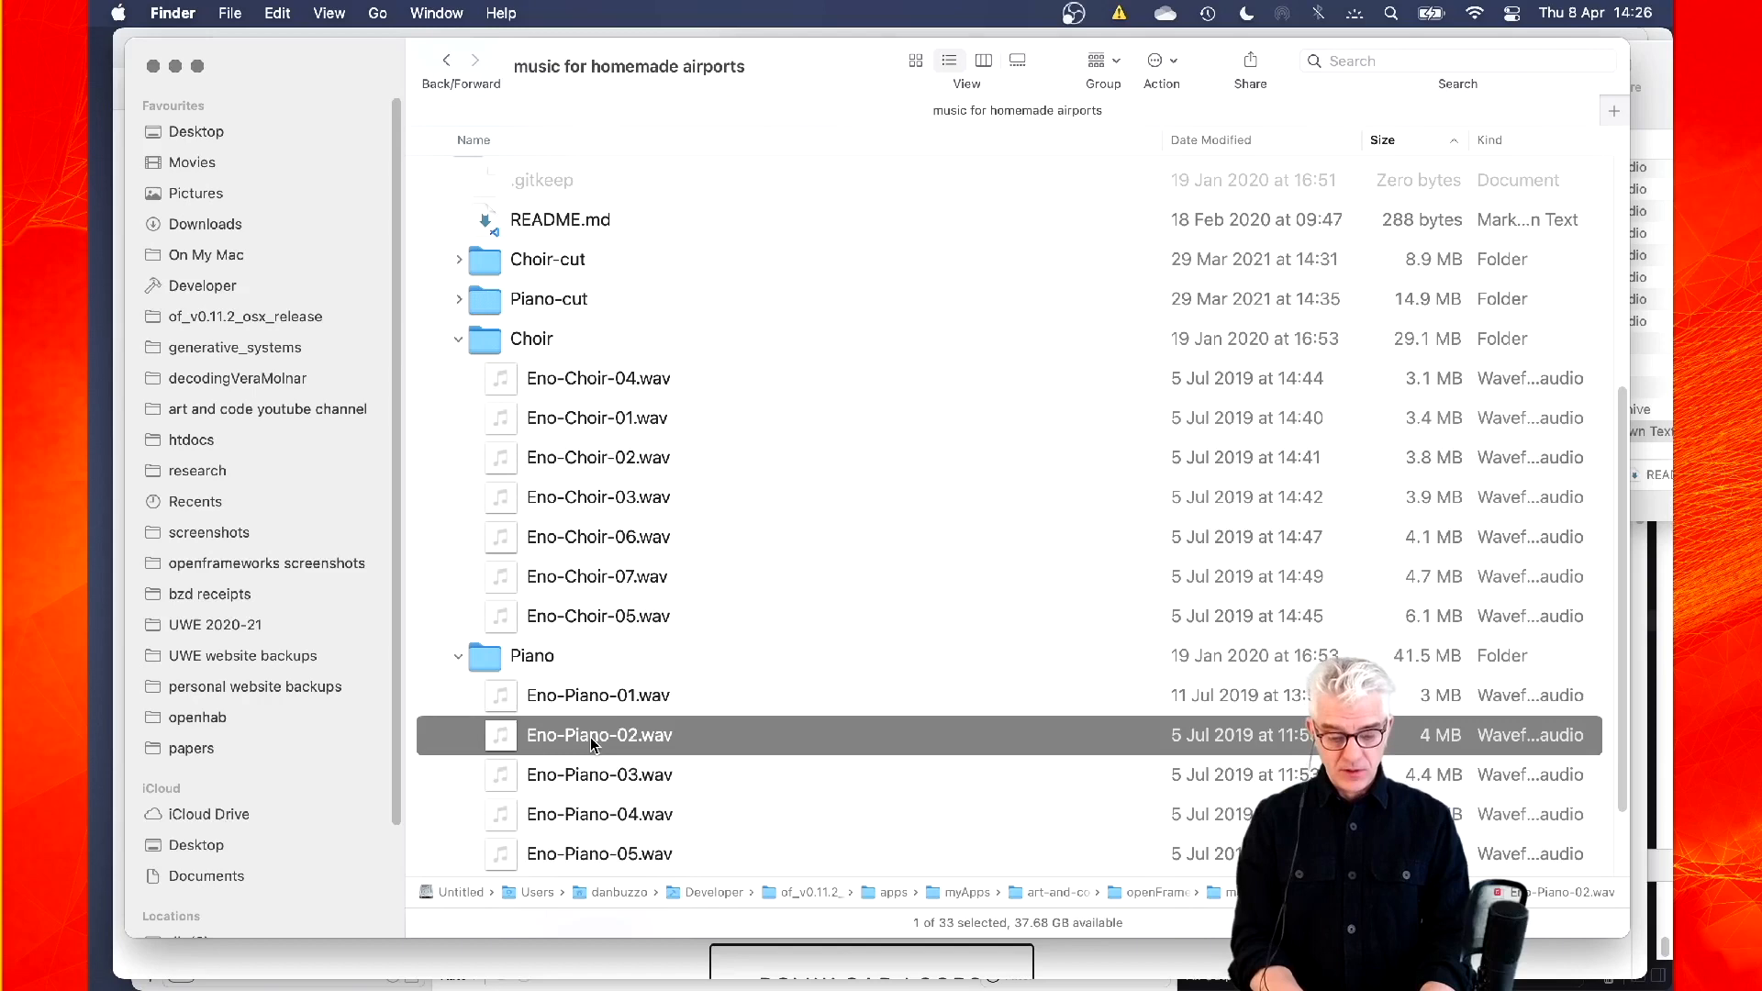
key("space")
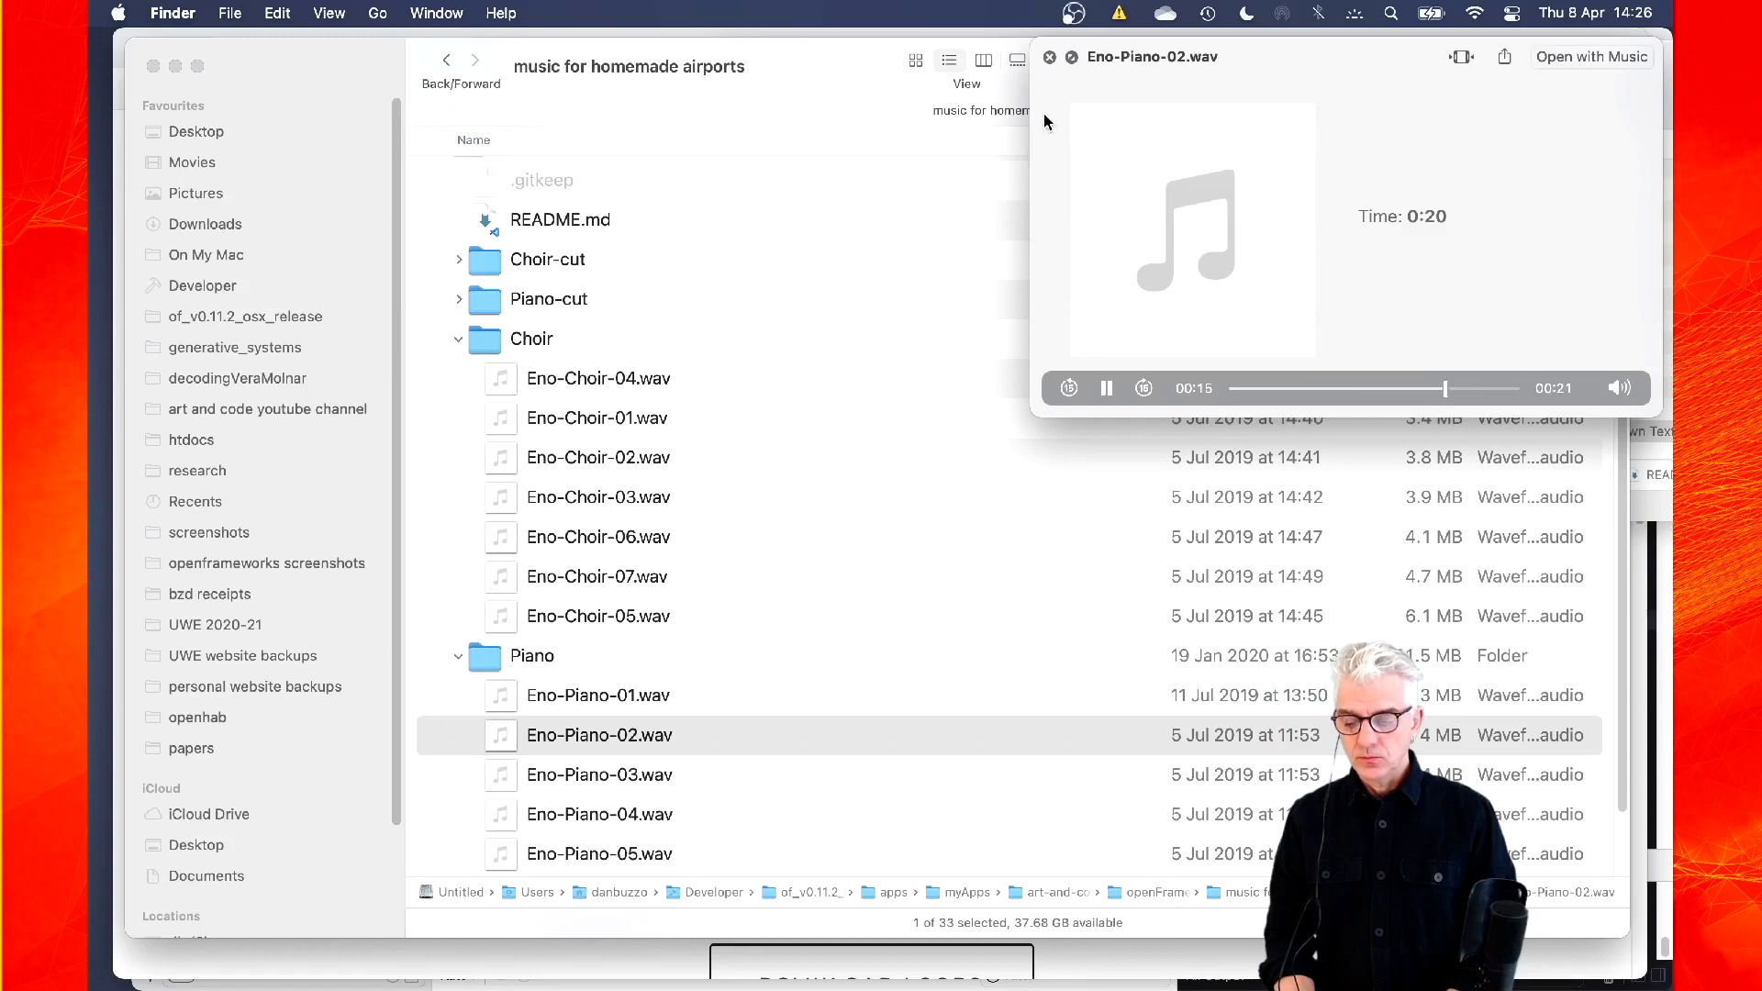
Close the piano preview and audition the Eno-Choir-03.wav choir sample
left_click(1048, 56)
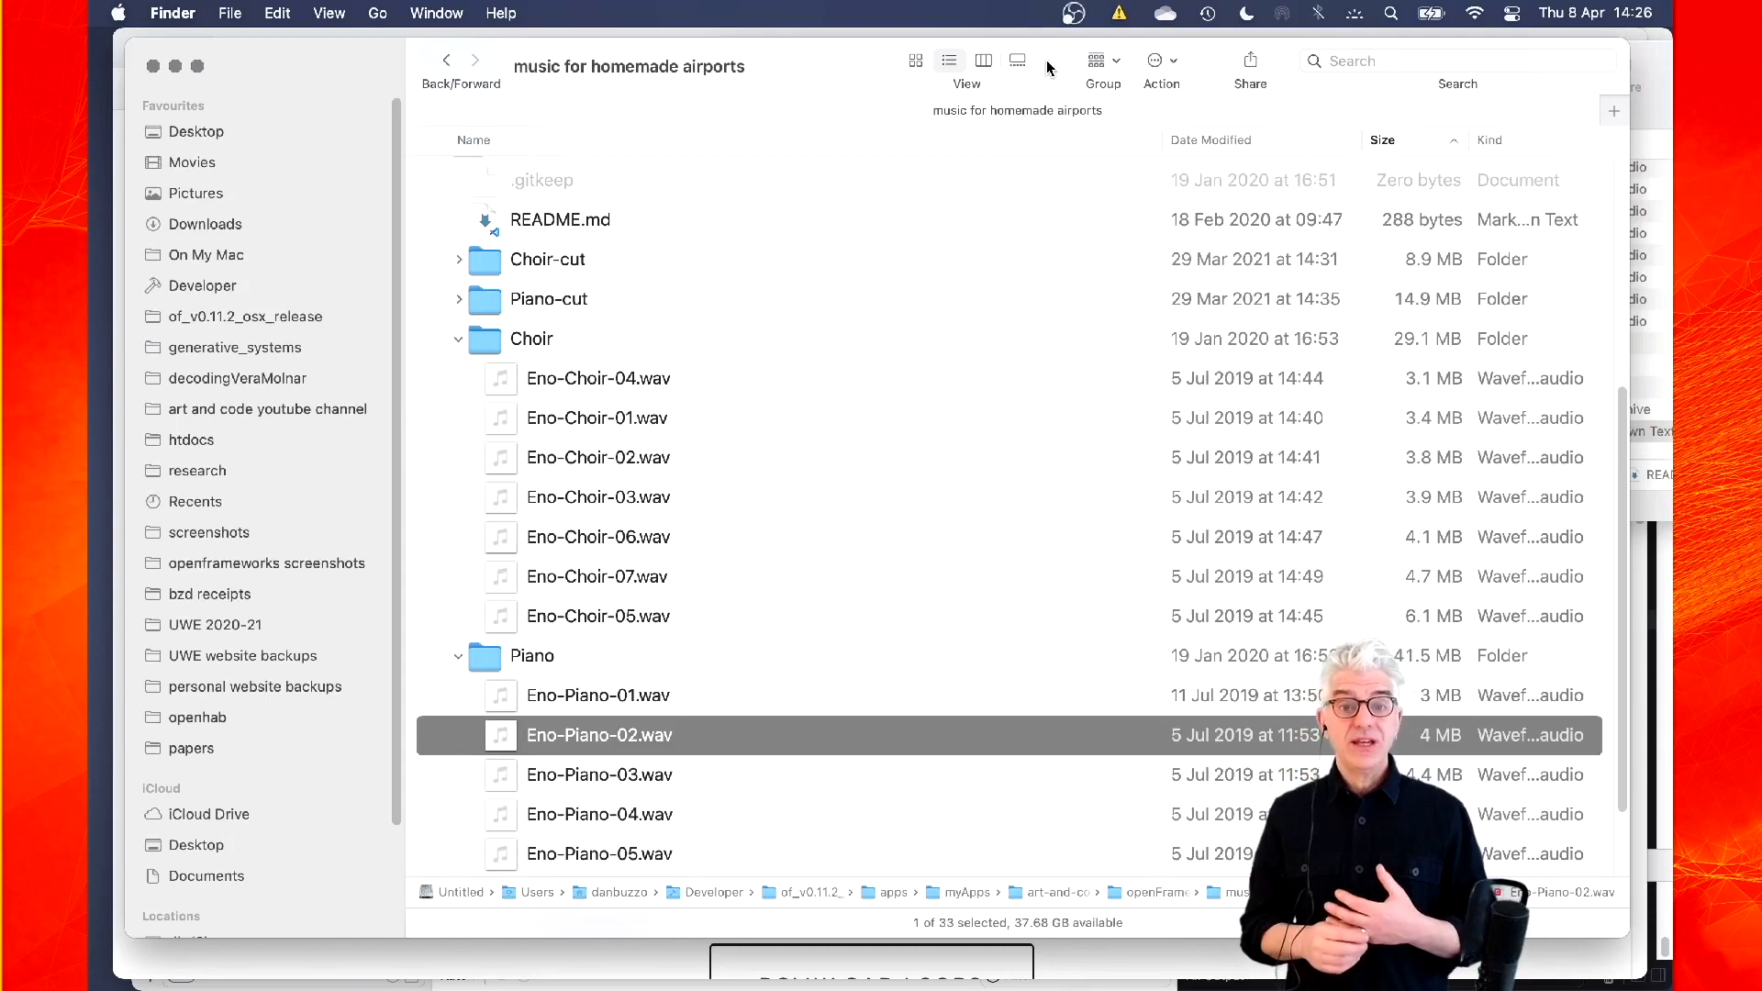
left_click(597, 457)
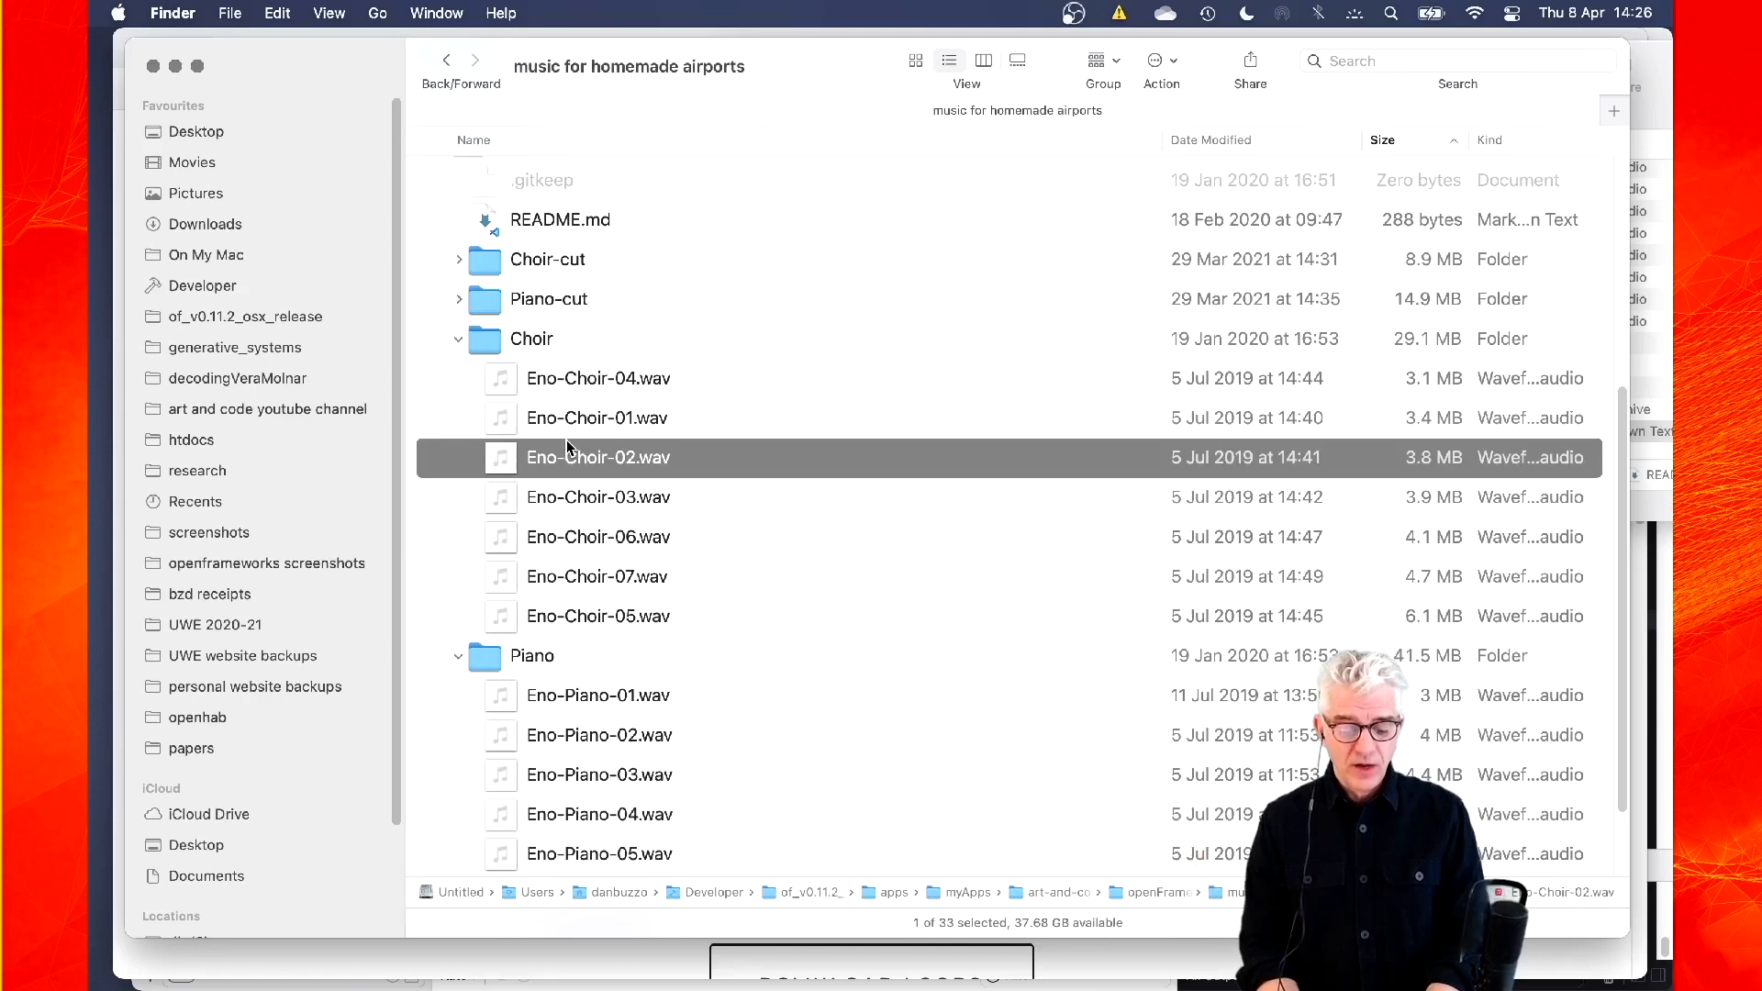
key("space")
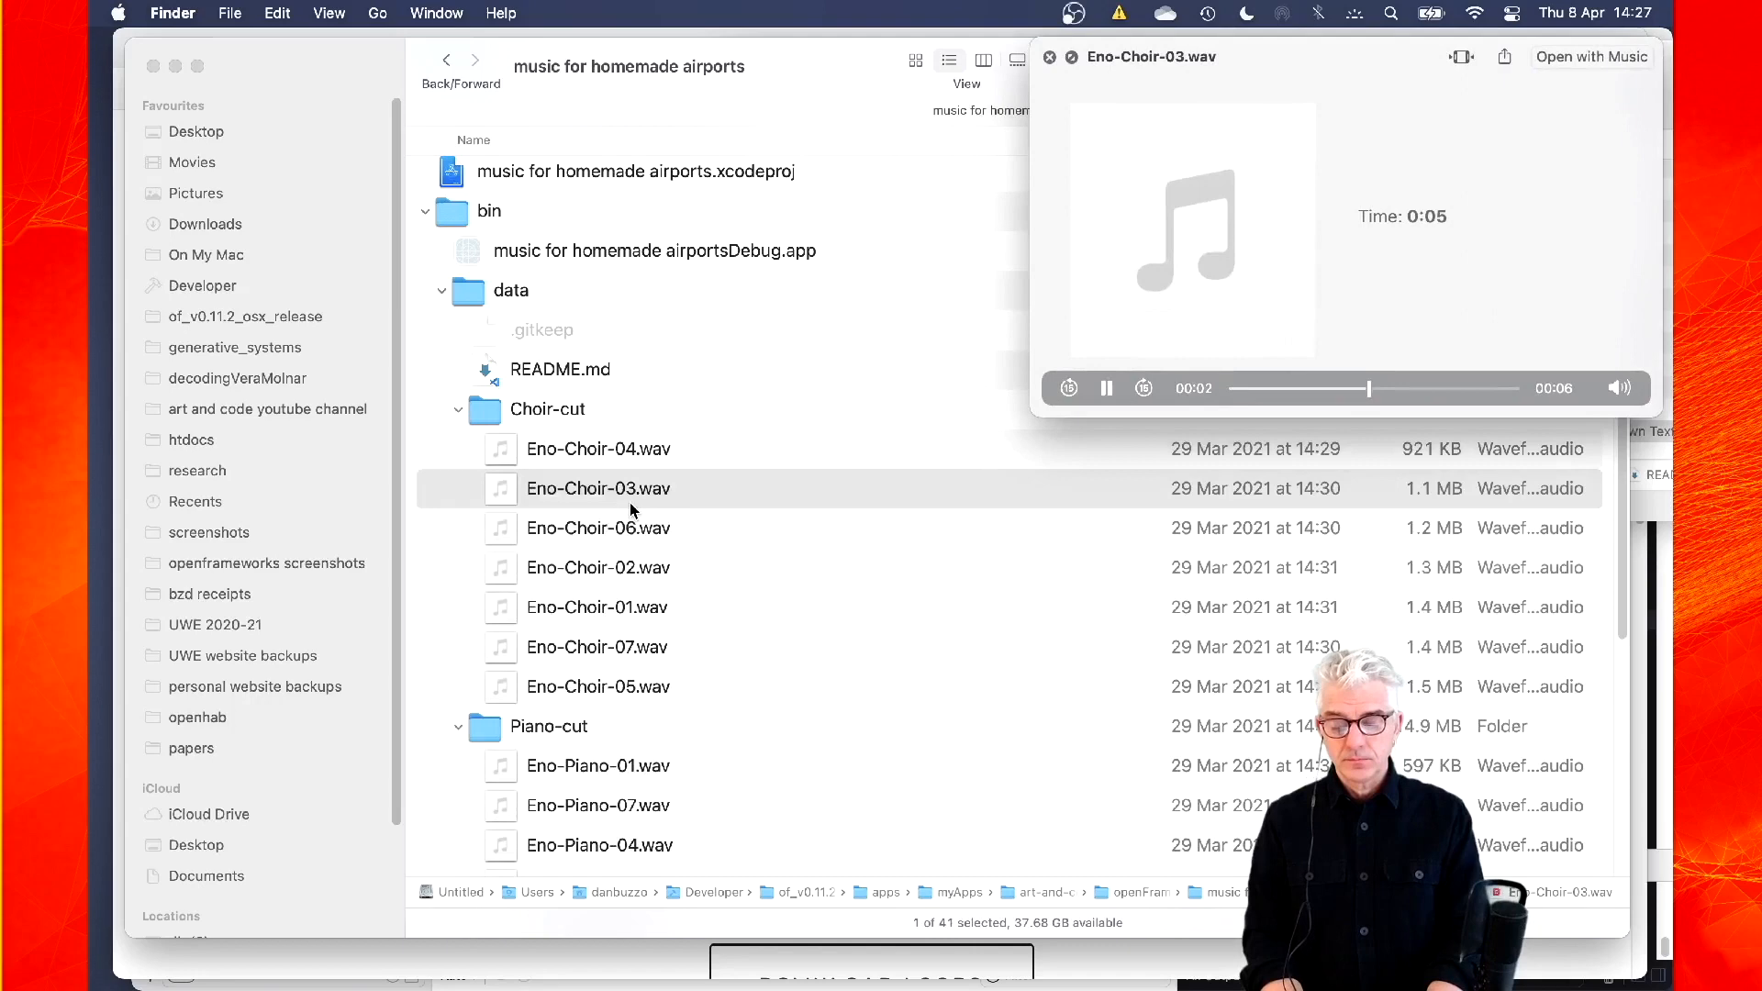
left_click(596, 567)
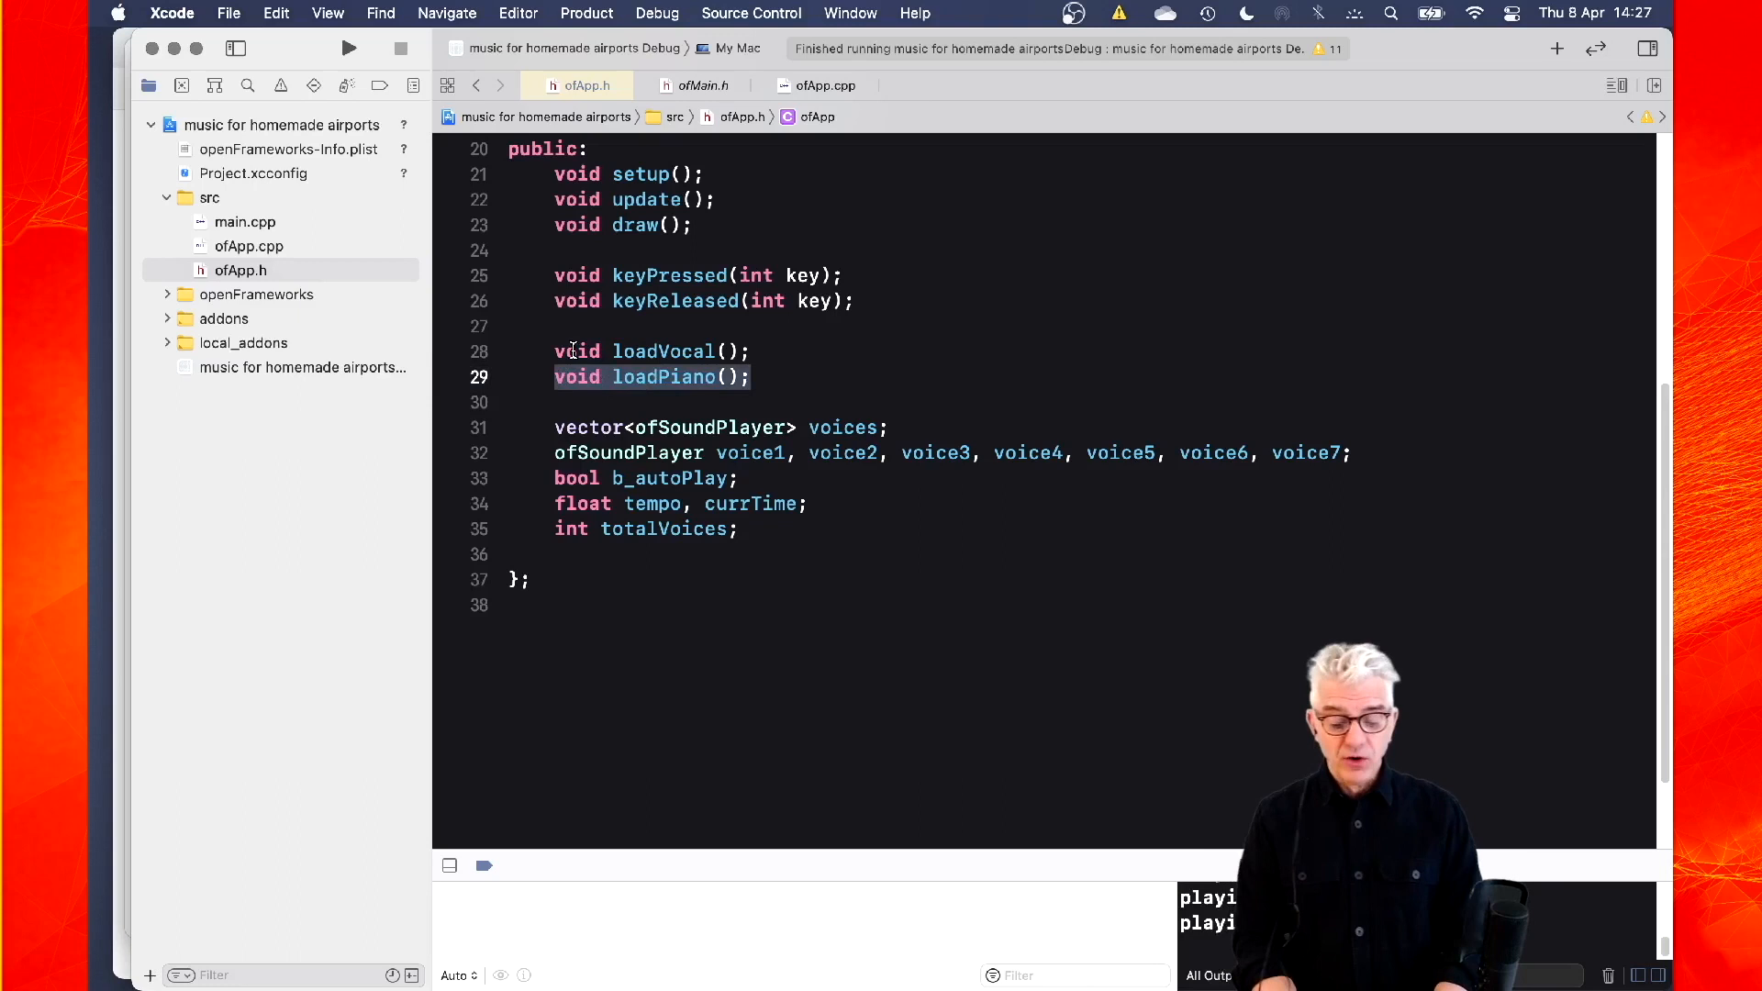
Inspect the ofSoundPlayer voices declaration and bring up ofApp.cpp with setup() calling loadPiano()
left_click(663, 351)
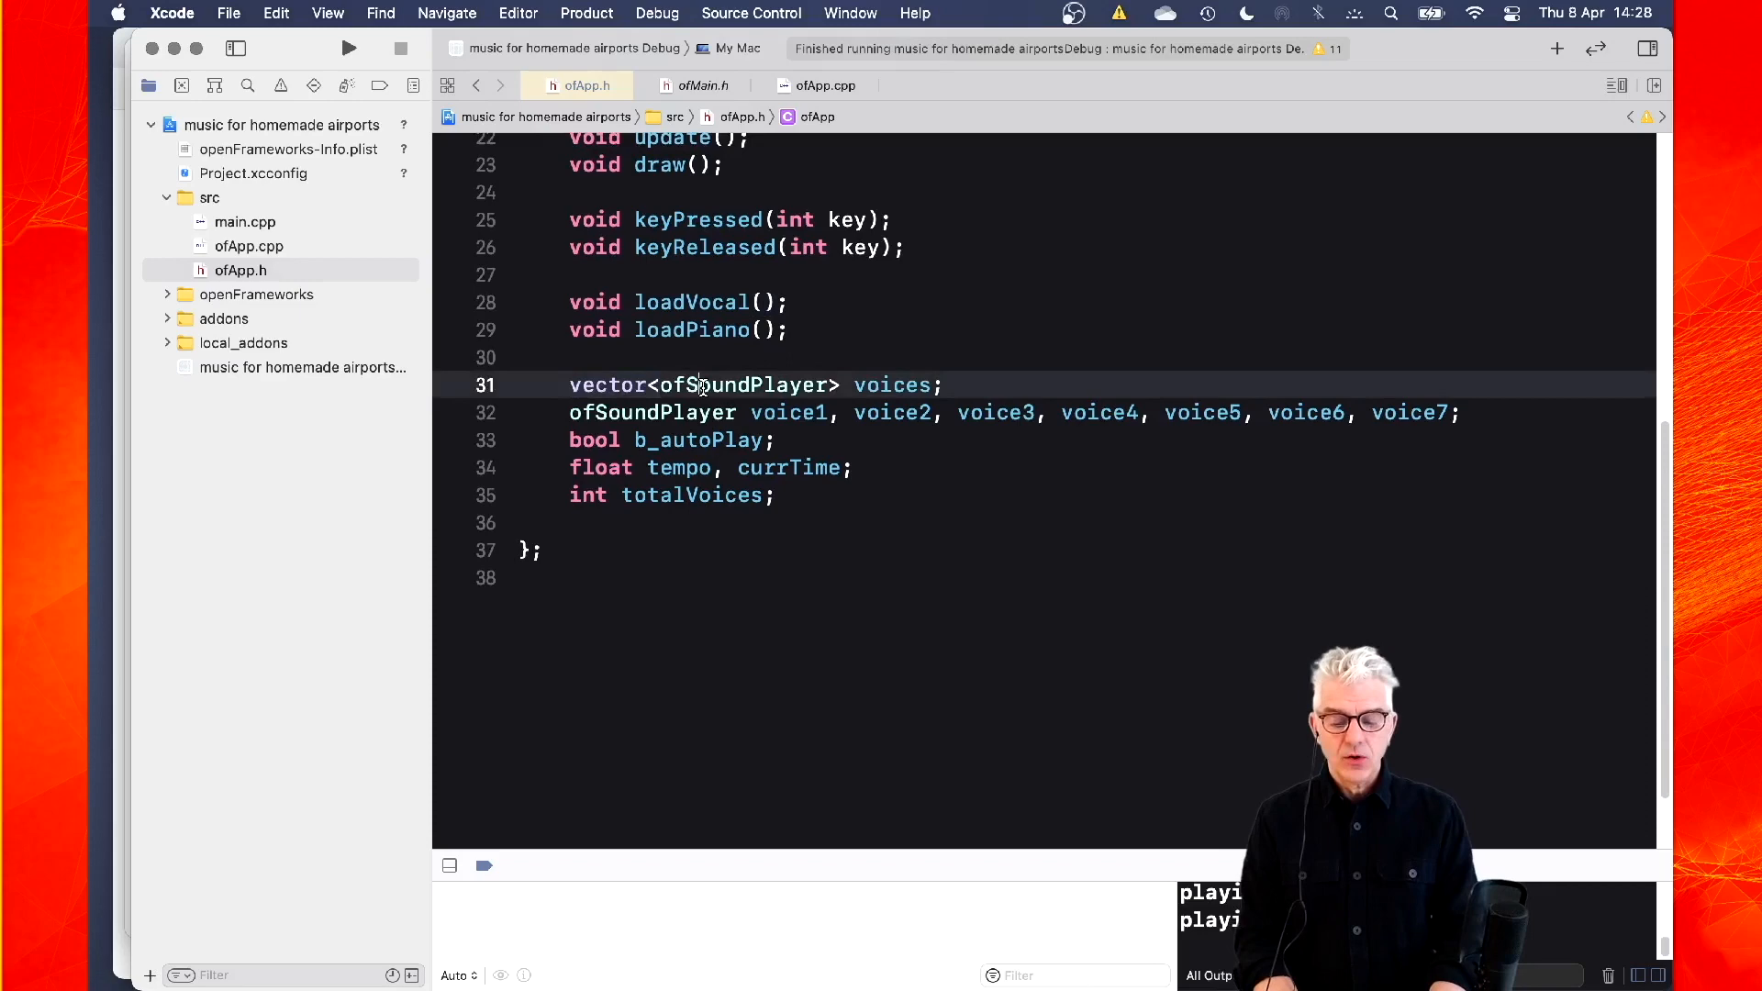
double_click(892, 384)
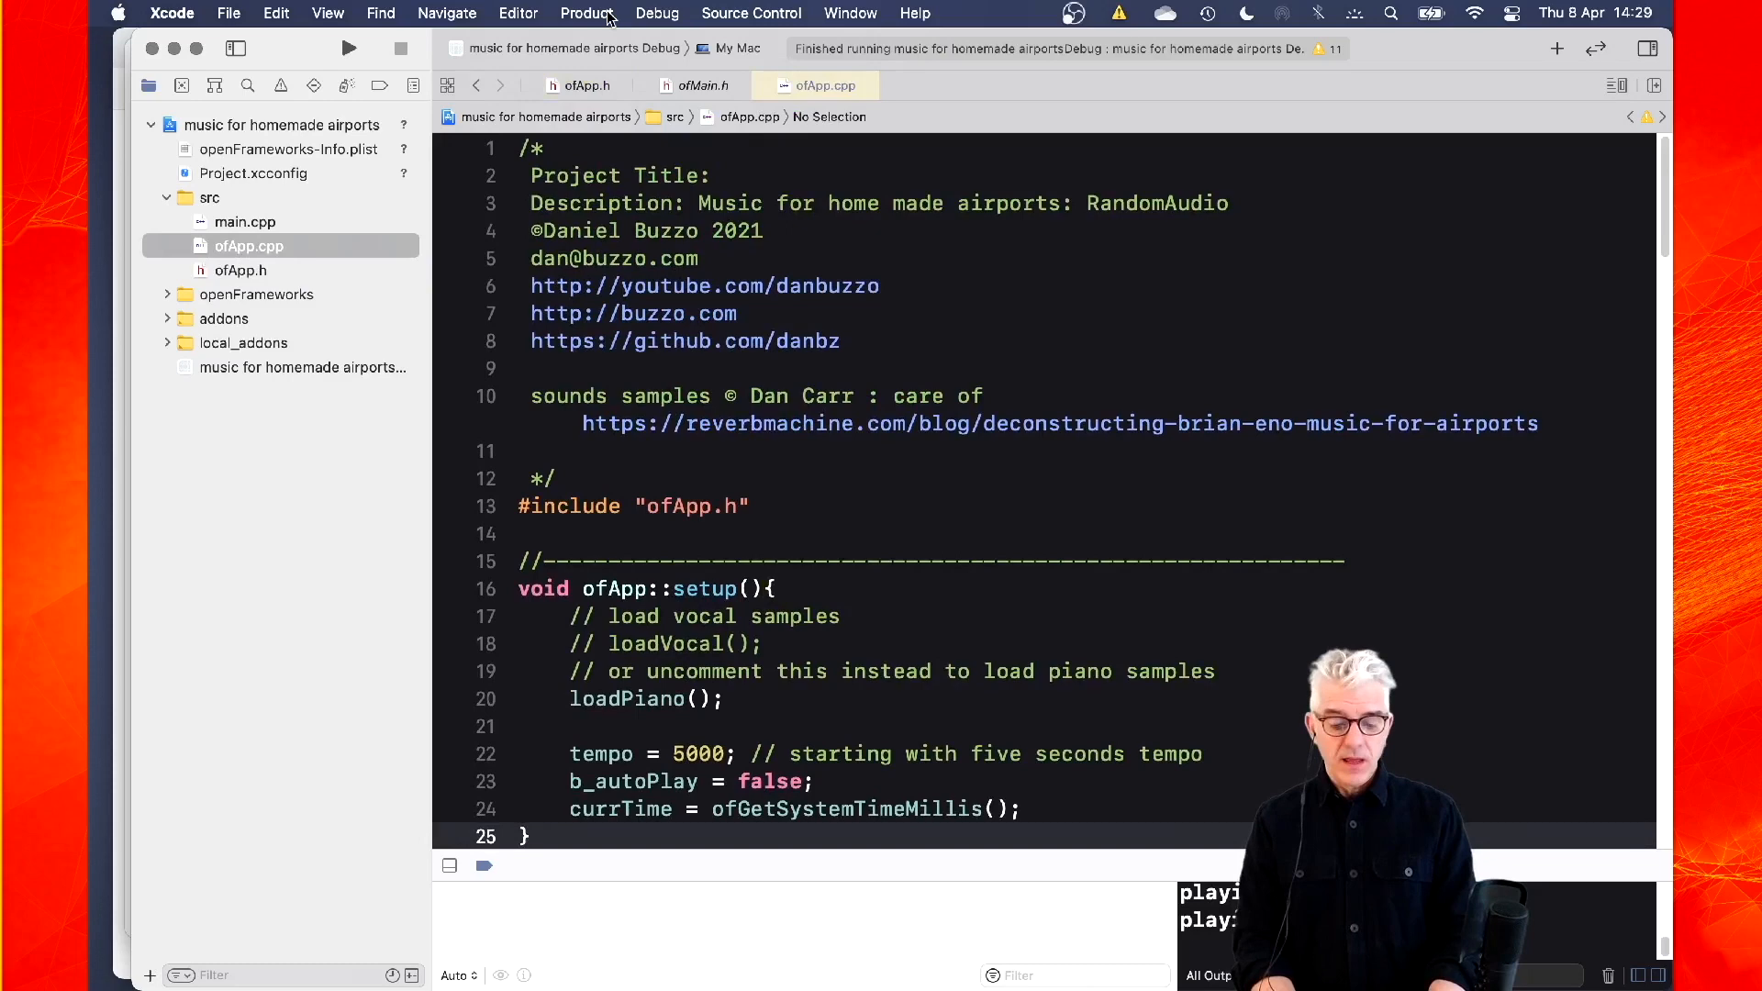
scroll("down", 3)
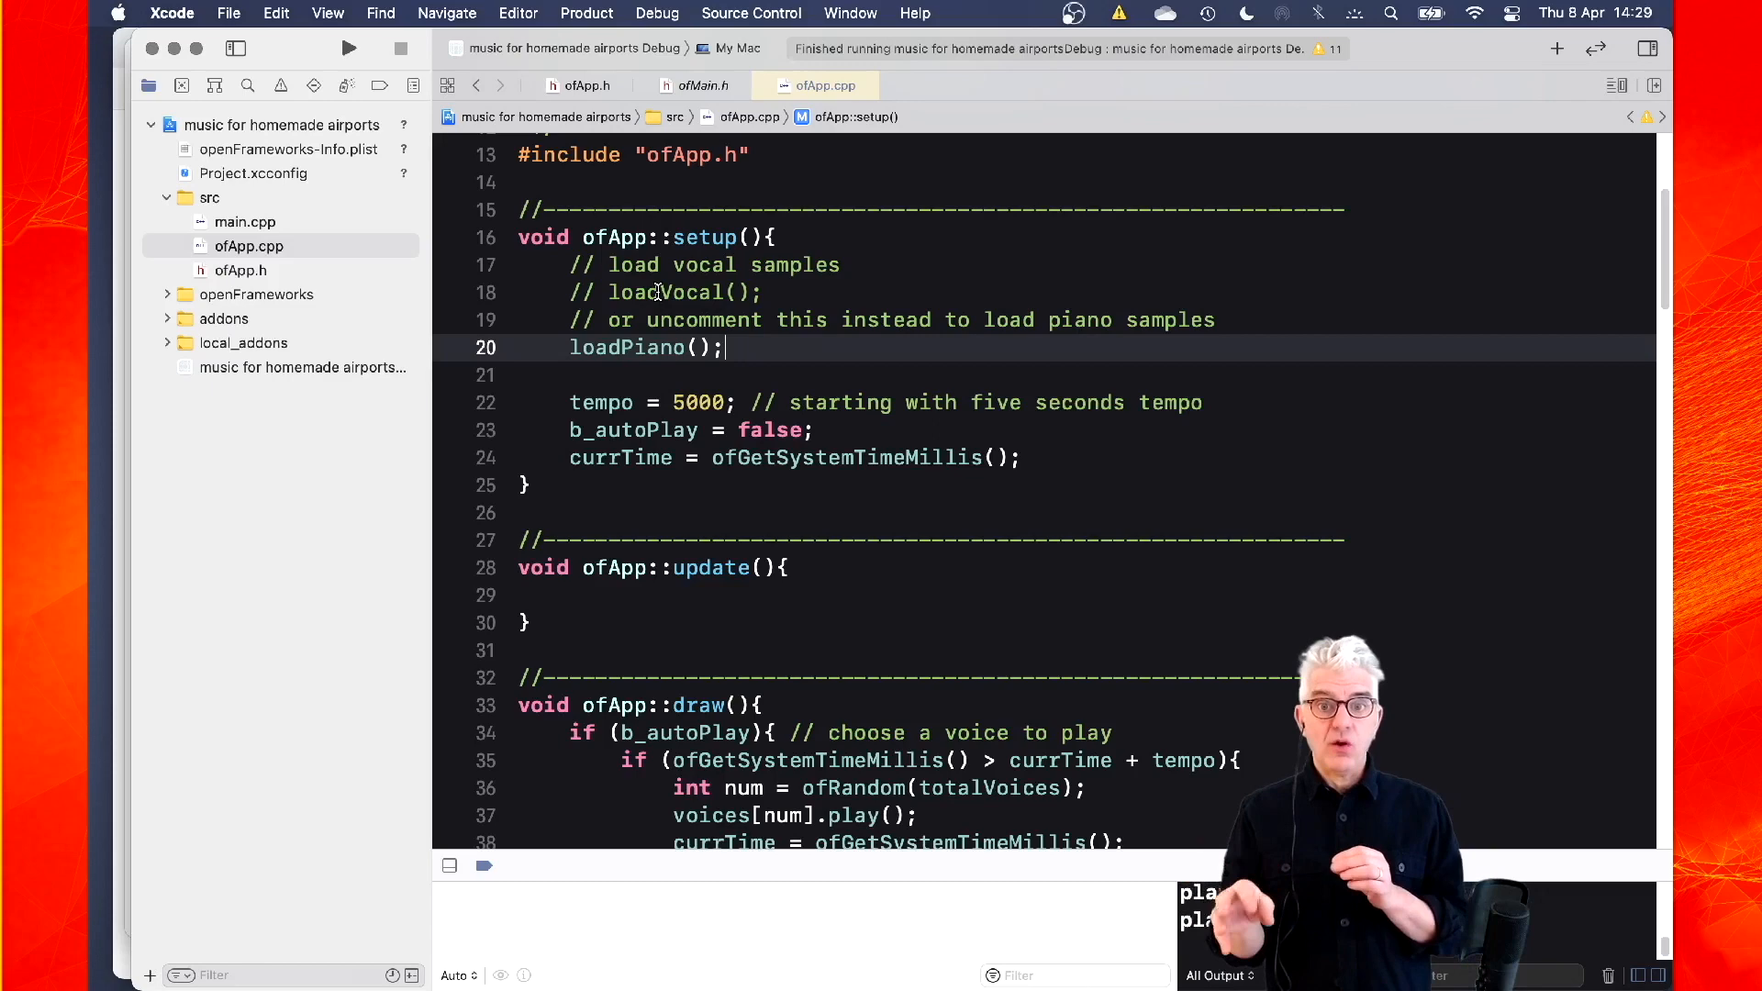
scroll("down", 3)
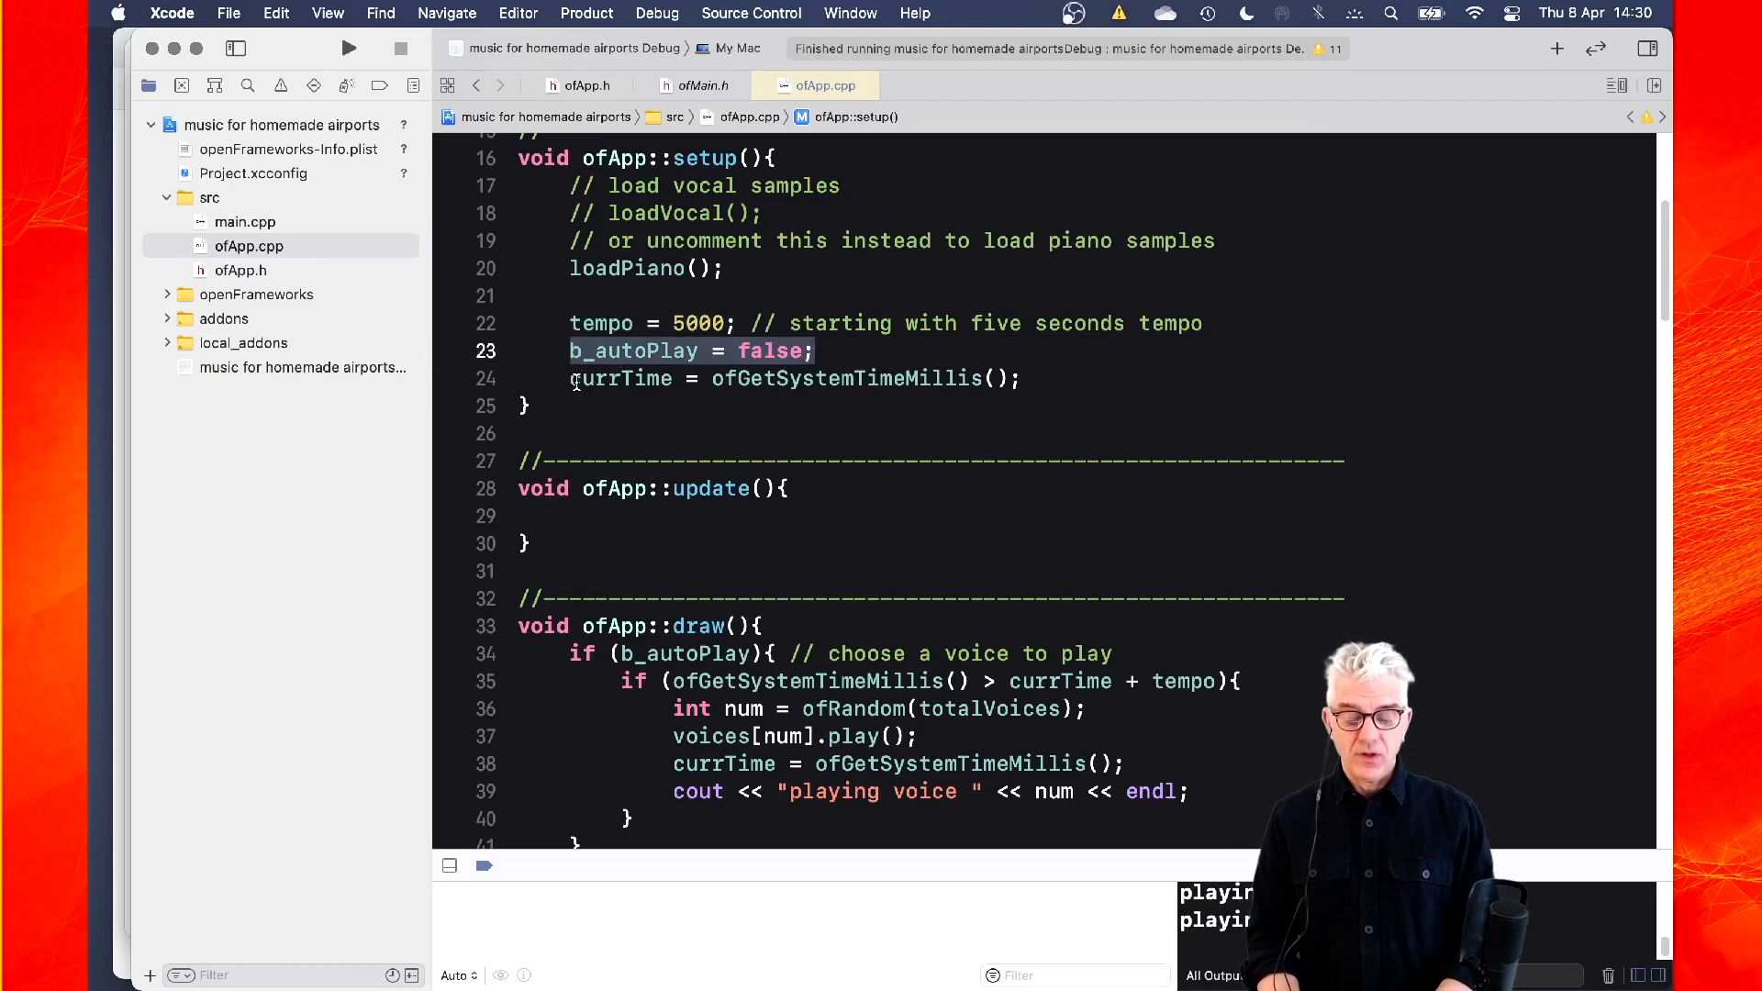
double_click(851, 377)
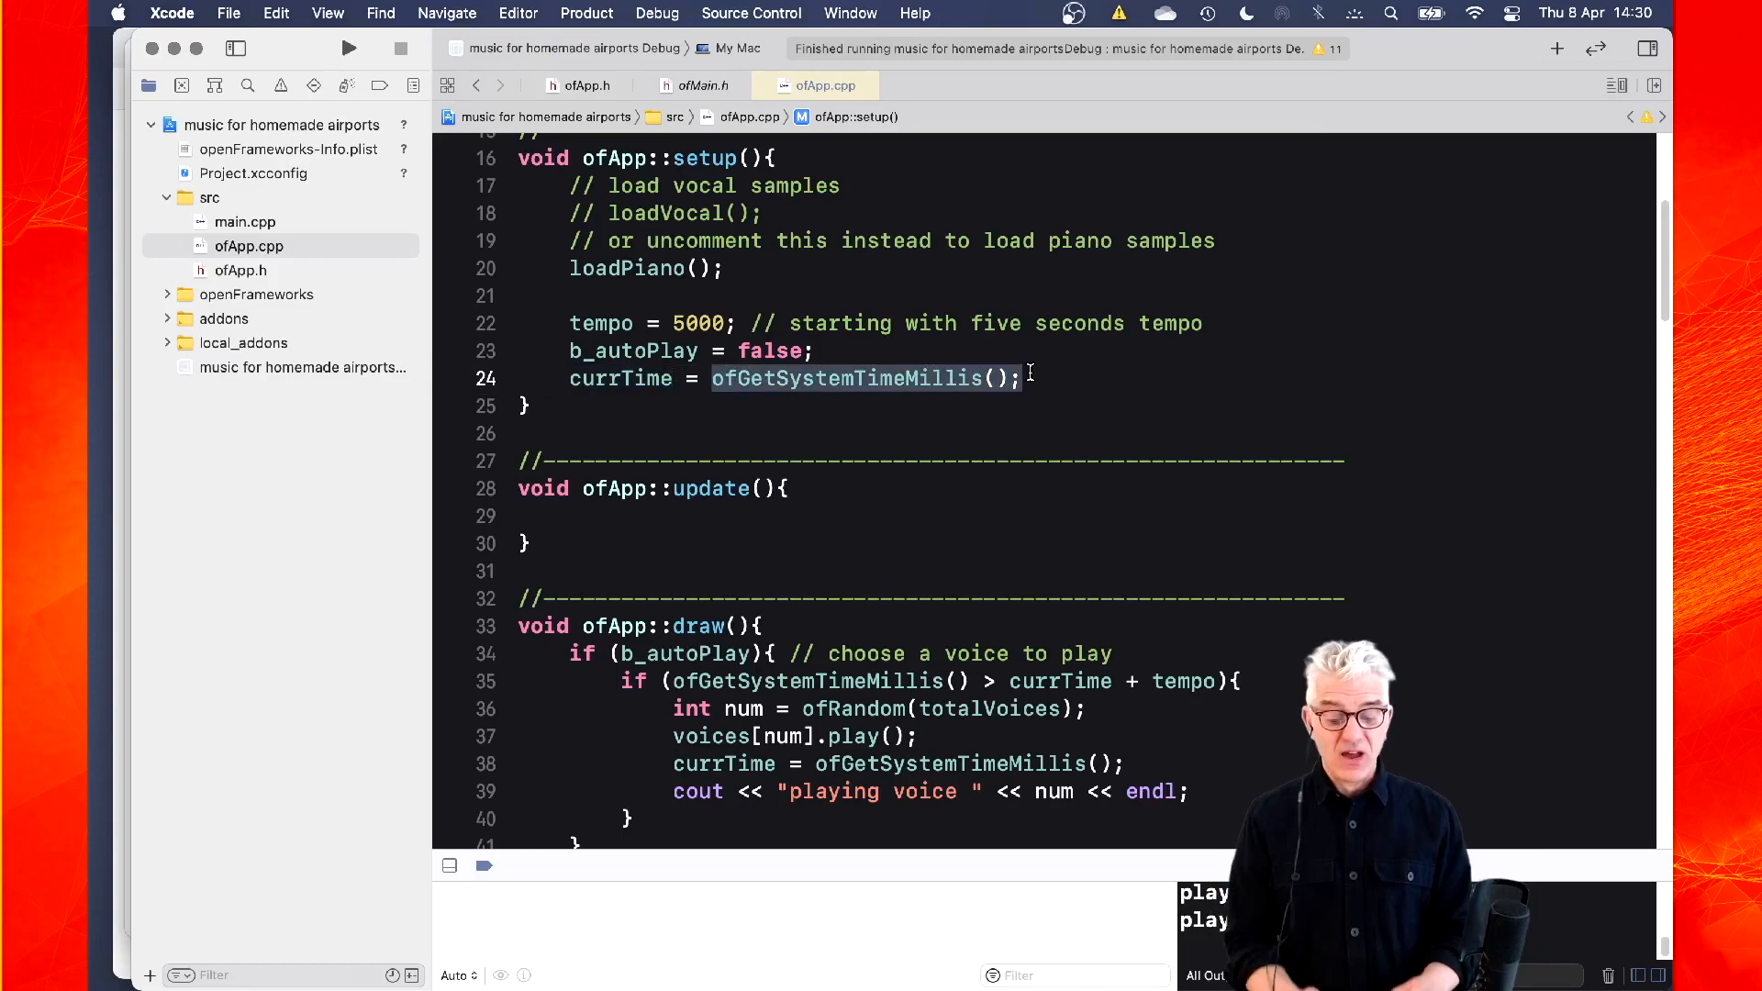
scroll("down", 3)
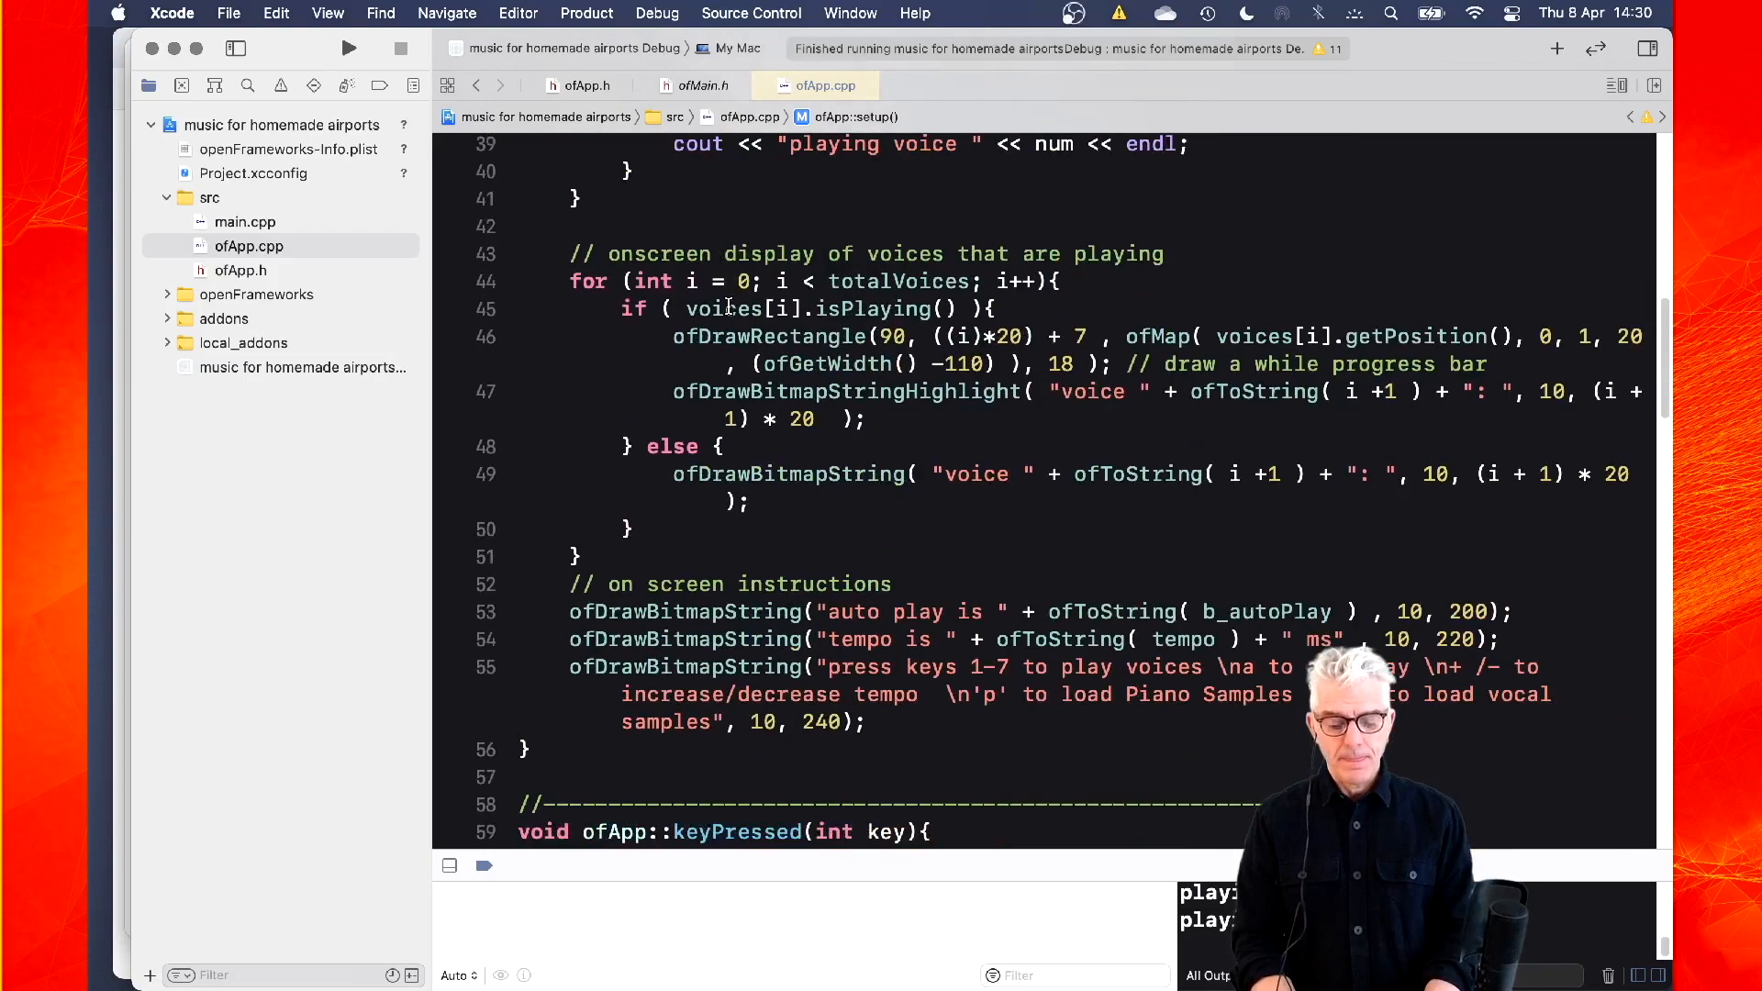
scroll("down", 3)
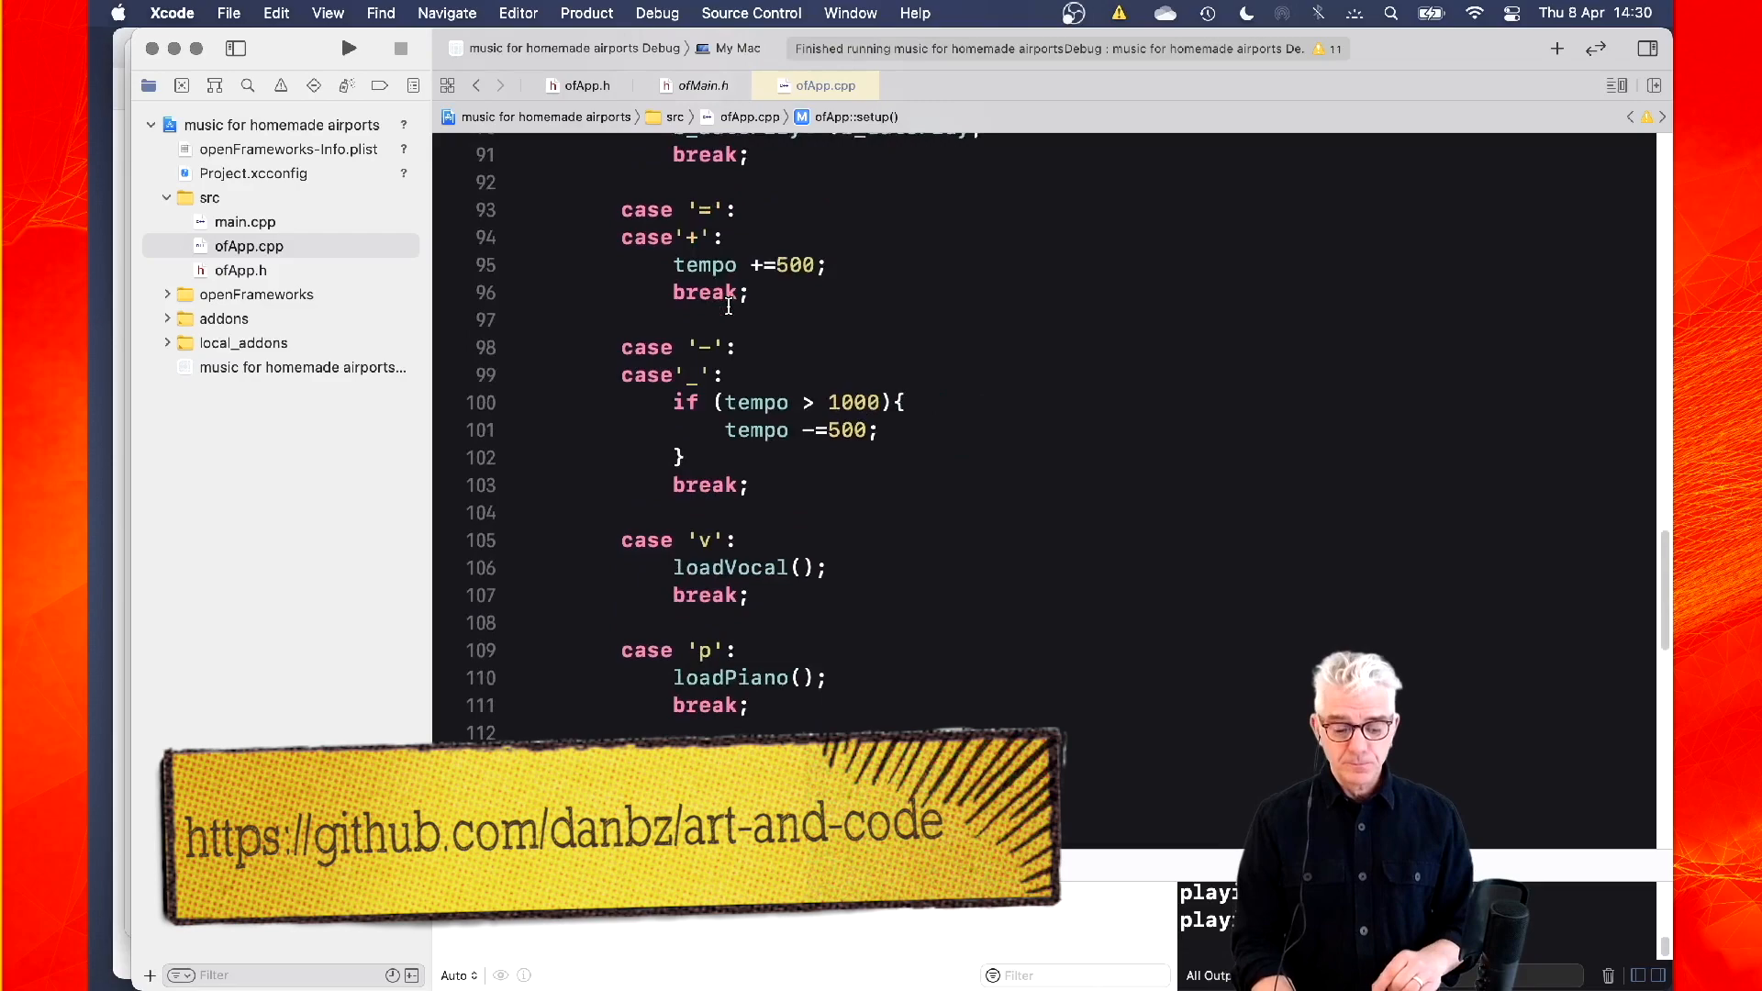
scroll("down", 3)
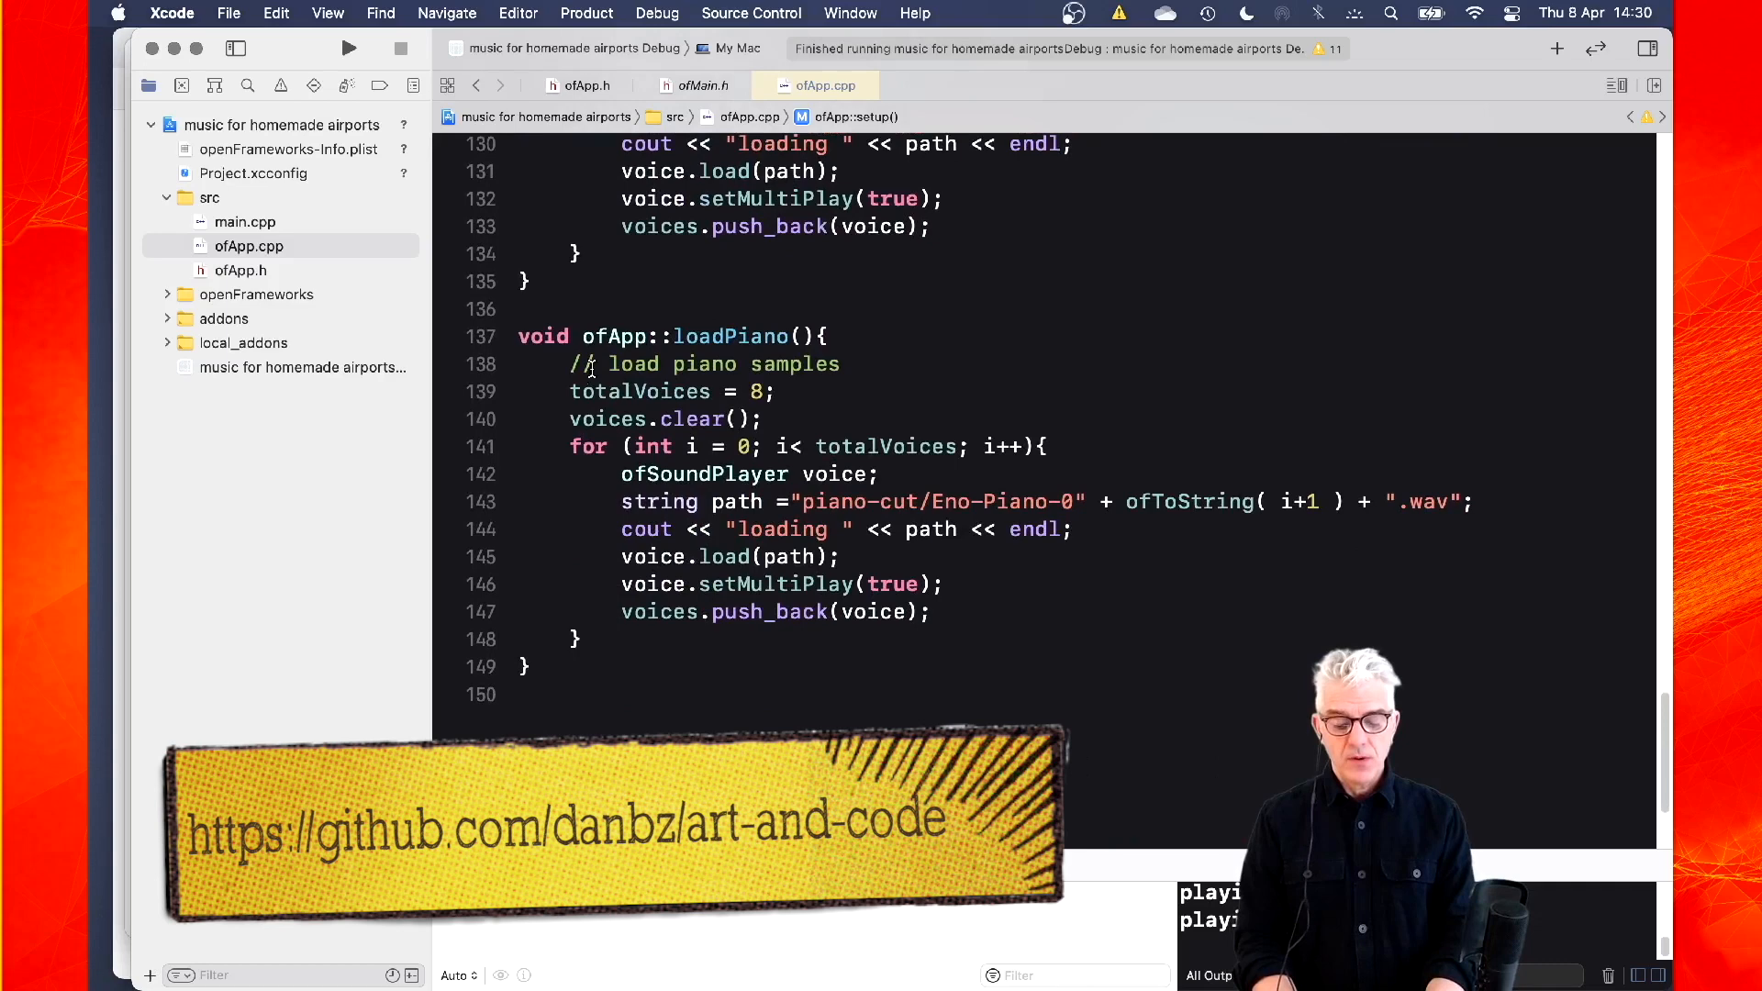
double_click(541, 336)
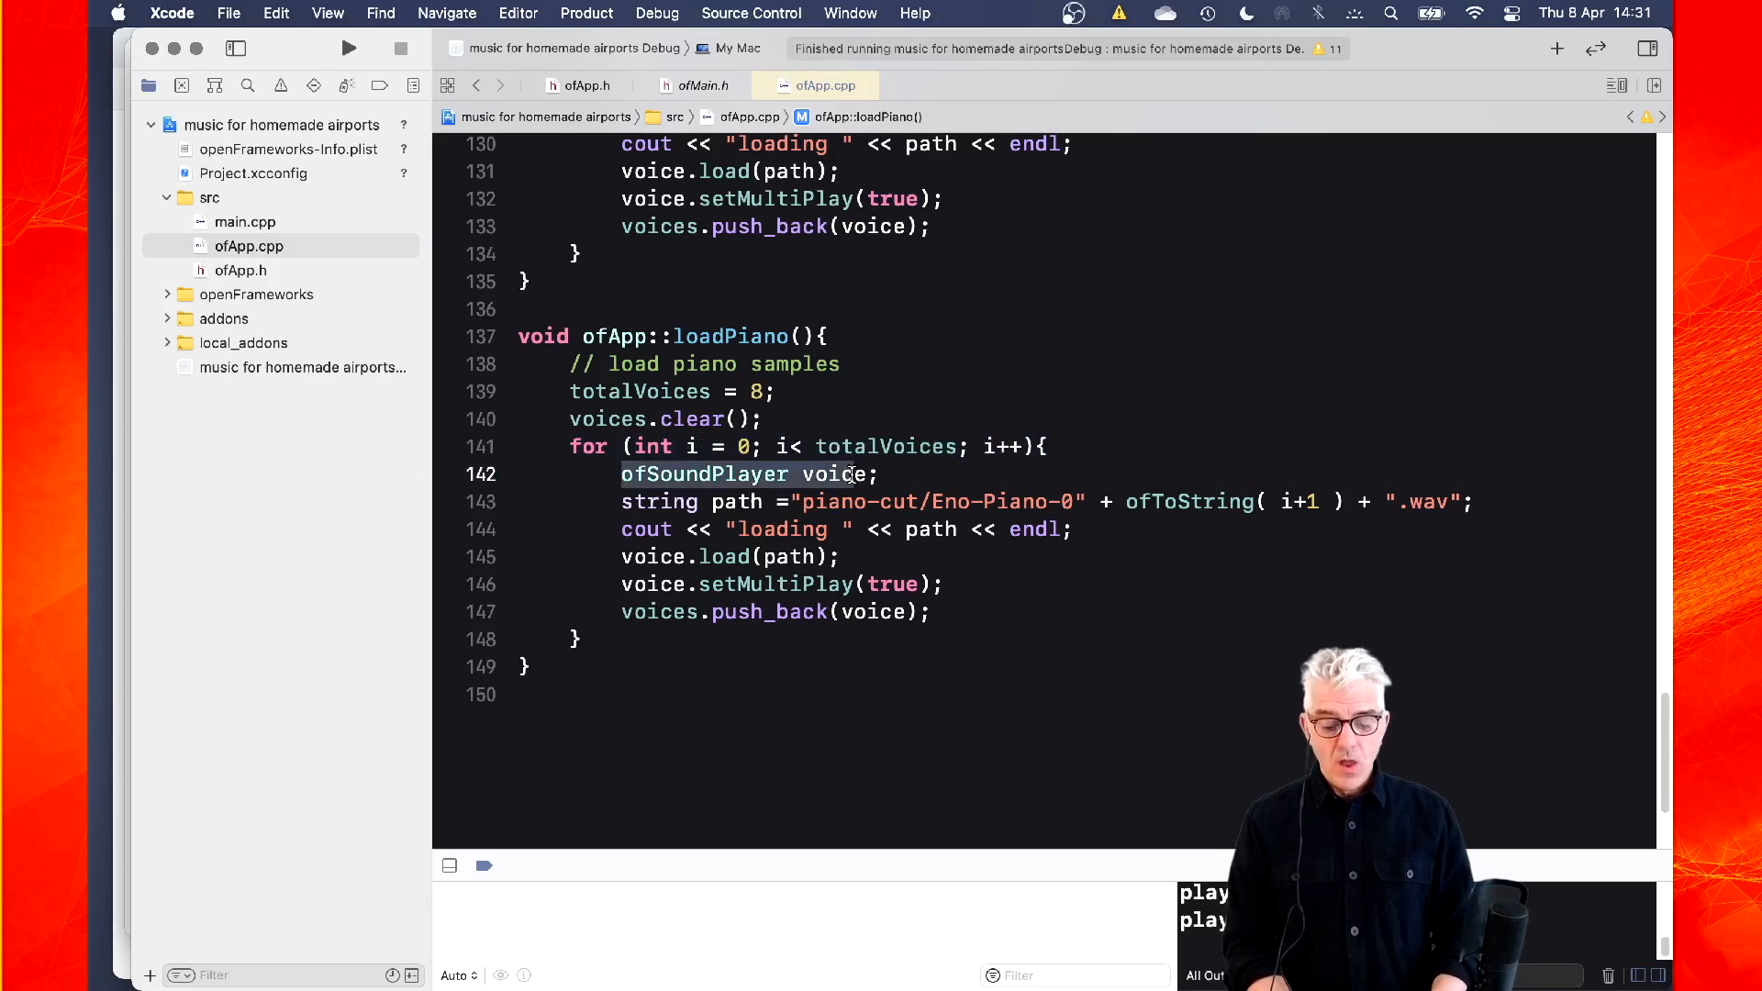
scroll("up", 3)
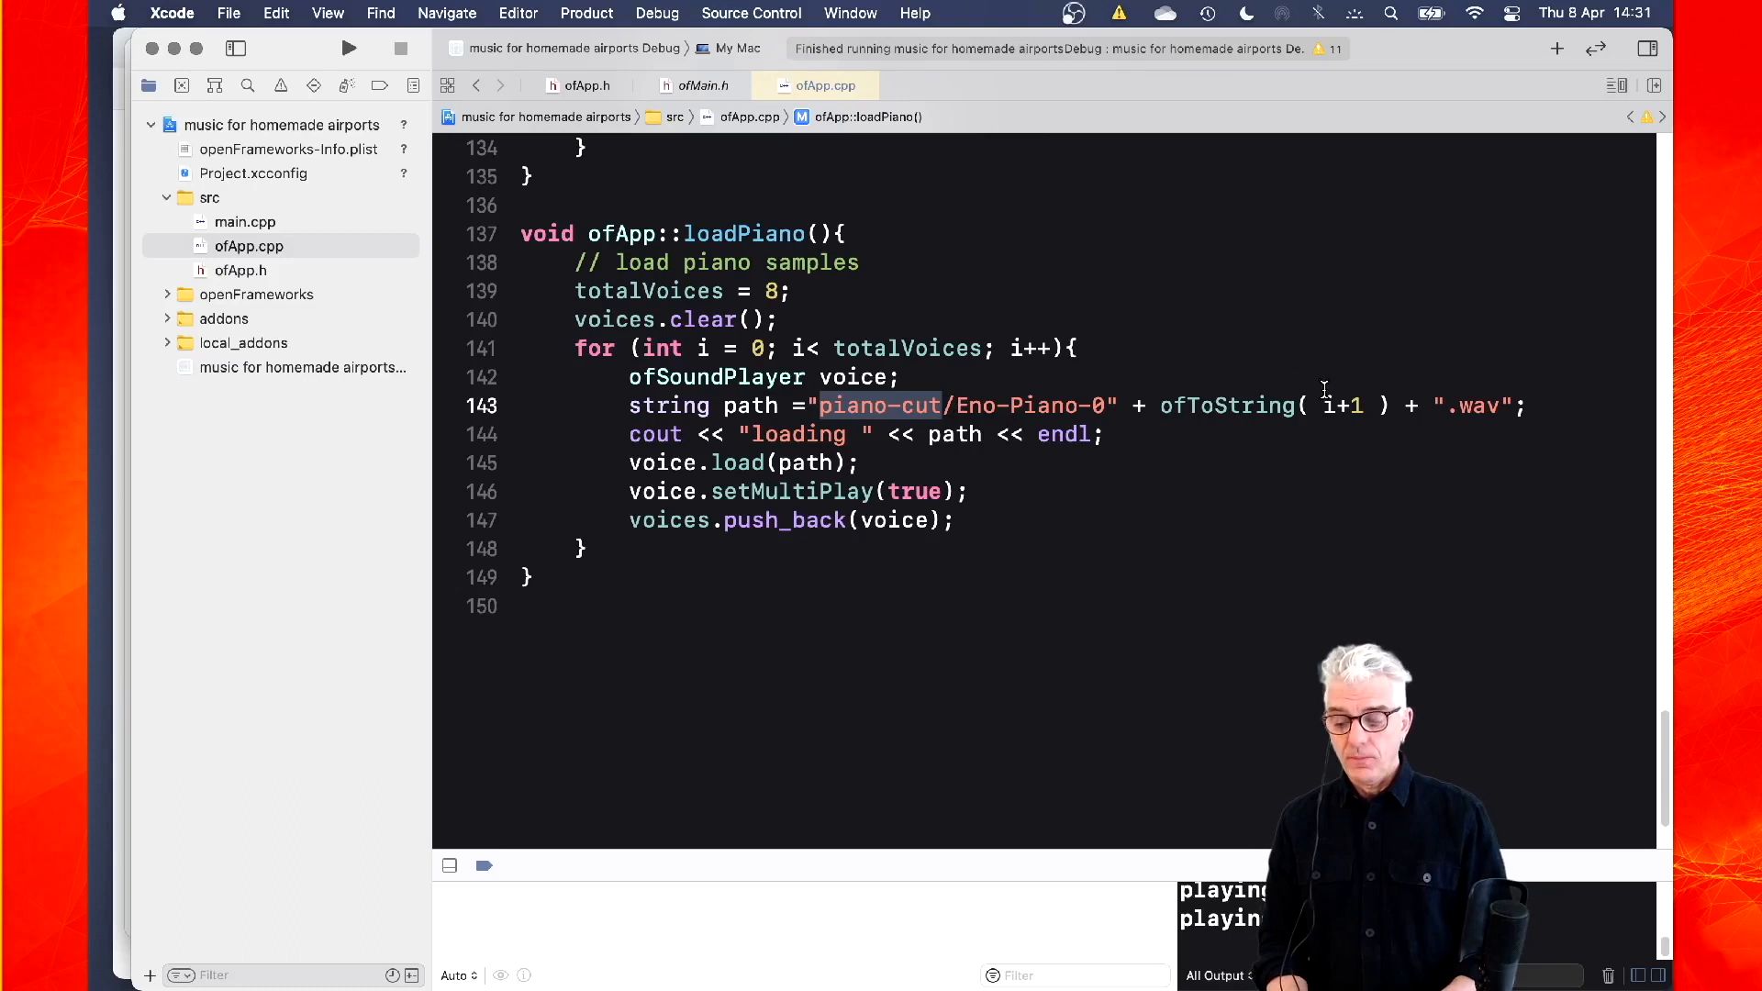
double_click(1477, 405)
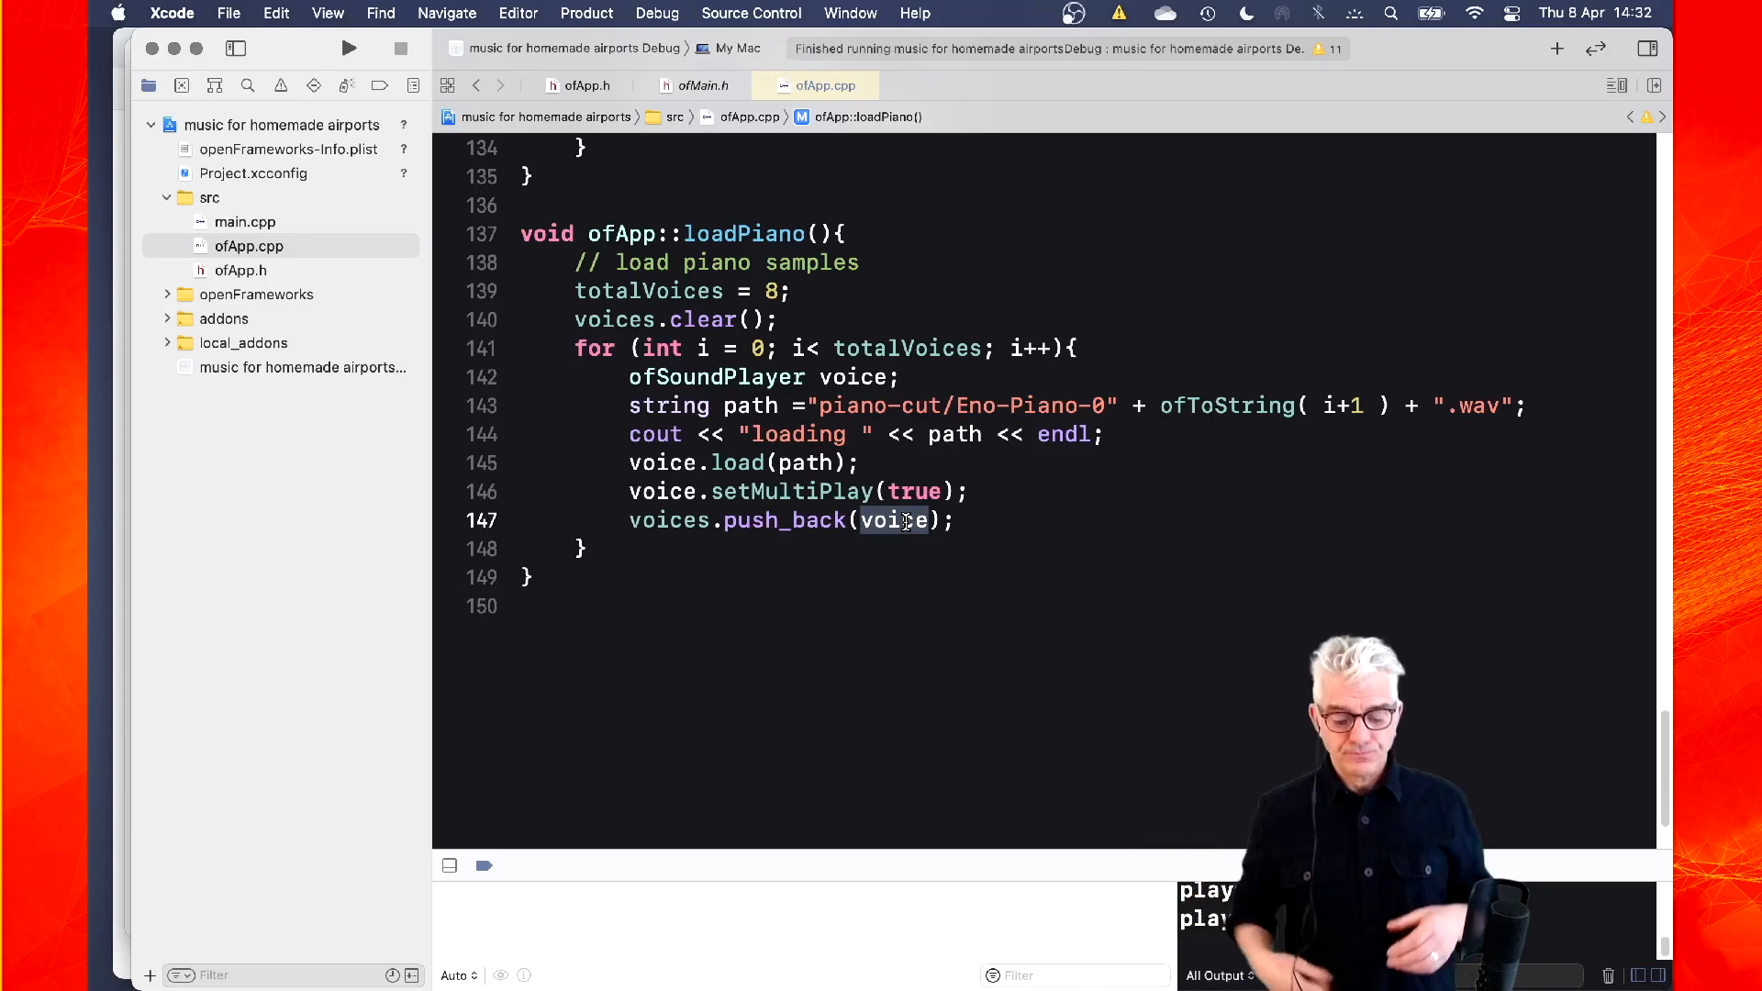
scroll("up", 3)
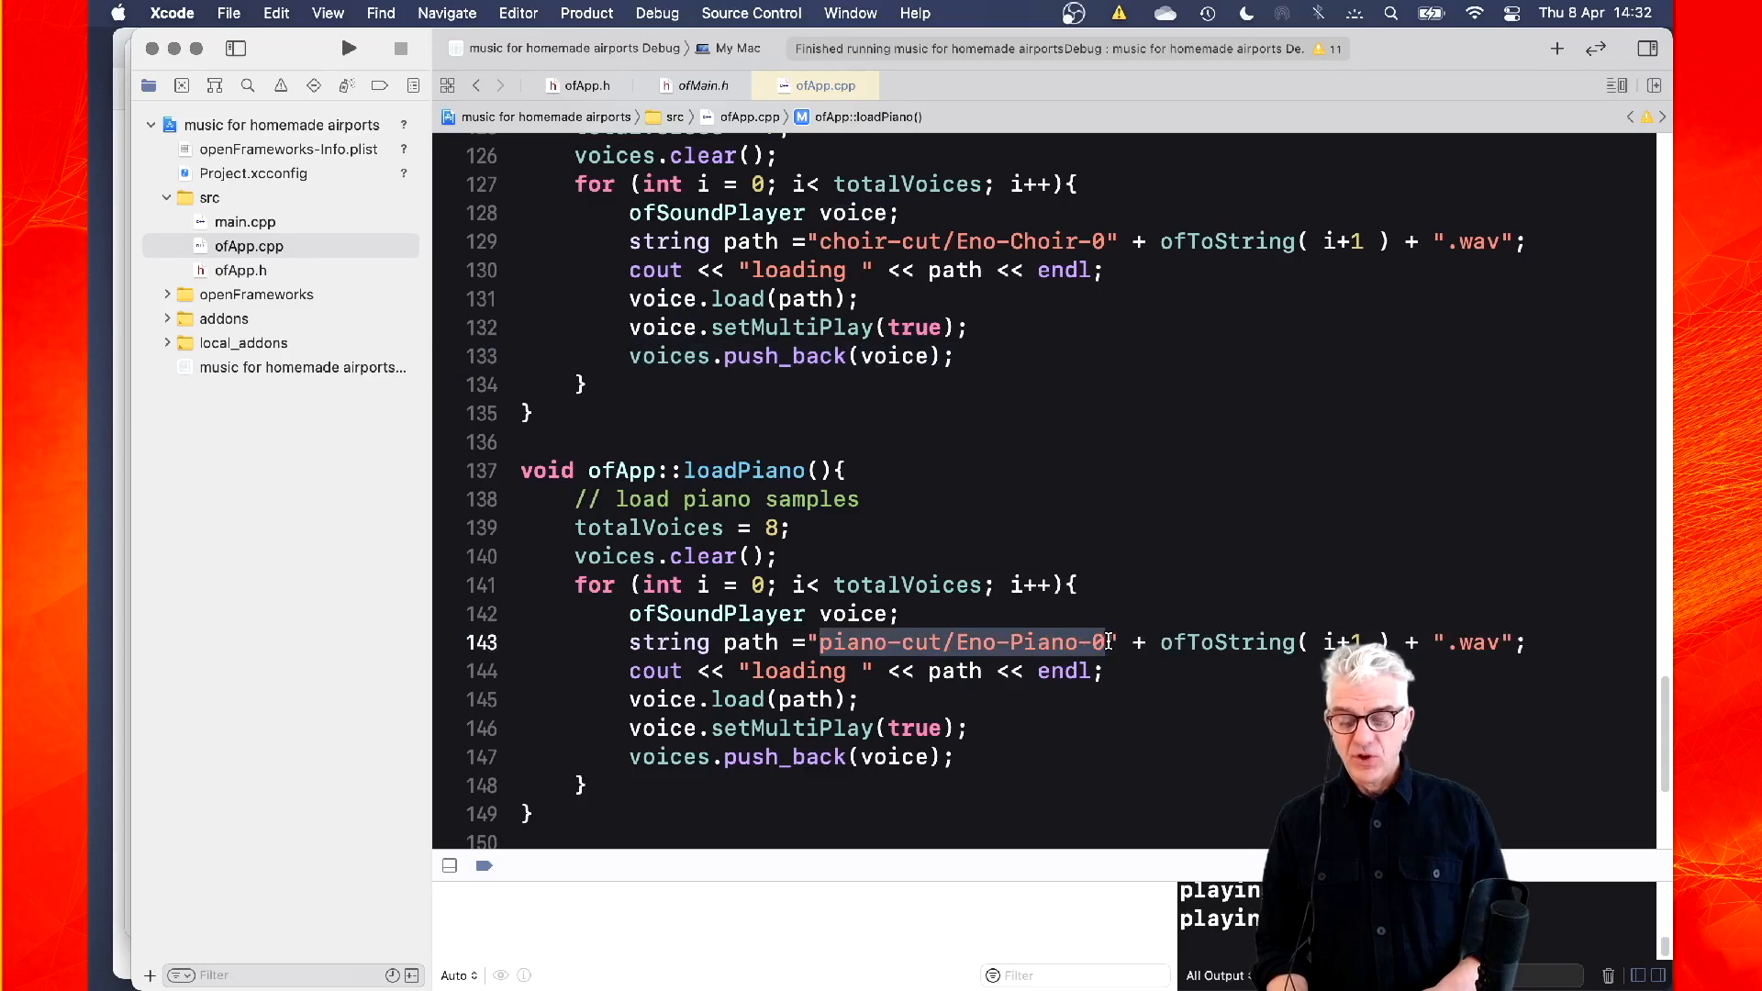
scroll("up", 3)
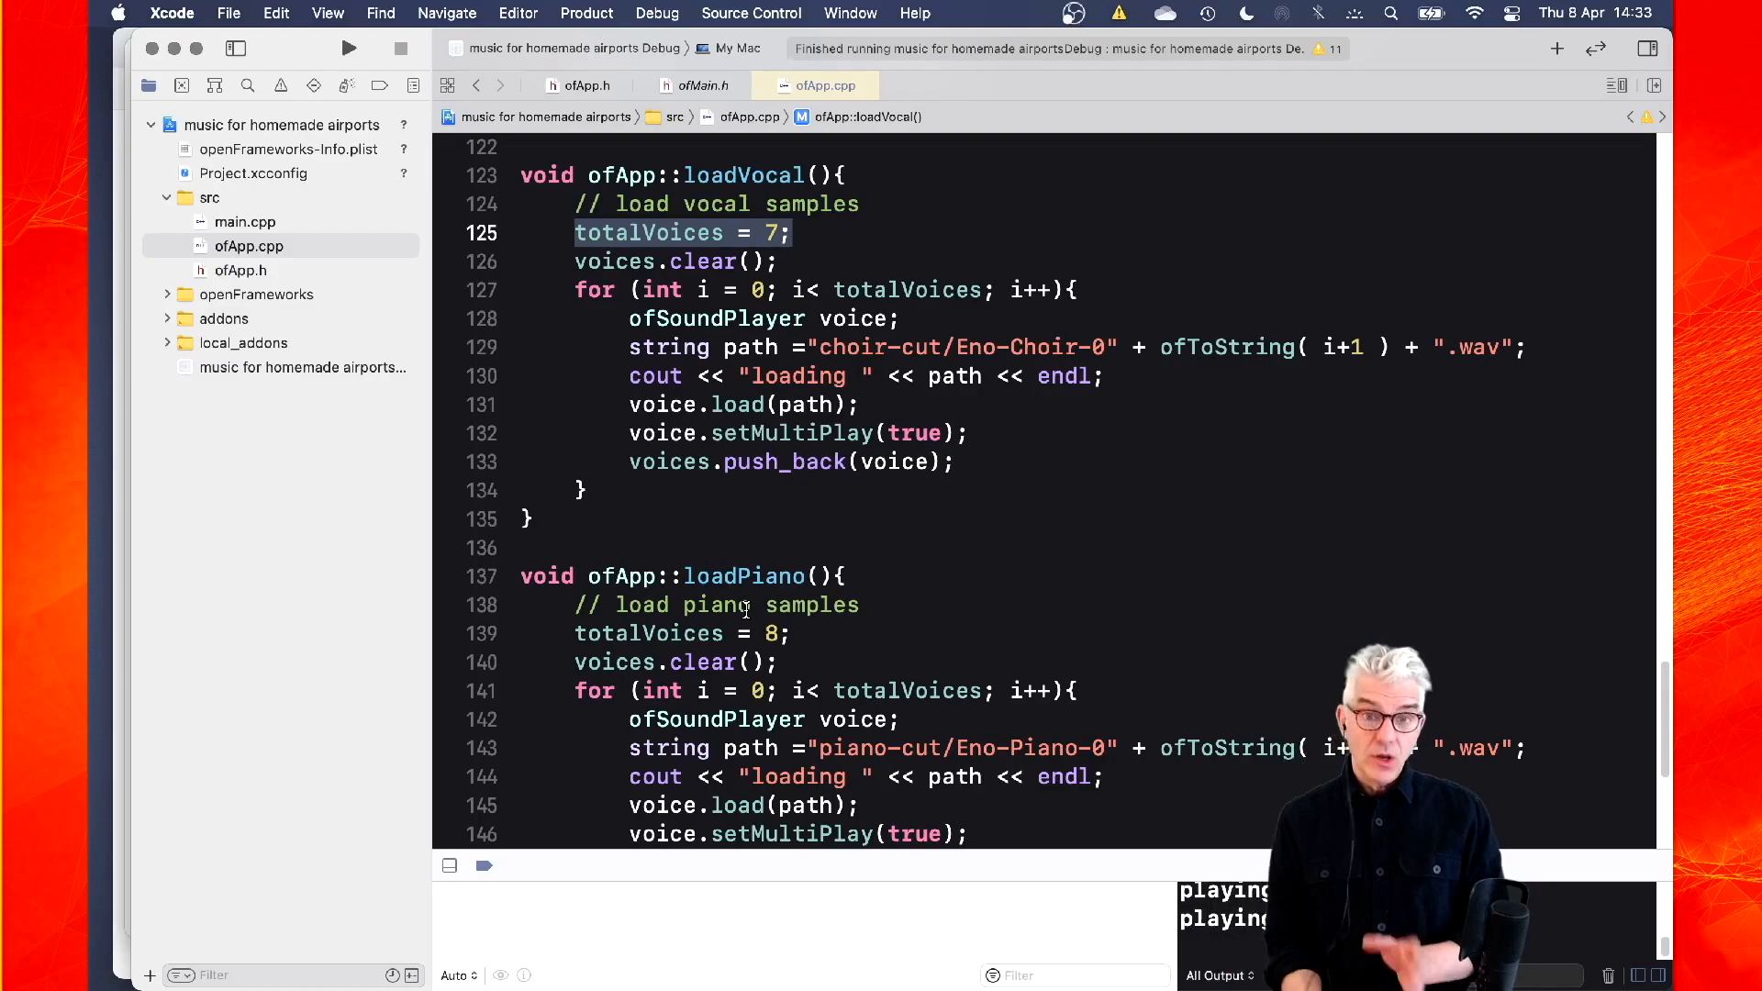
scroll("up", 3)
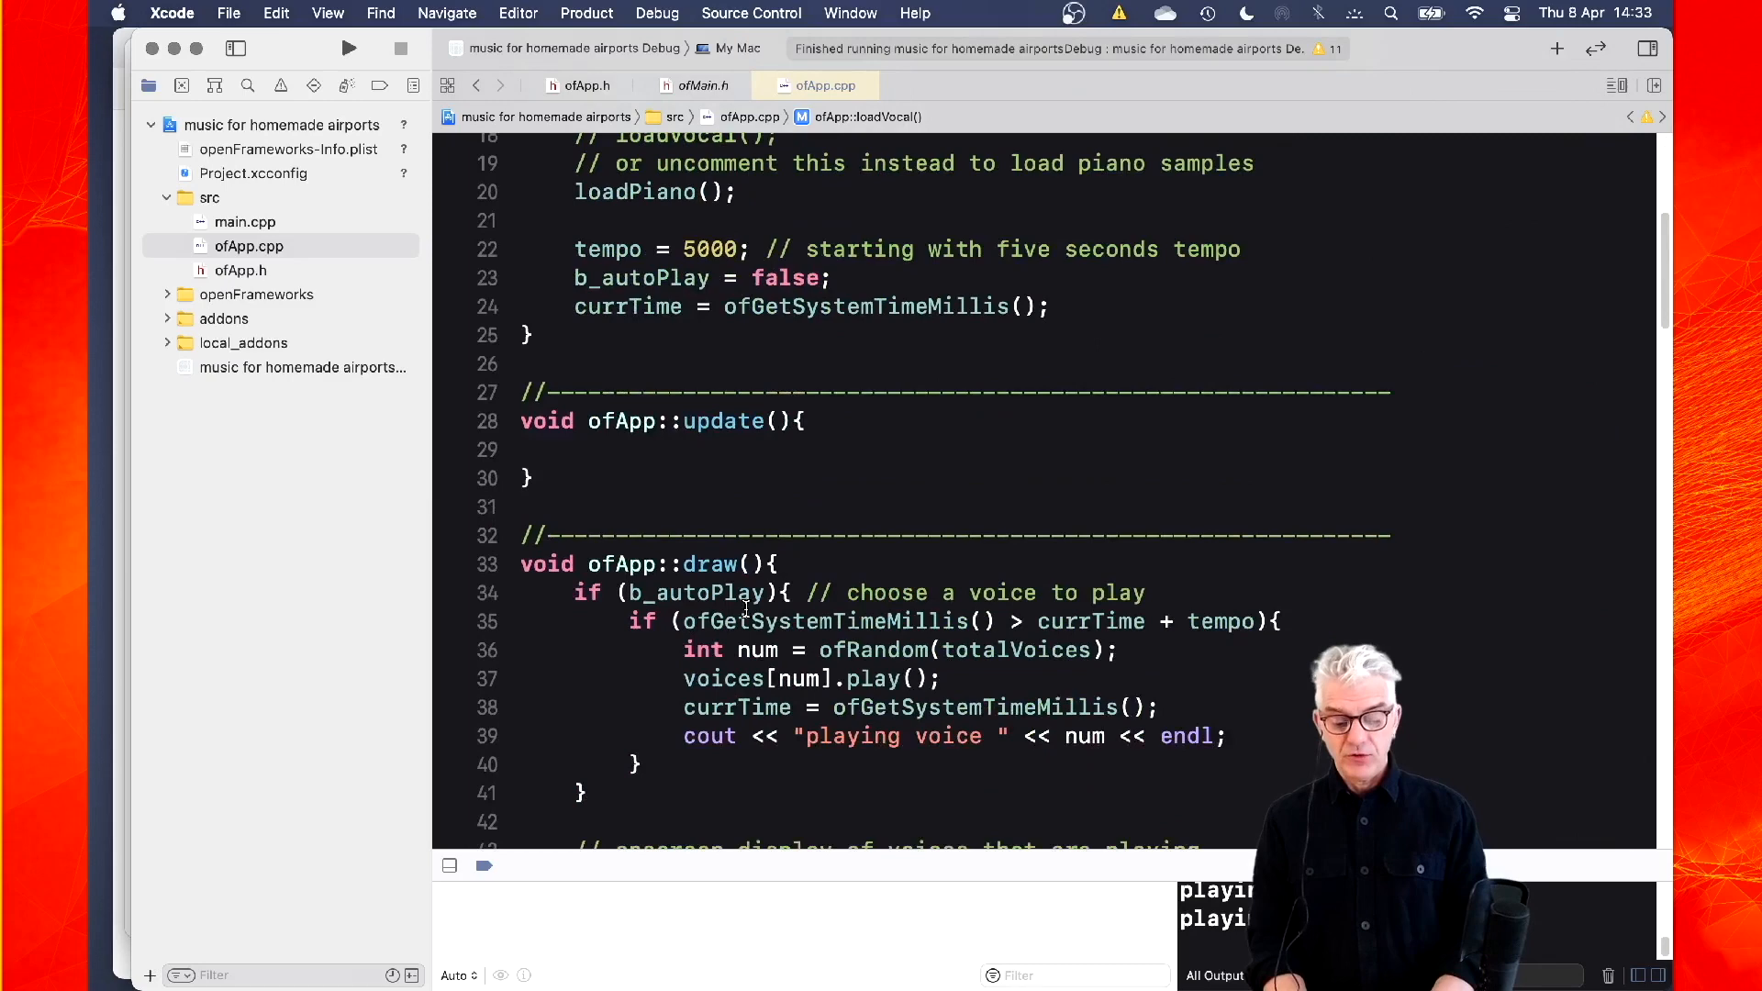
scroll("down", 3)
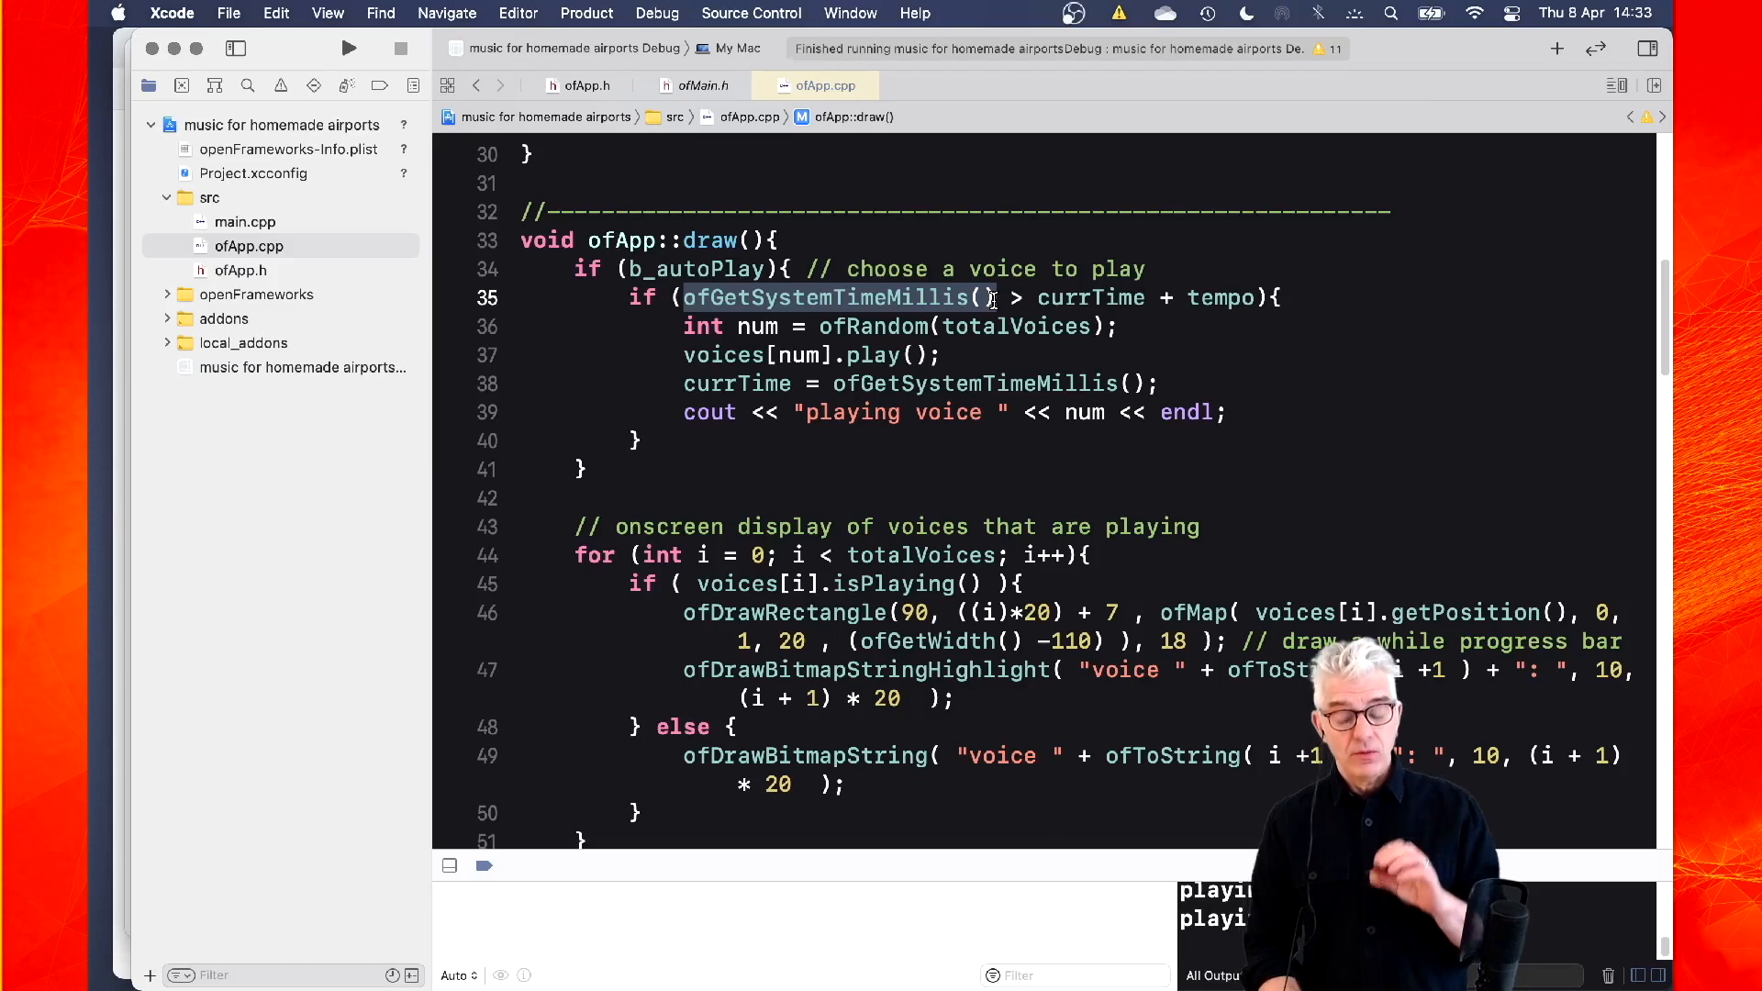
double_click(1090, 297)
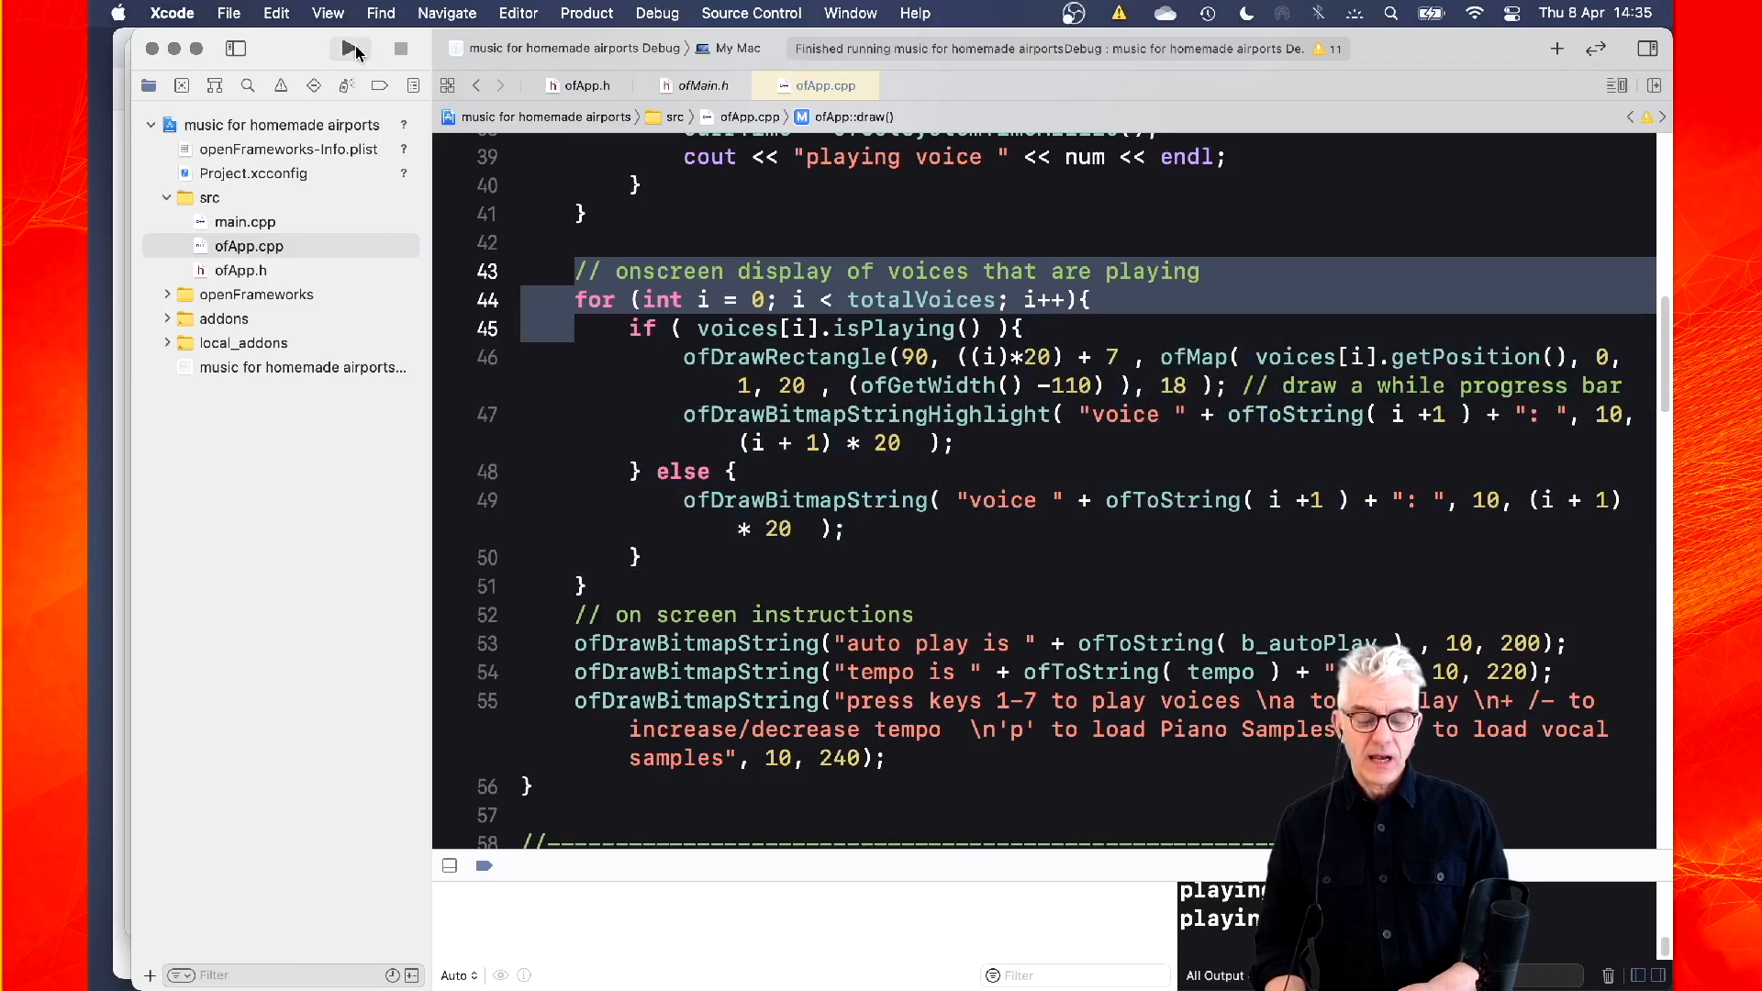
left_click(340, 49)
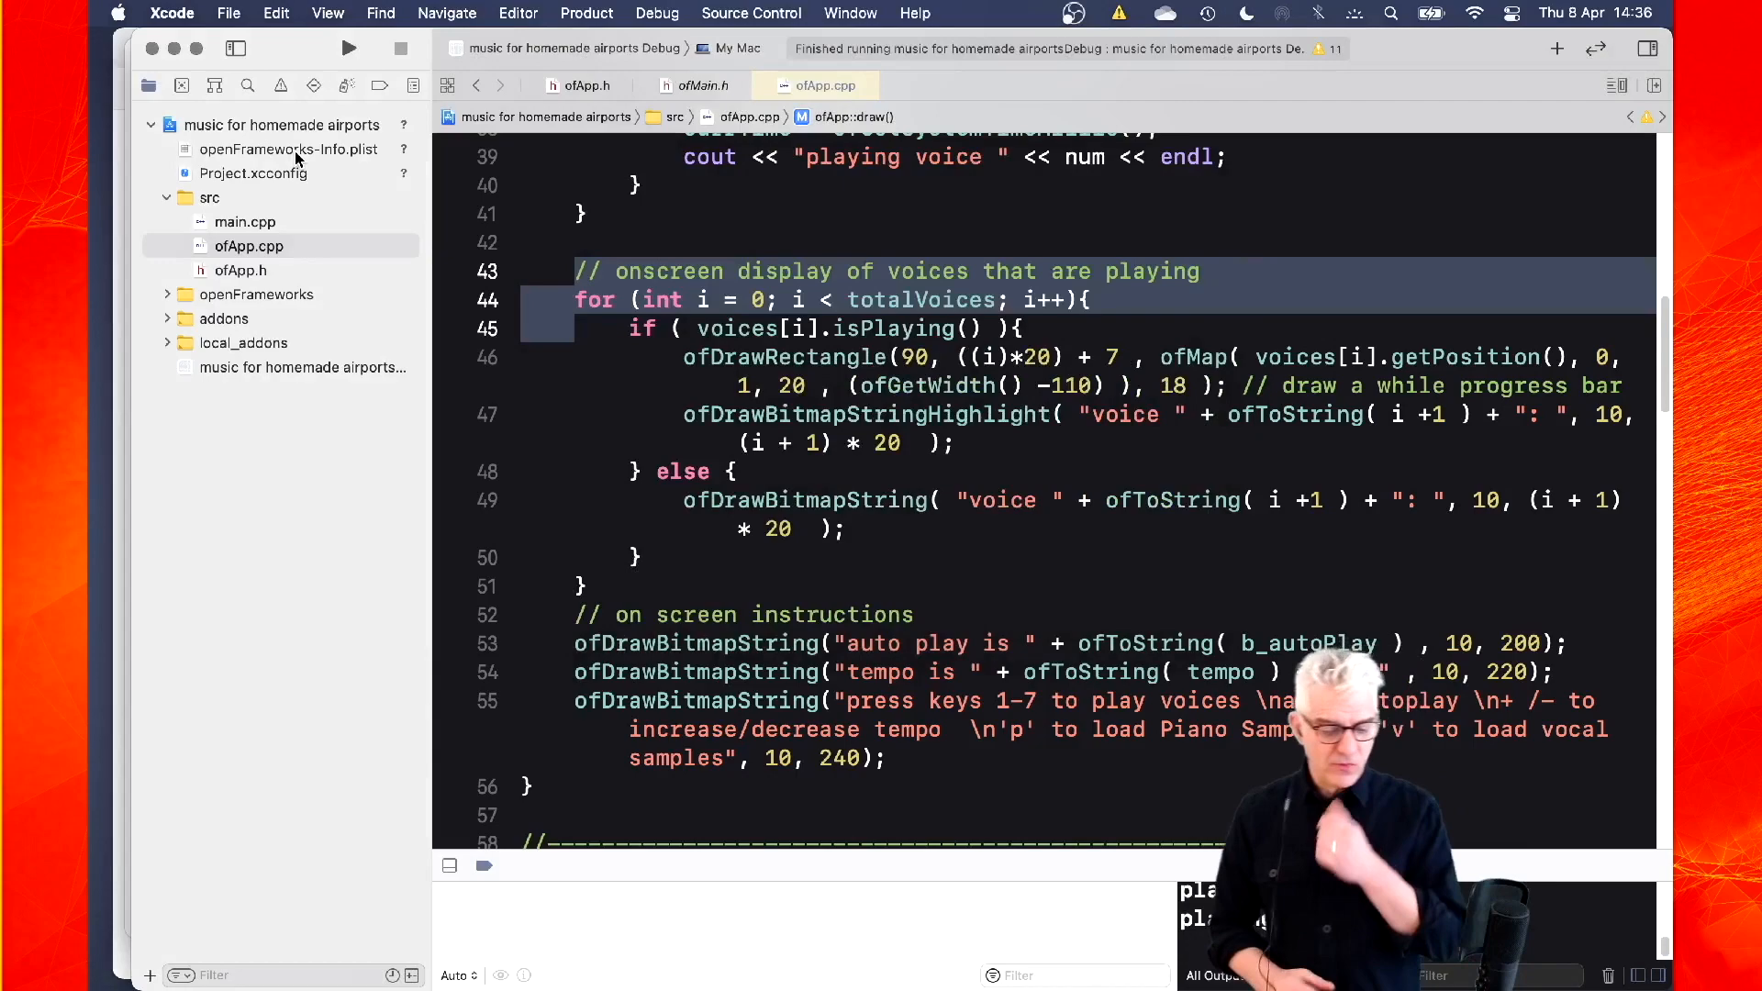
Review the keyPressed cases for keys 1–7, then start building the sample player
scroll("down", 3)
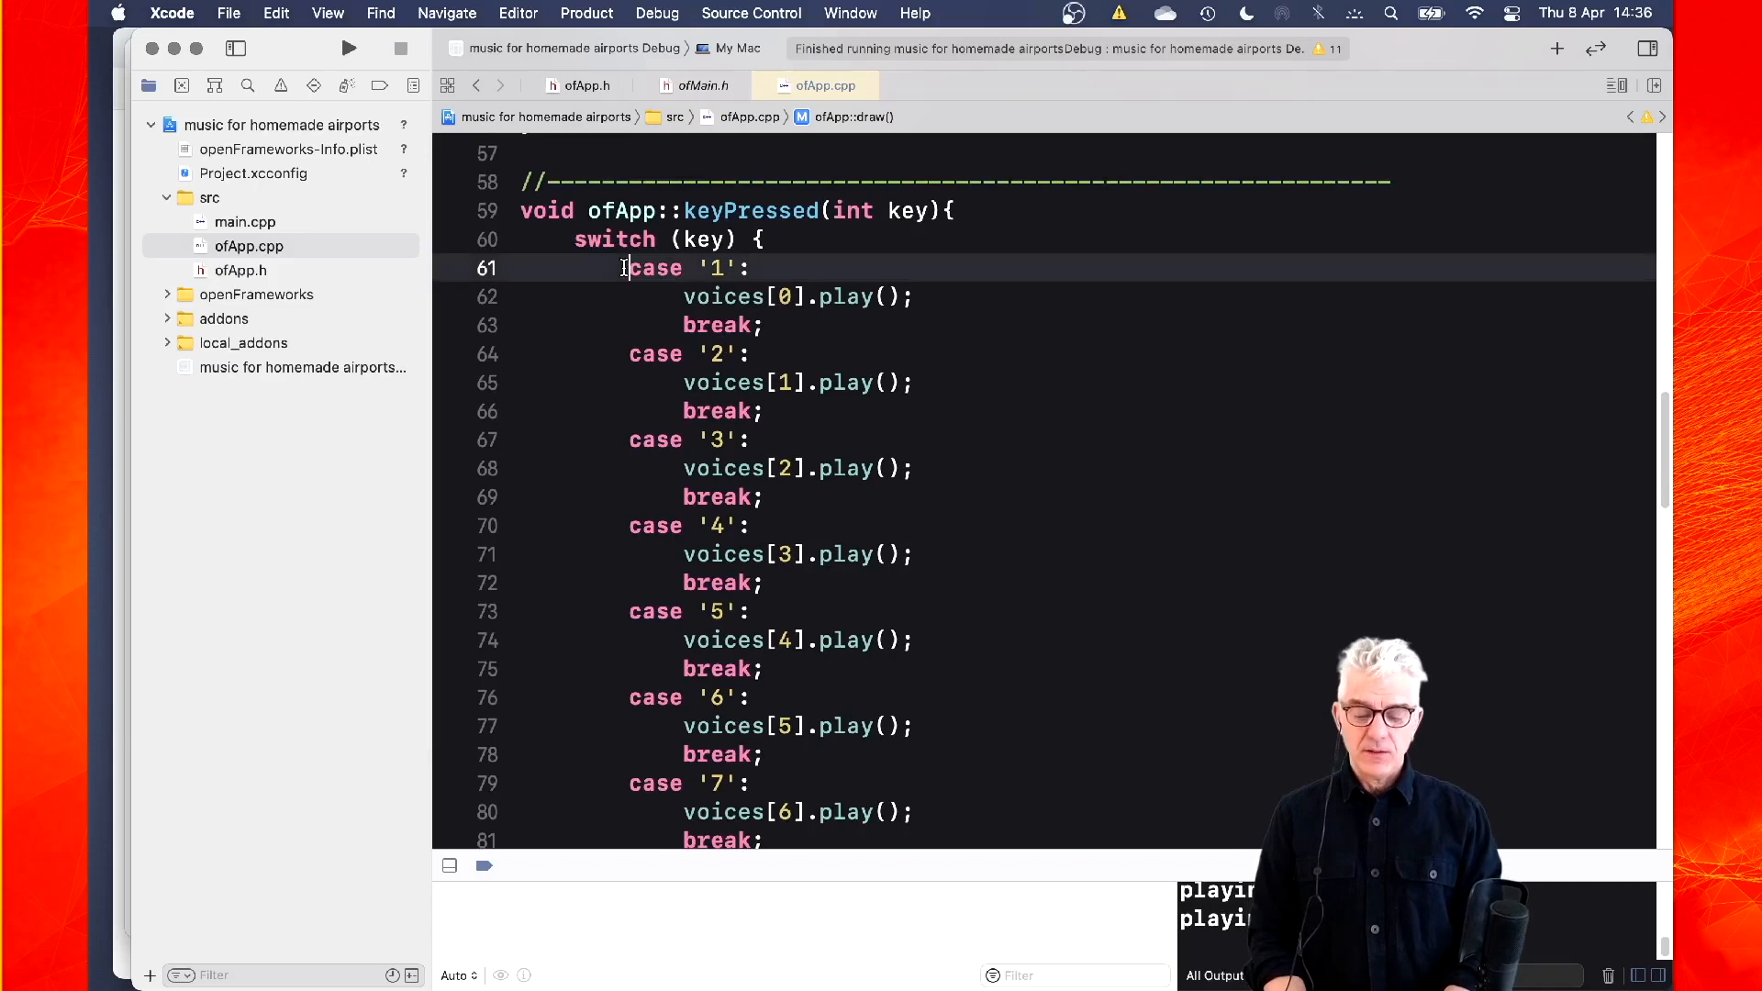
double_click(656, 267)
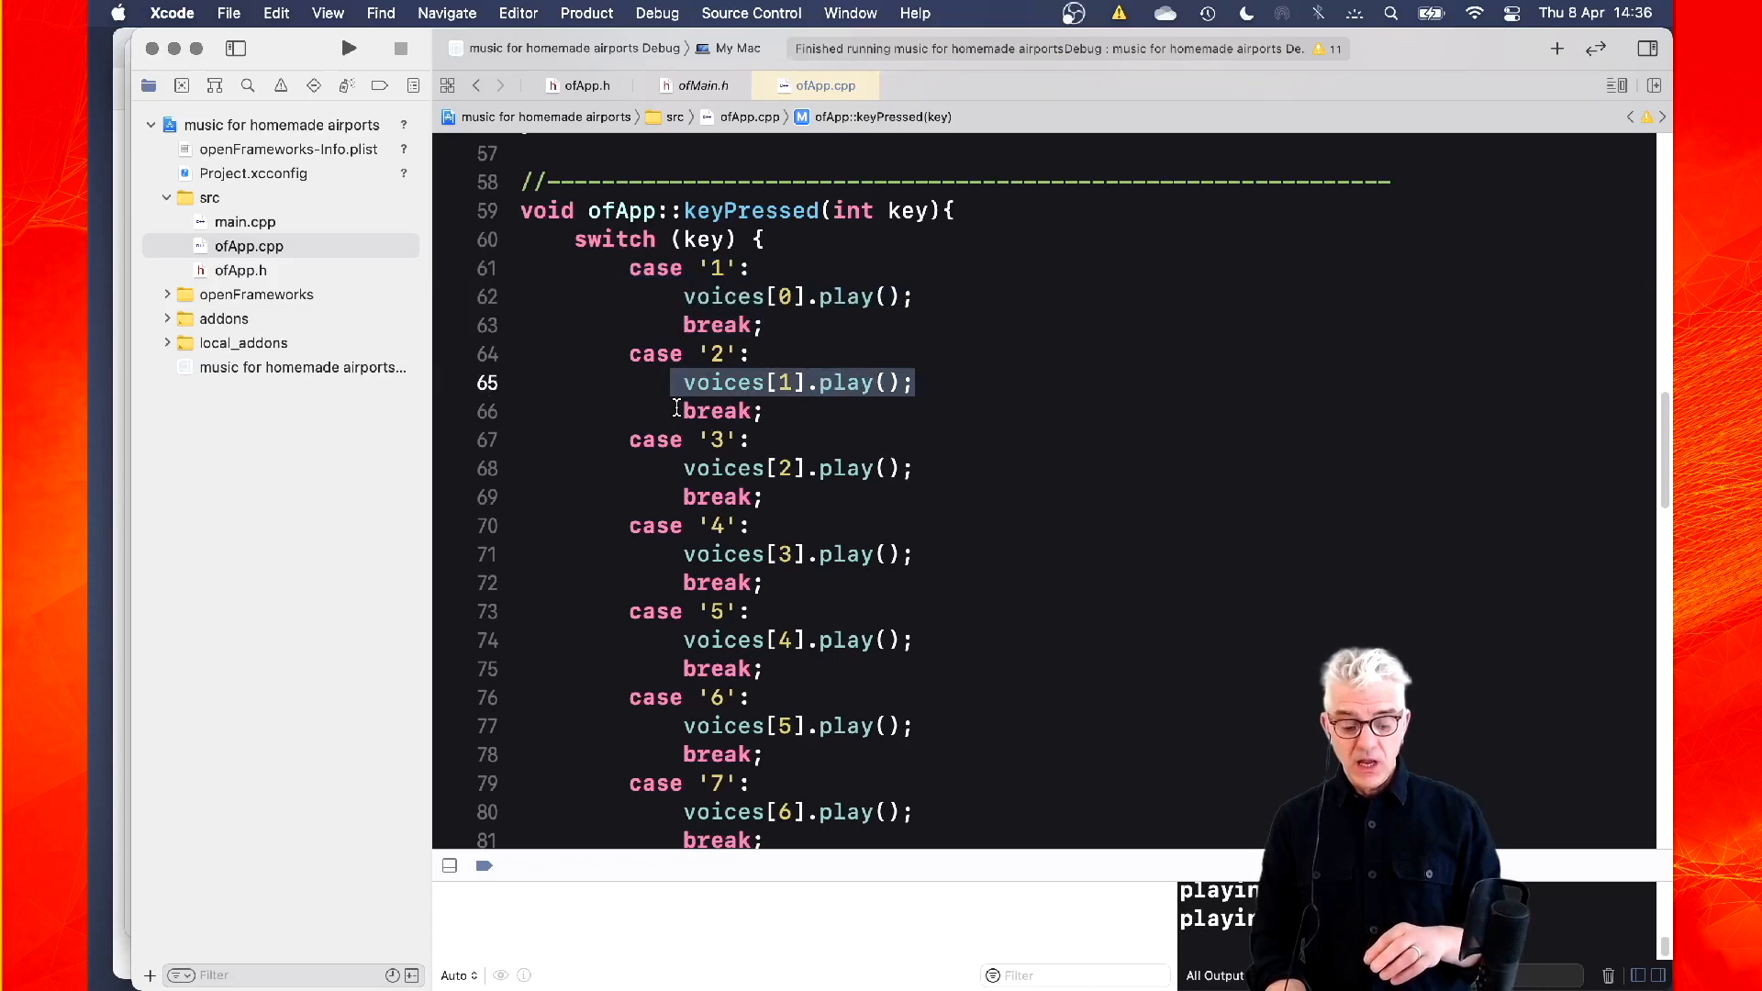
scroll("down", 3)
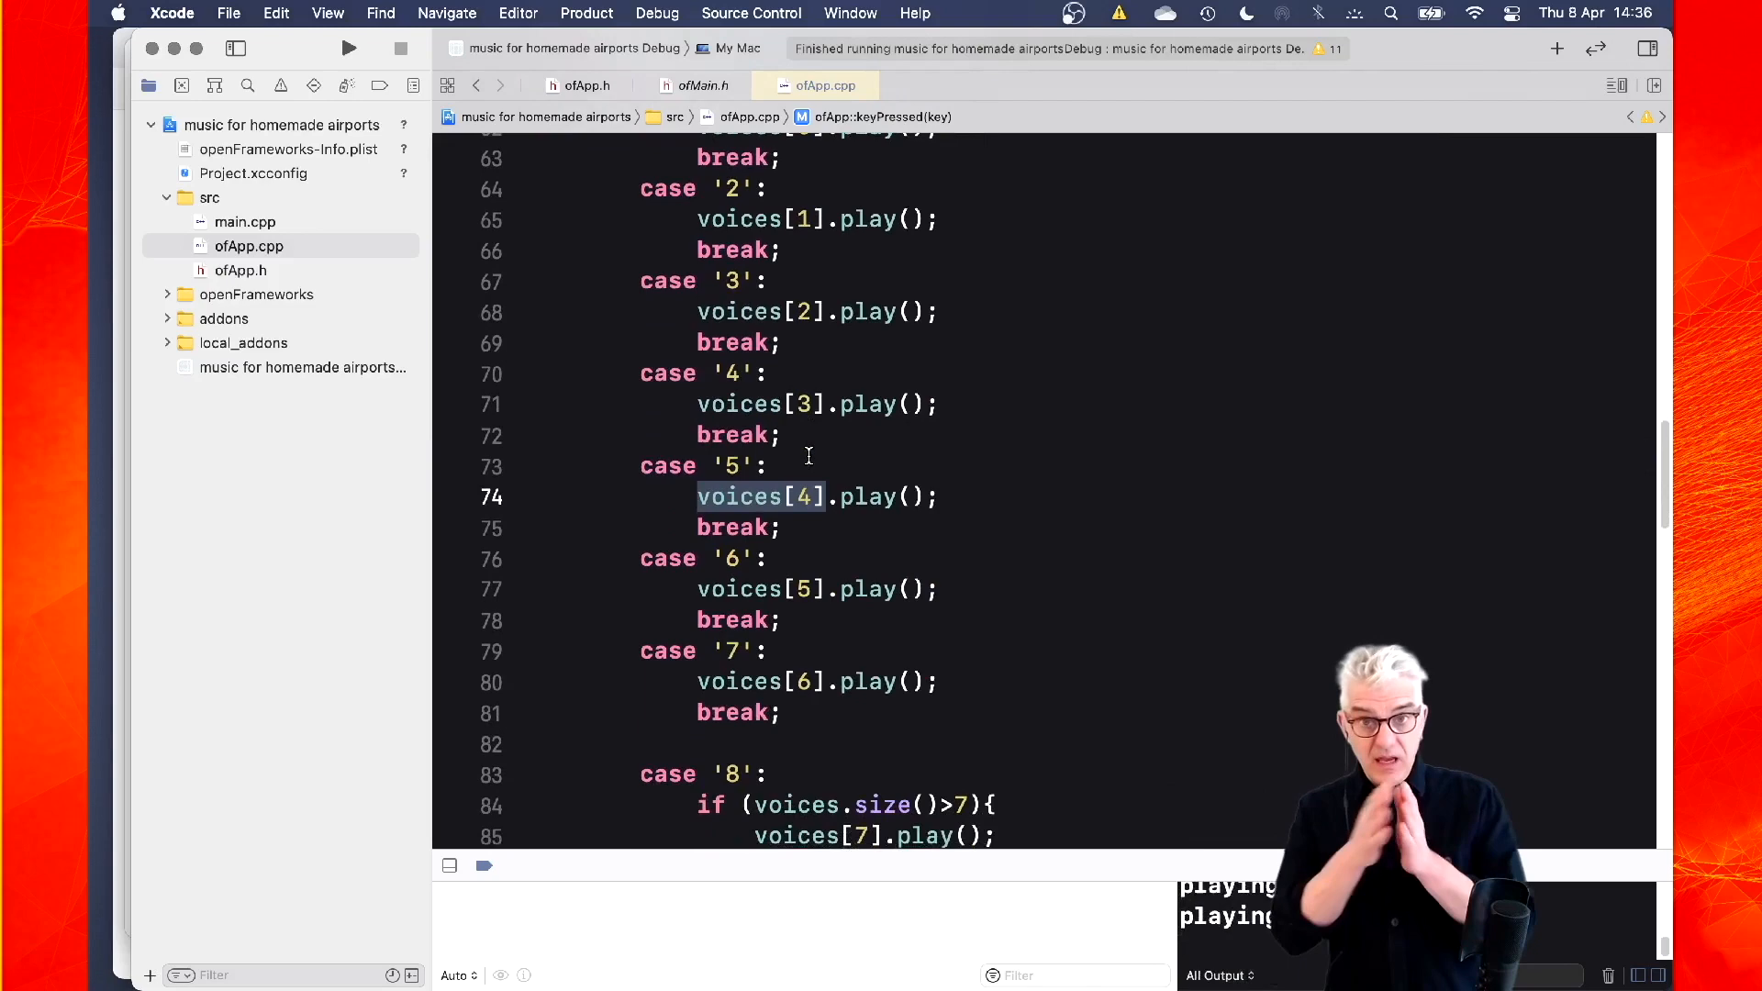
left_click(349, 49)
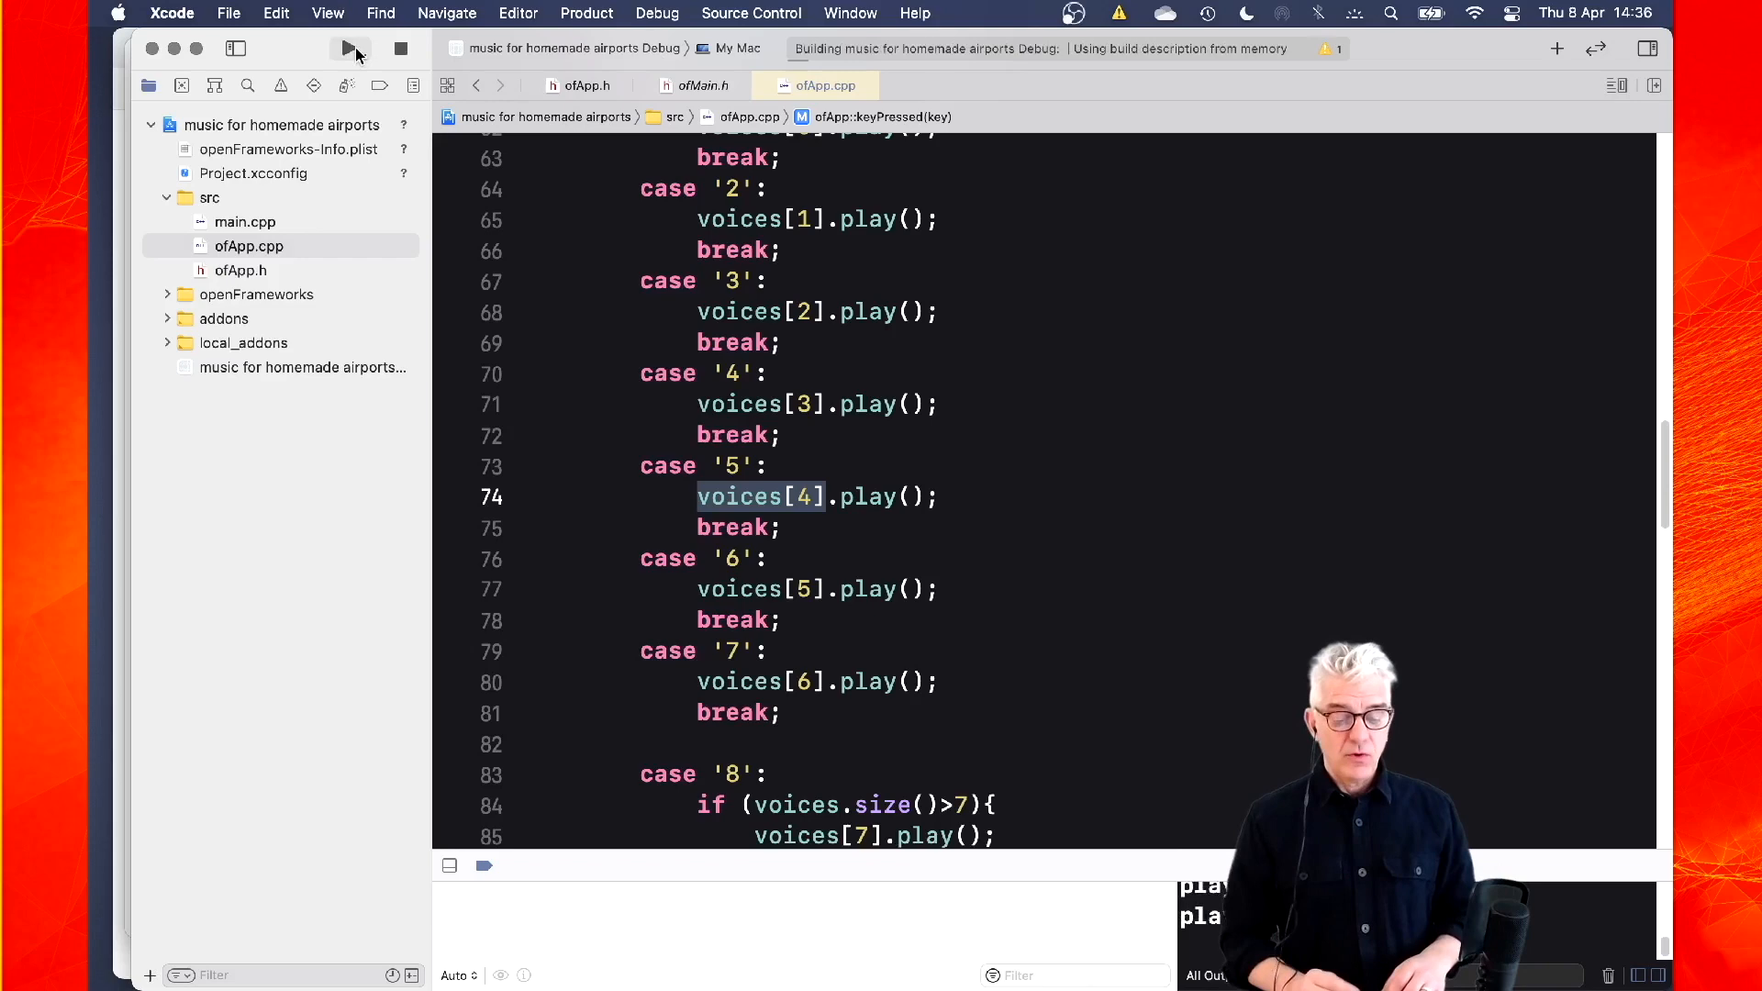
left_click(352, 48)
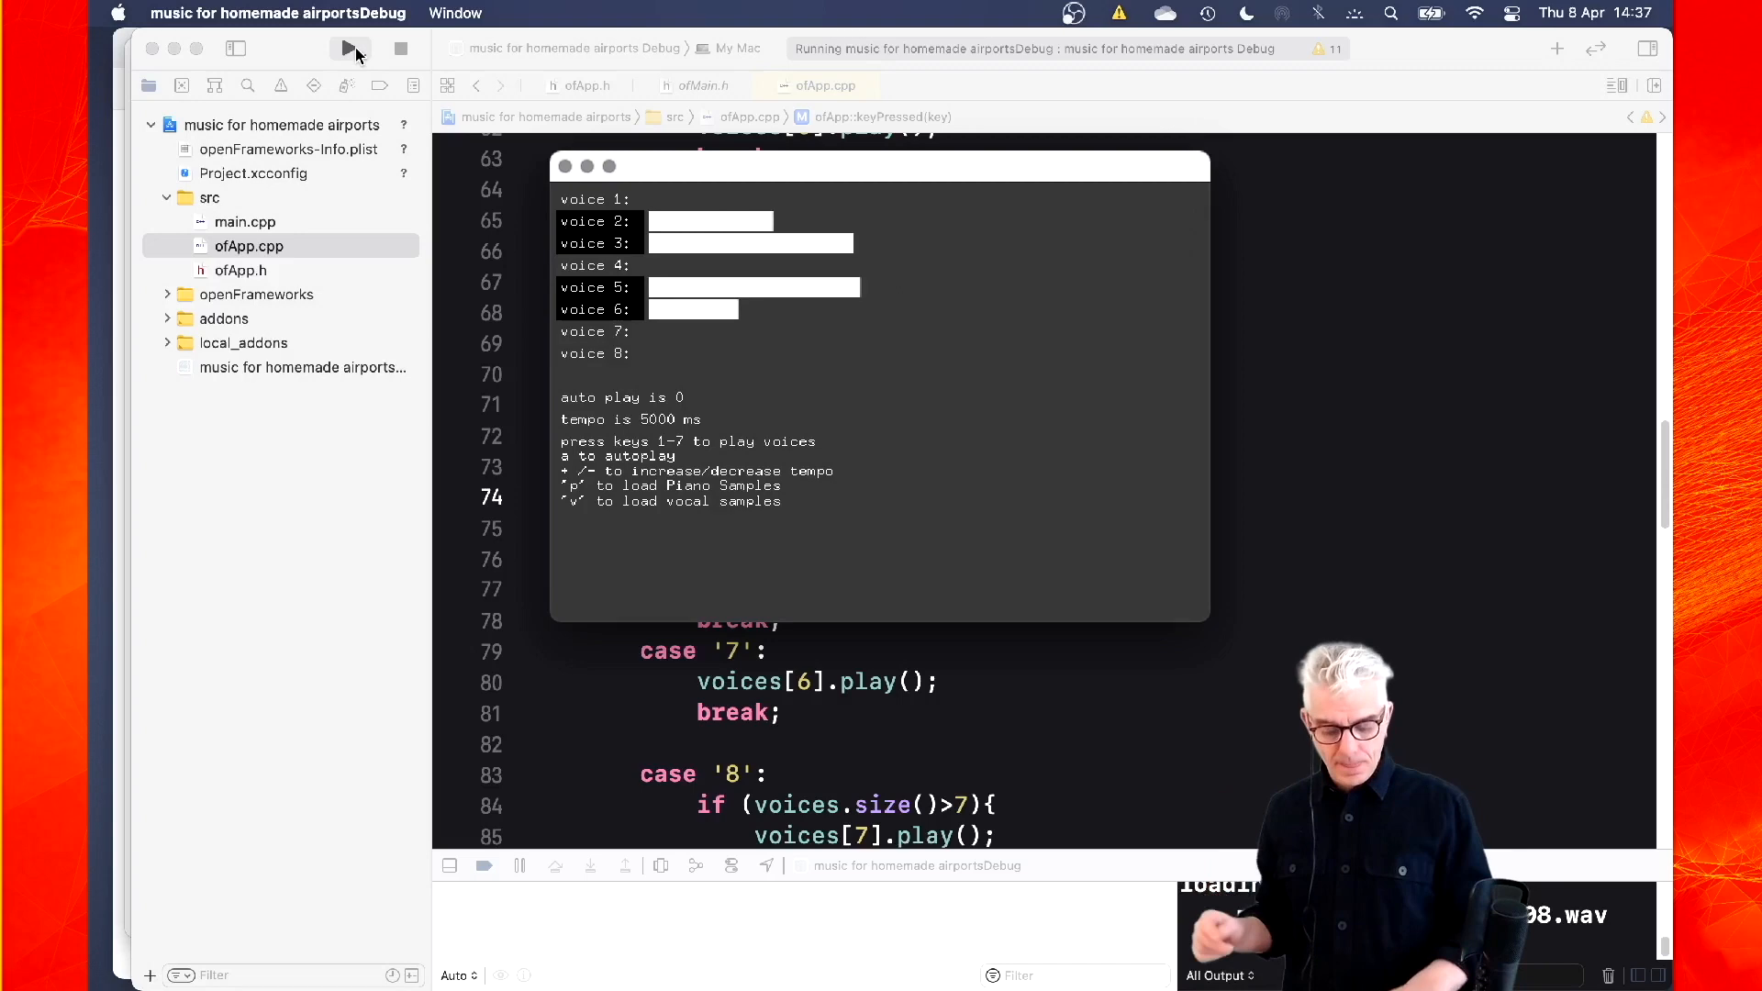
left_click(400, 49)
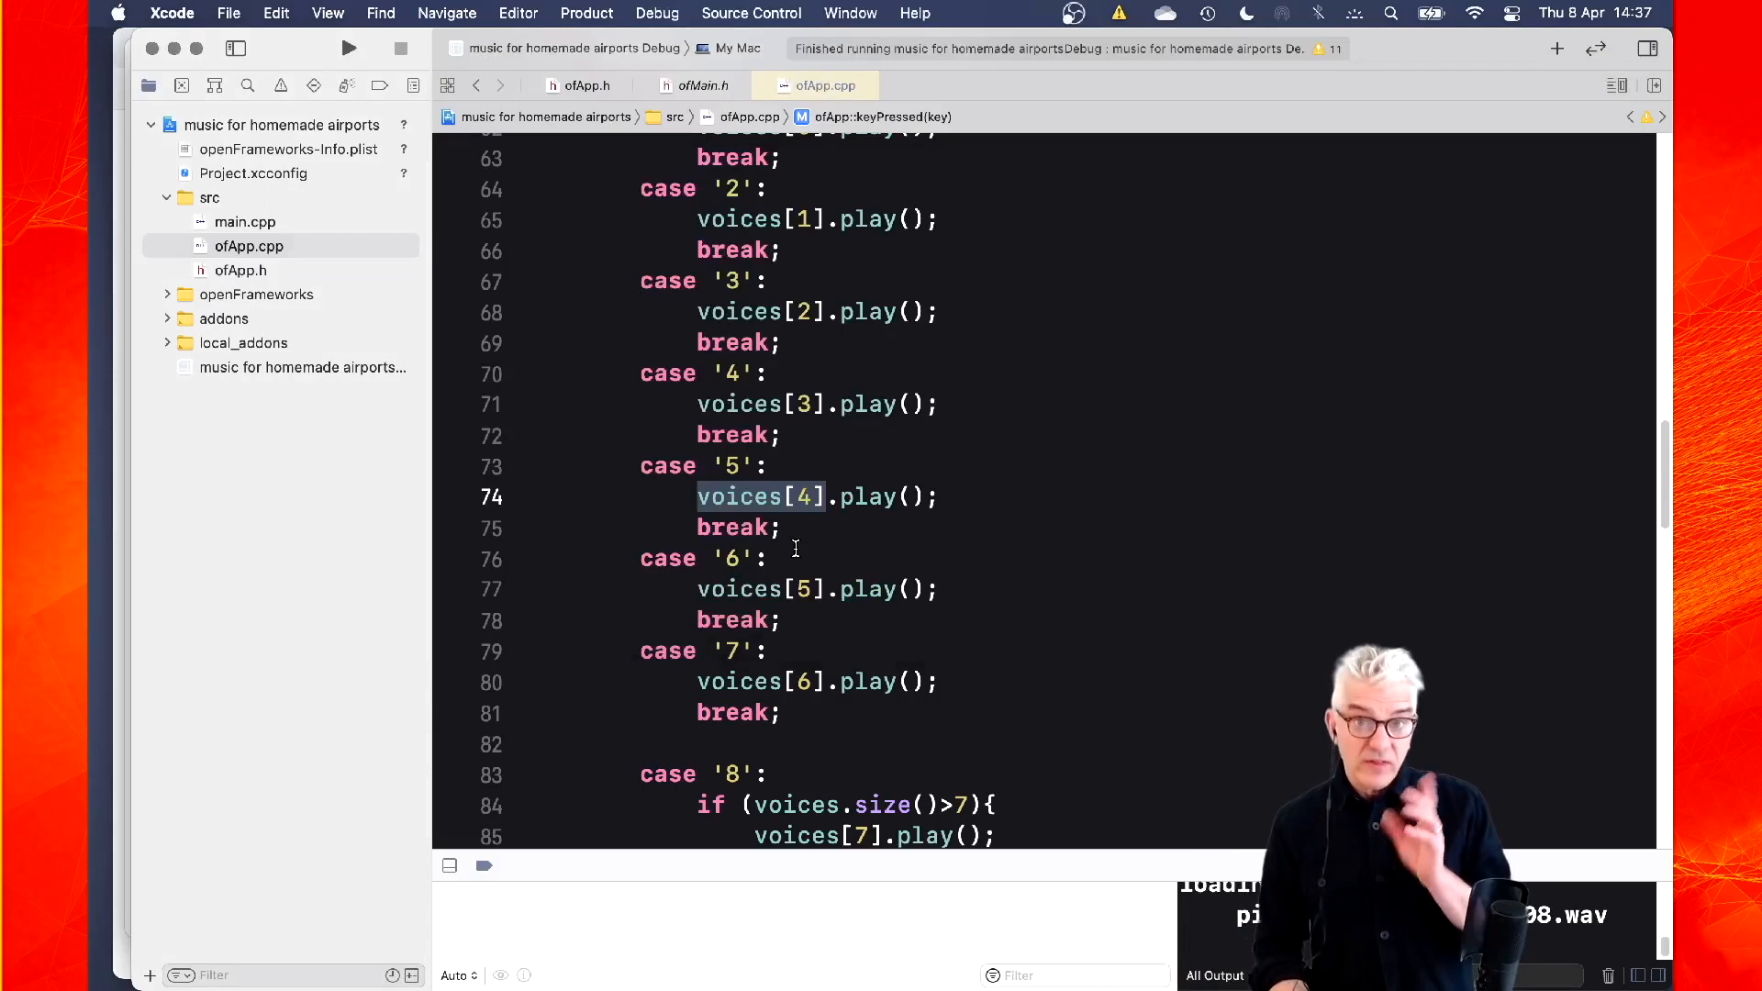
scroll("down", 3)
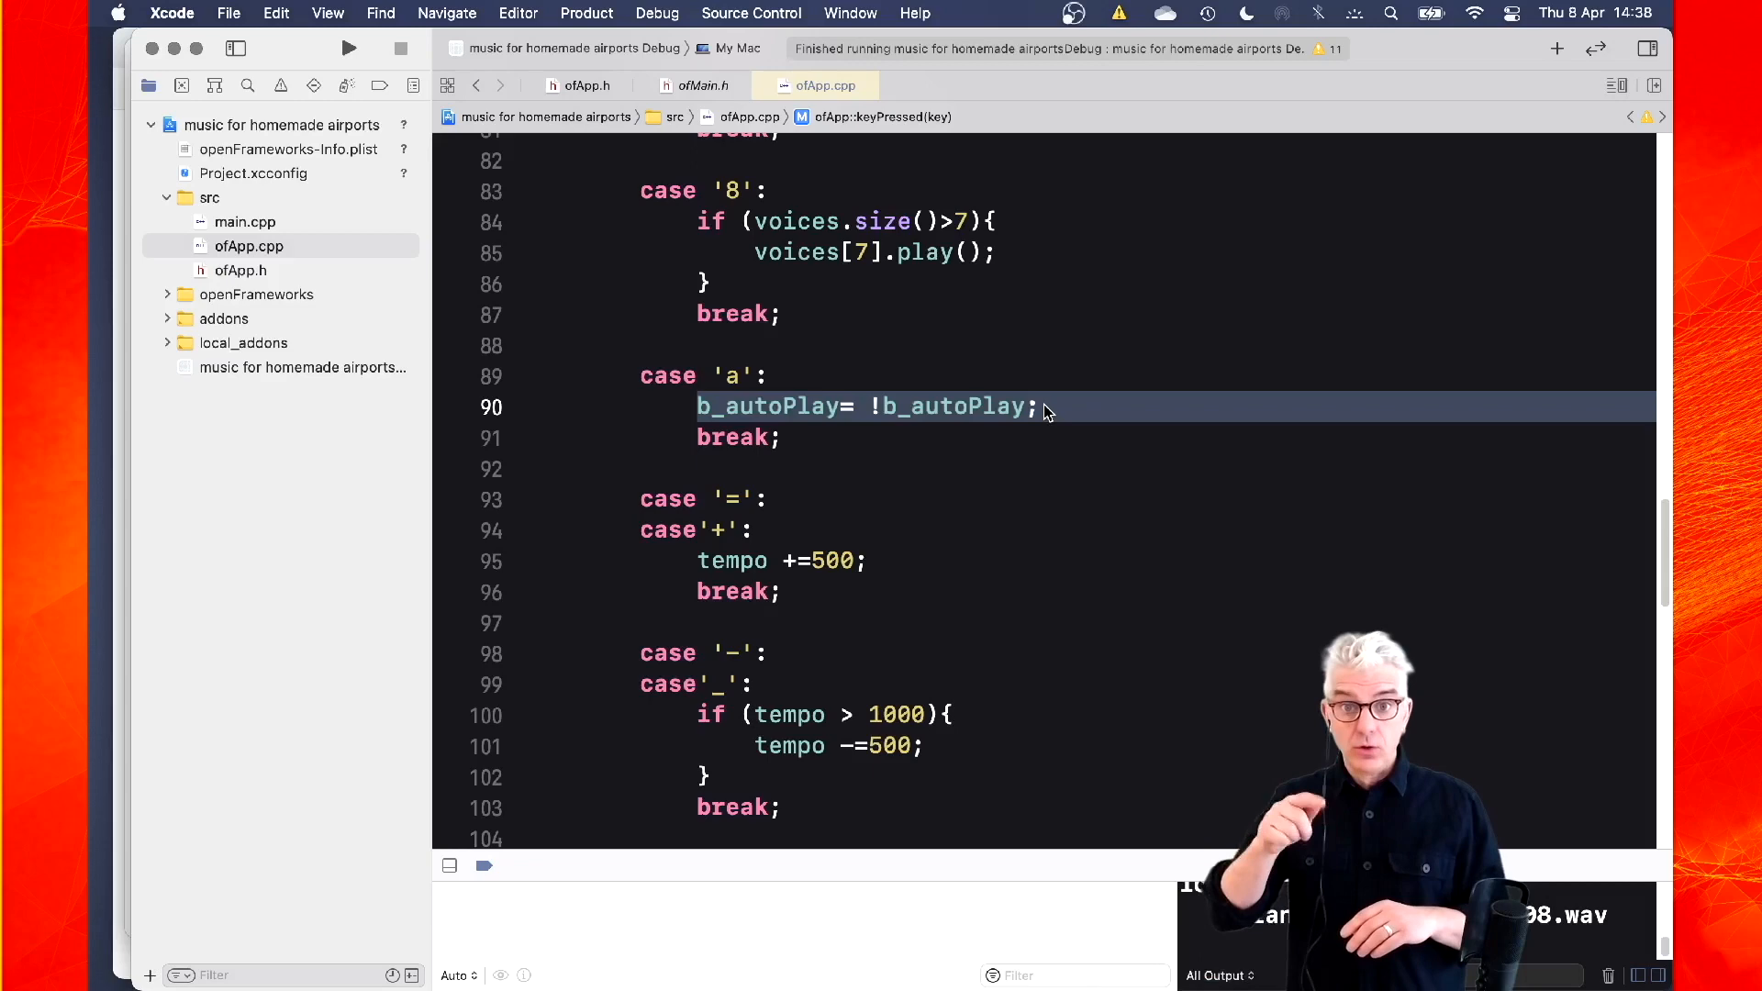
scroll("down", 3)
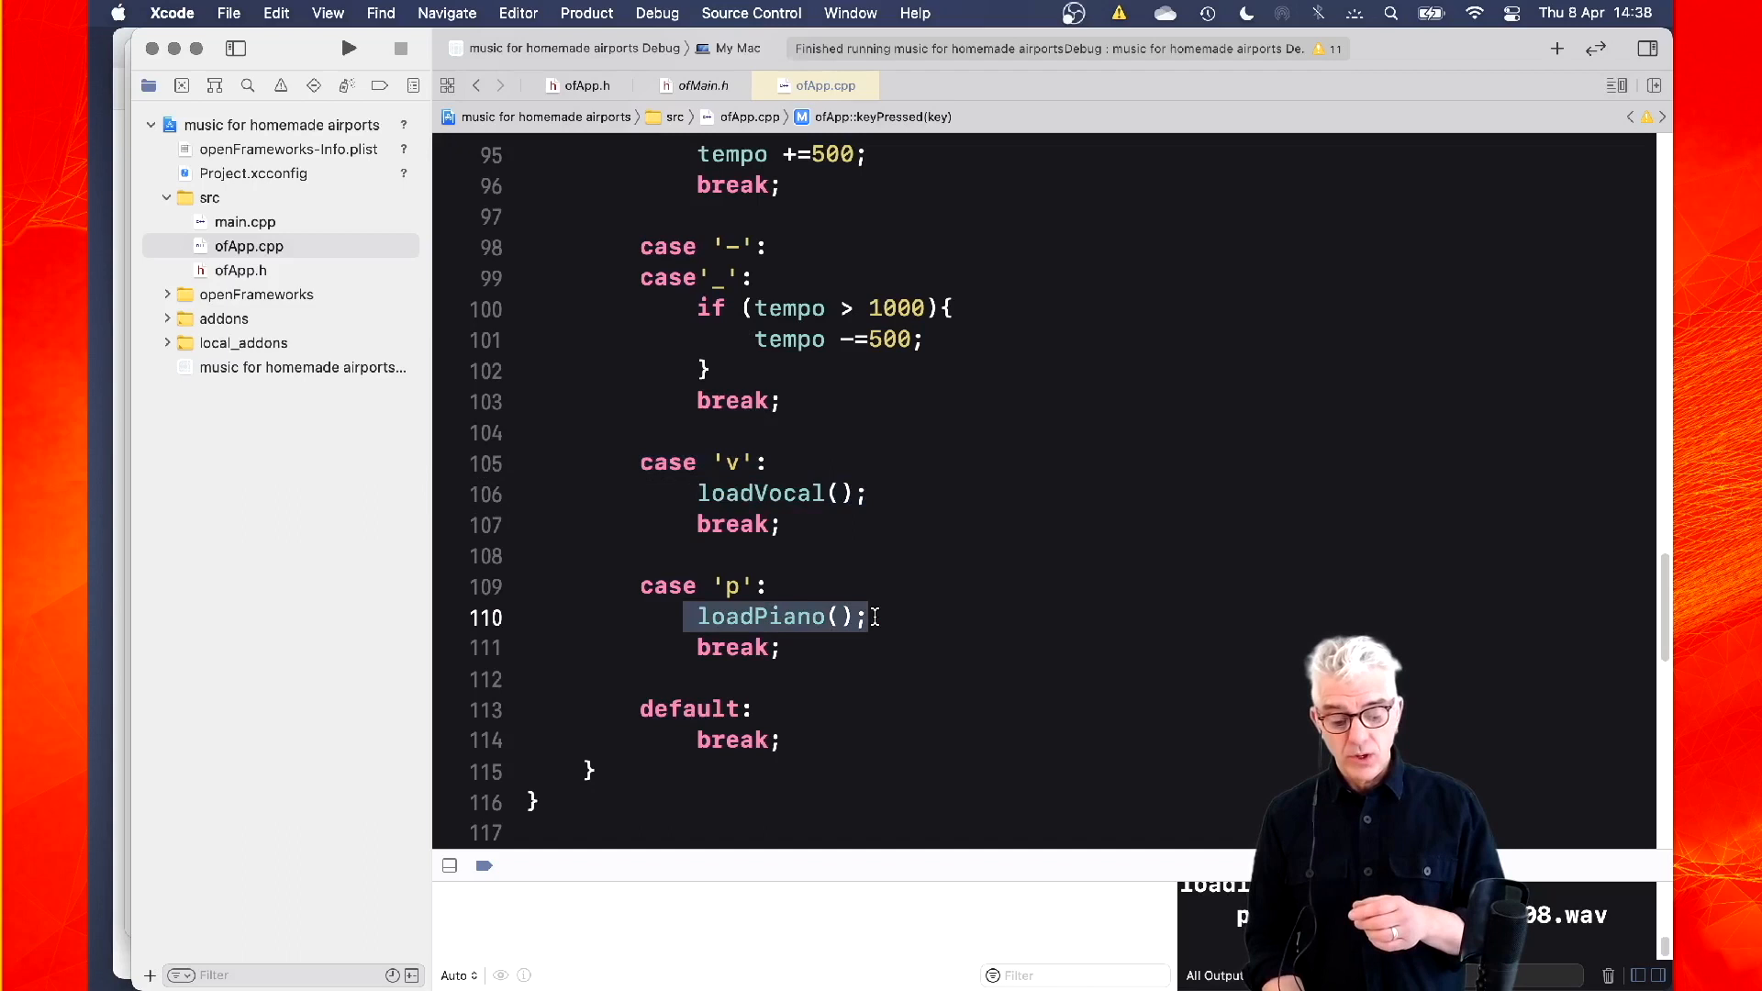
scroll("up", 3)
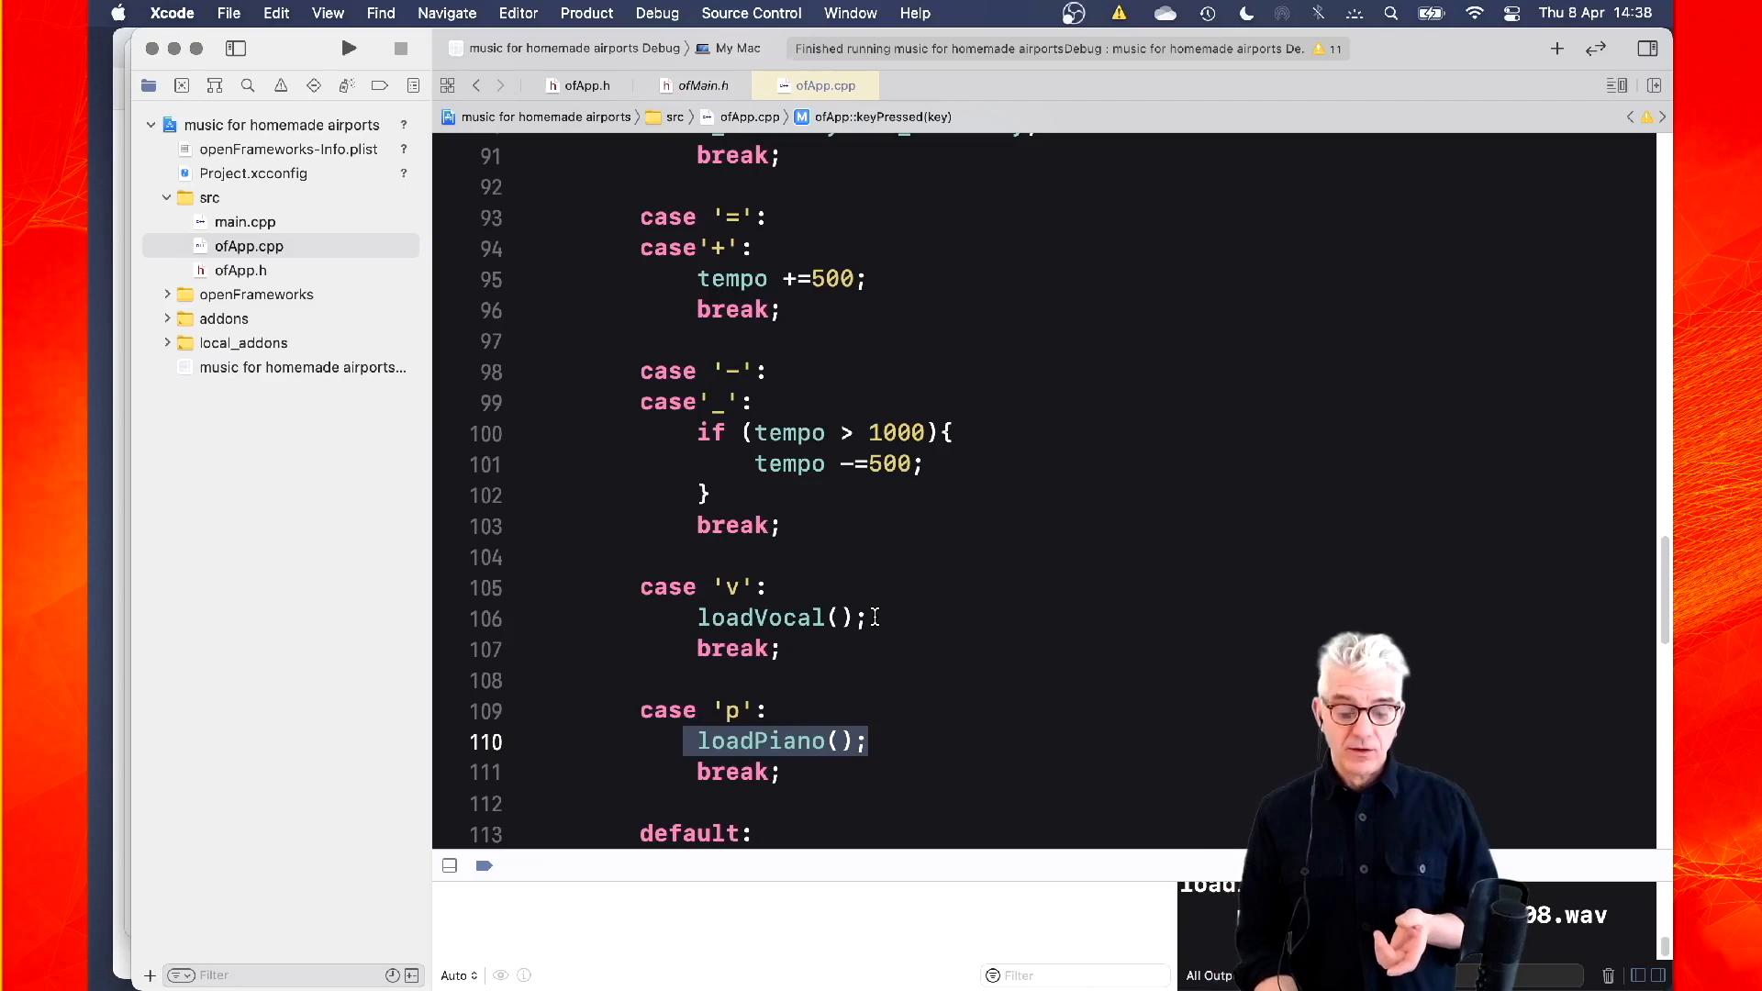
scroll("up", 3)
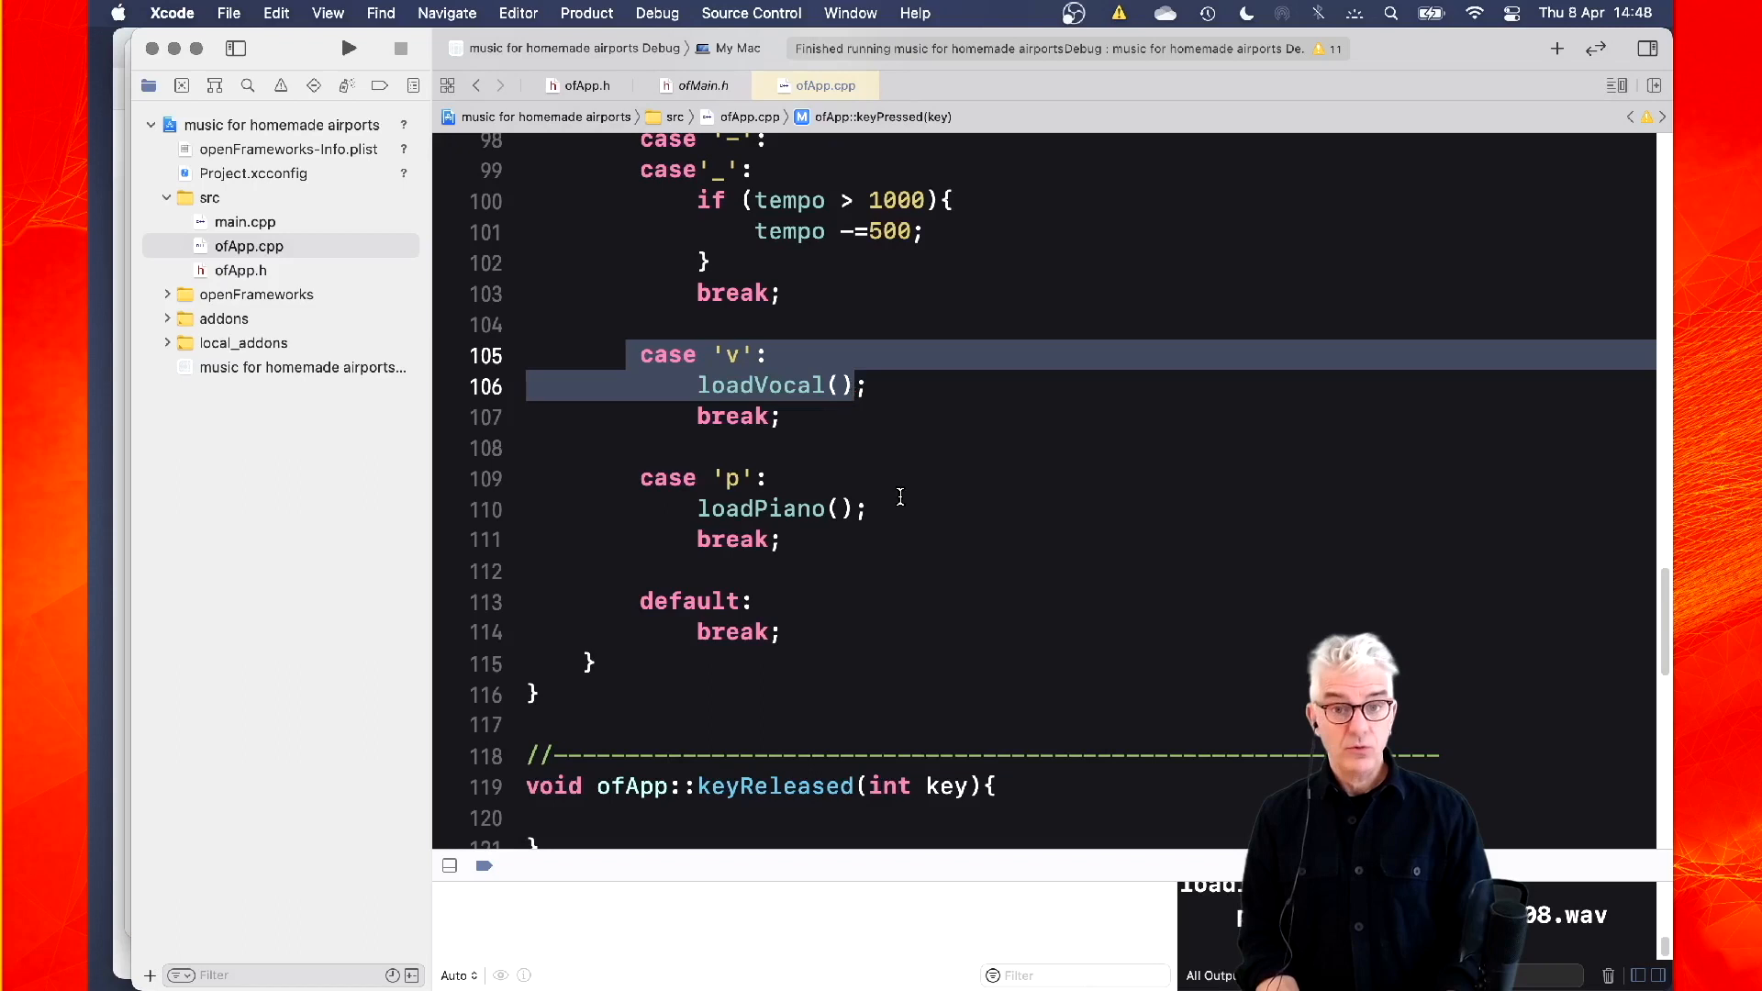
left_click(348, 48)
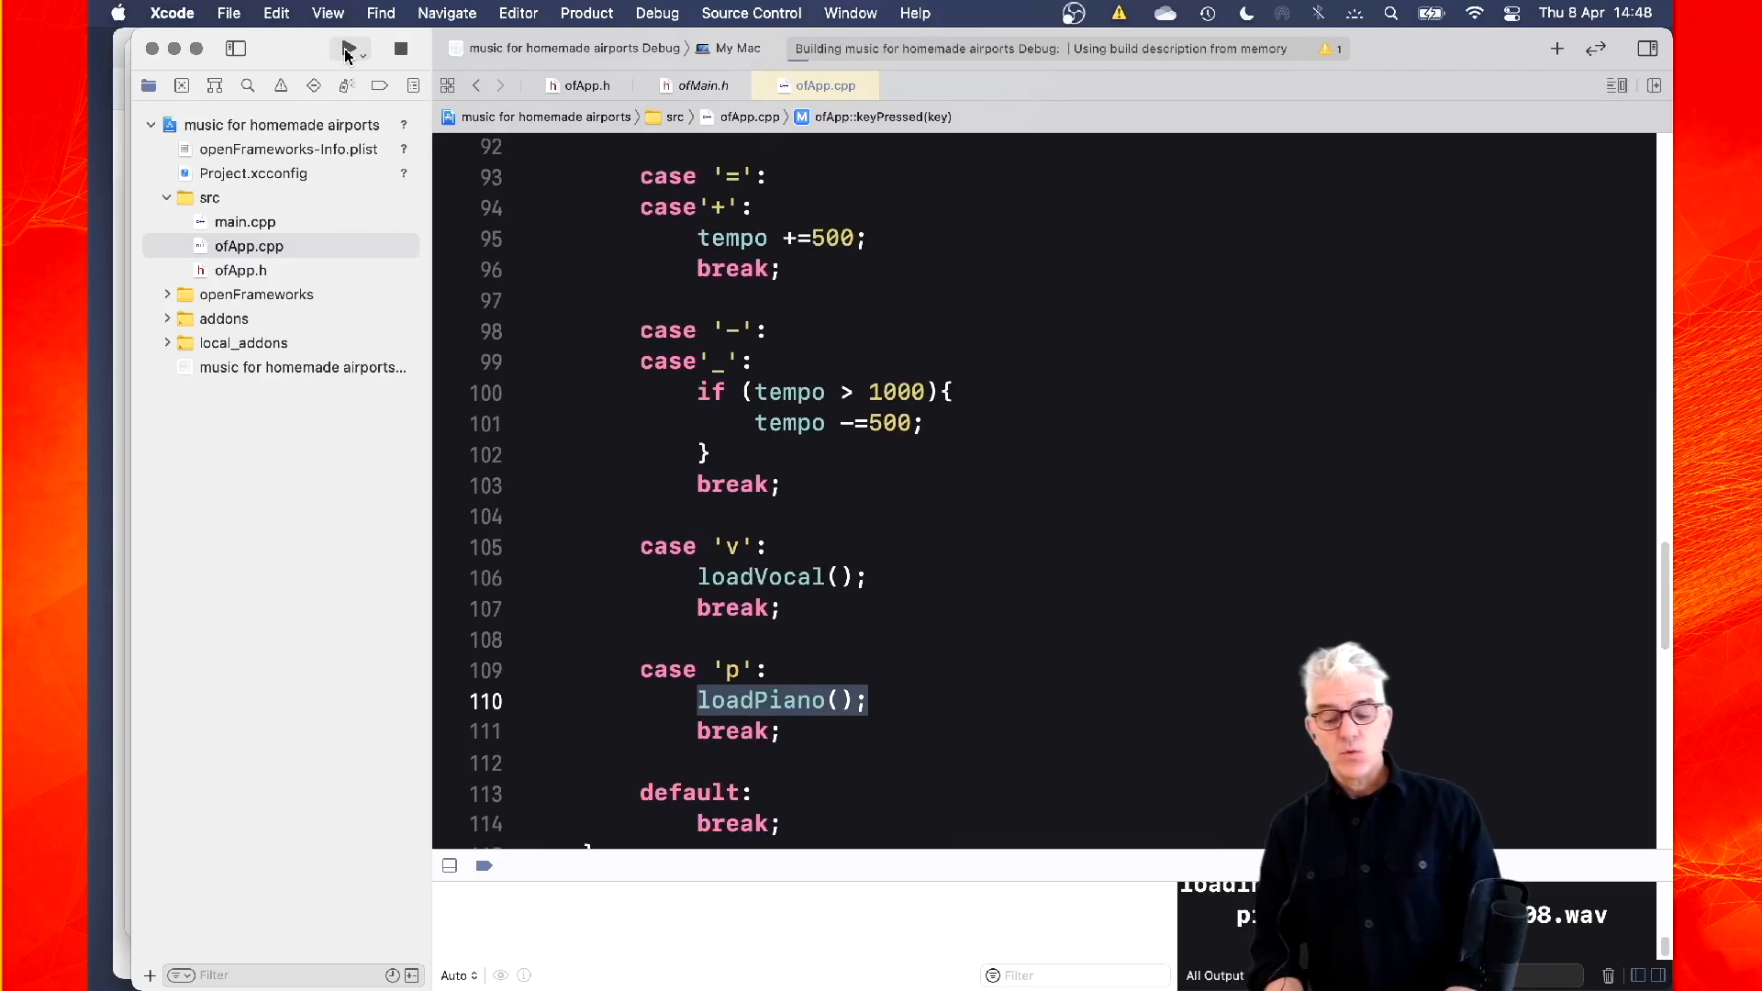
Build and launch the sample player, showing eight idle voices and a 5000 ms tempo
left_click(349, 49)
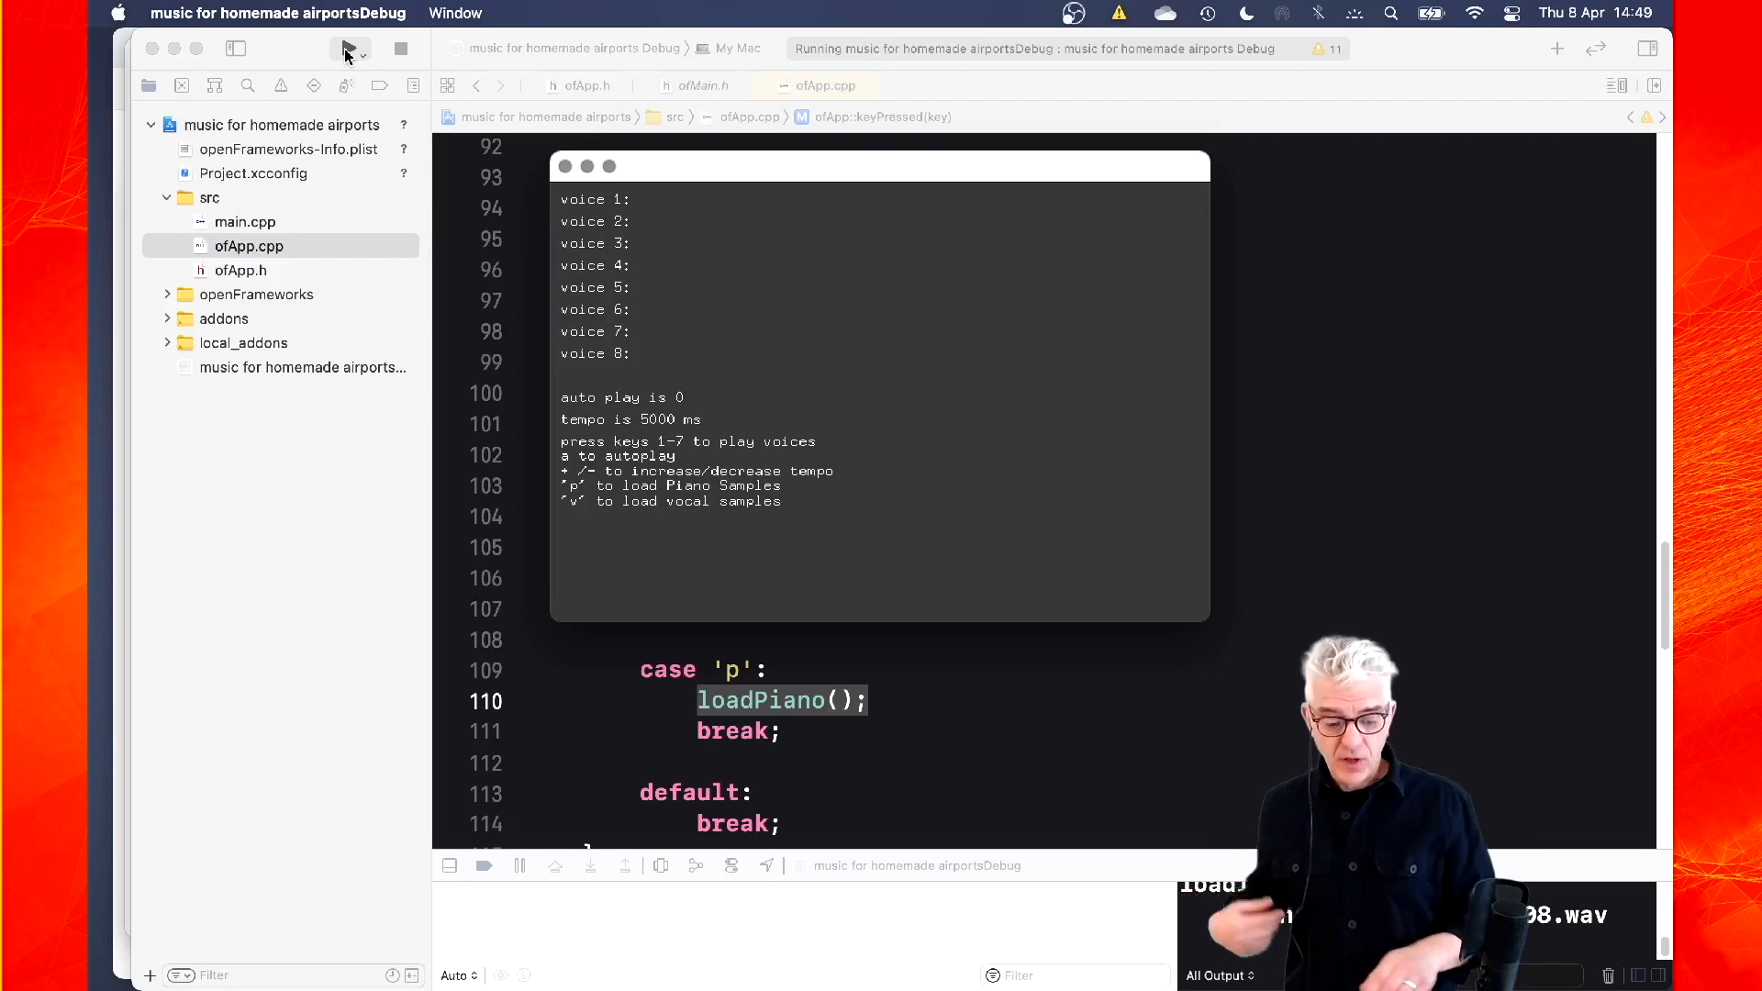
Enable autoplay with 'a' so several voices play at a 1000 ms tempo
key("a")
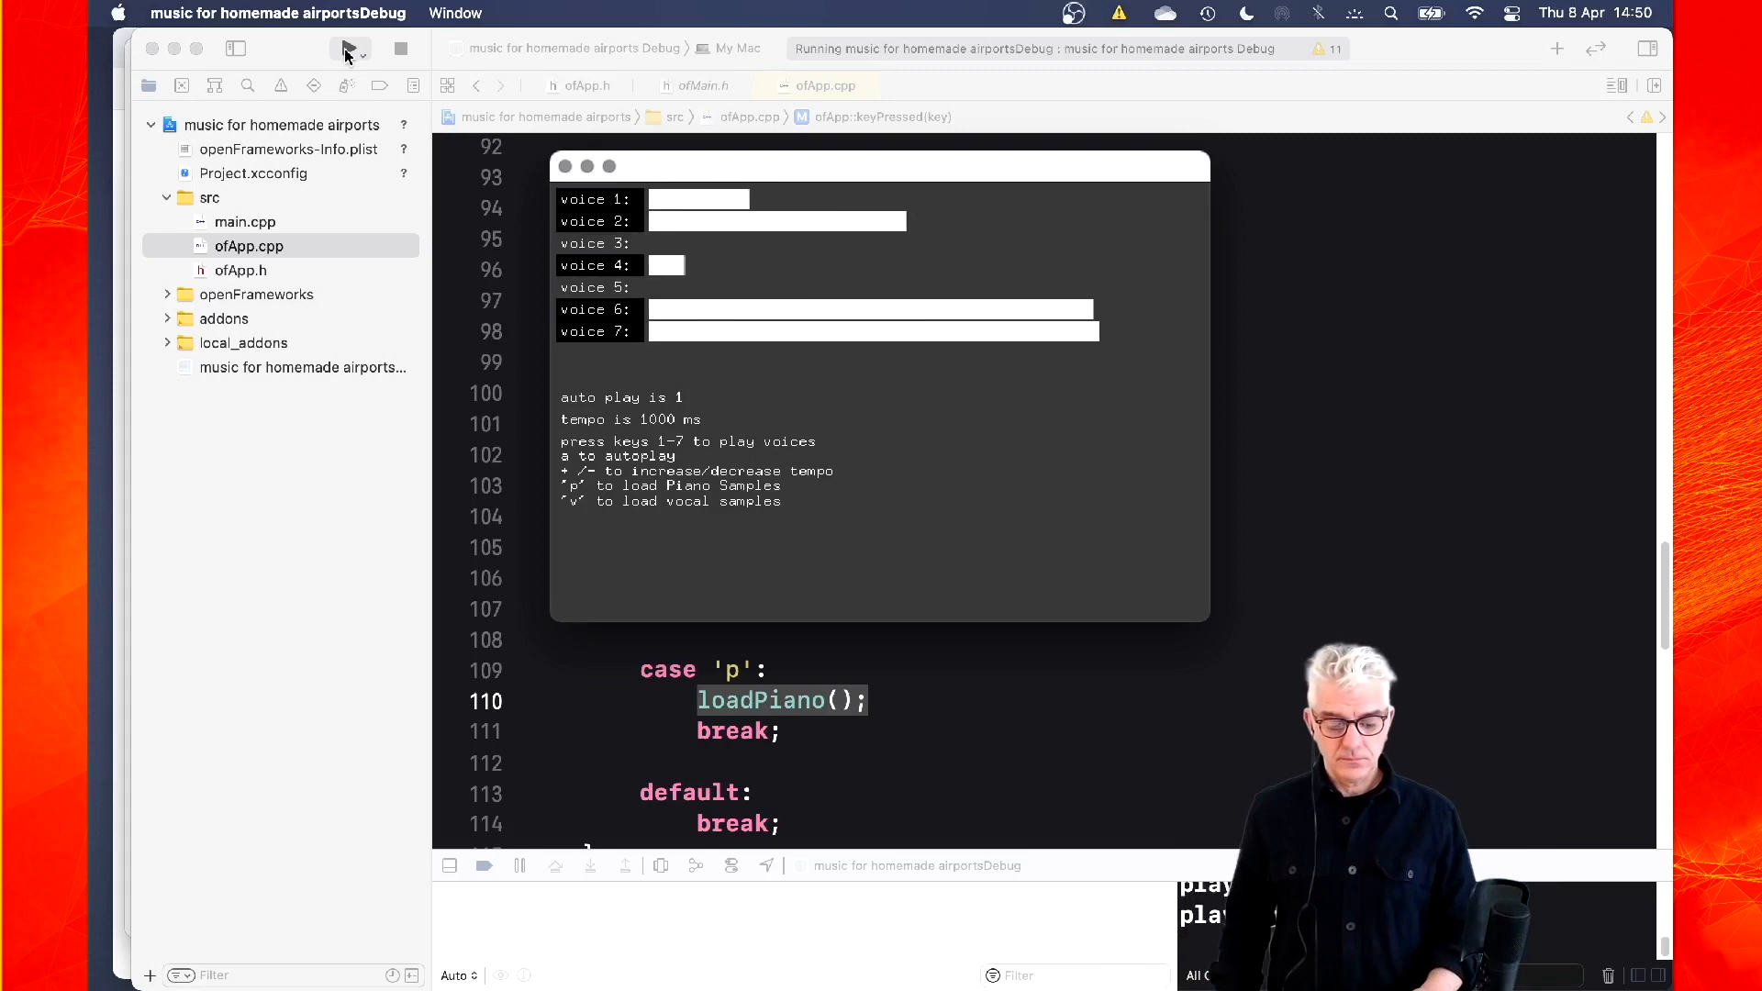
Quit the running sample player to return to the keyPressed() code
key("a")
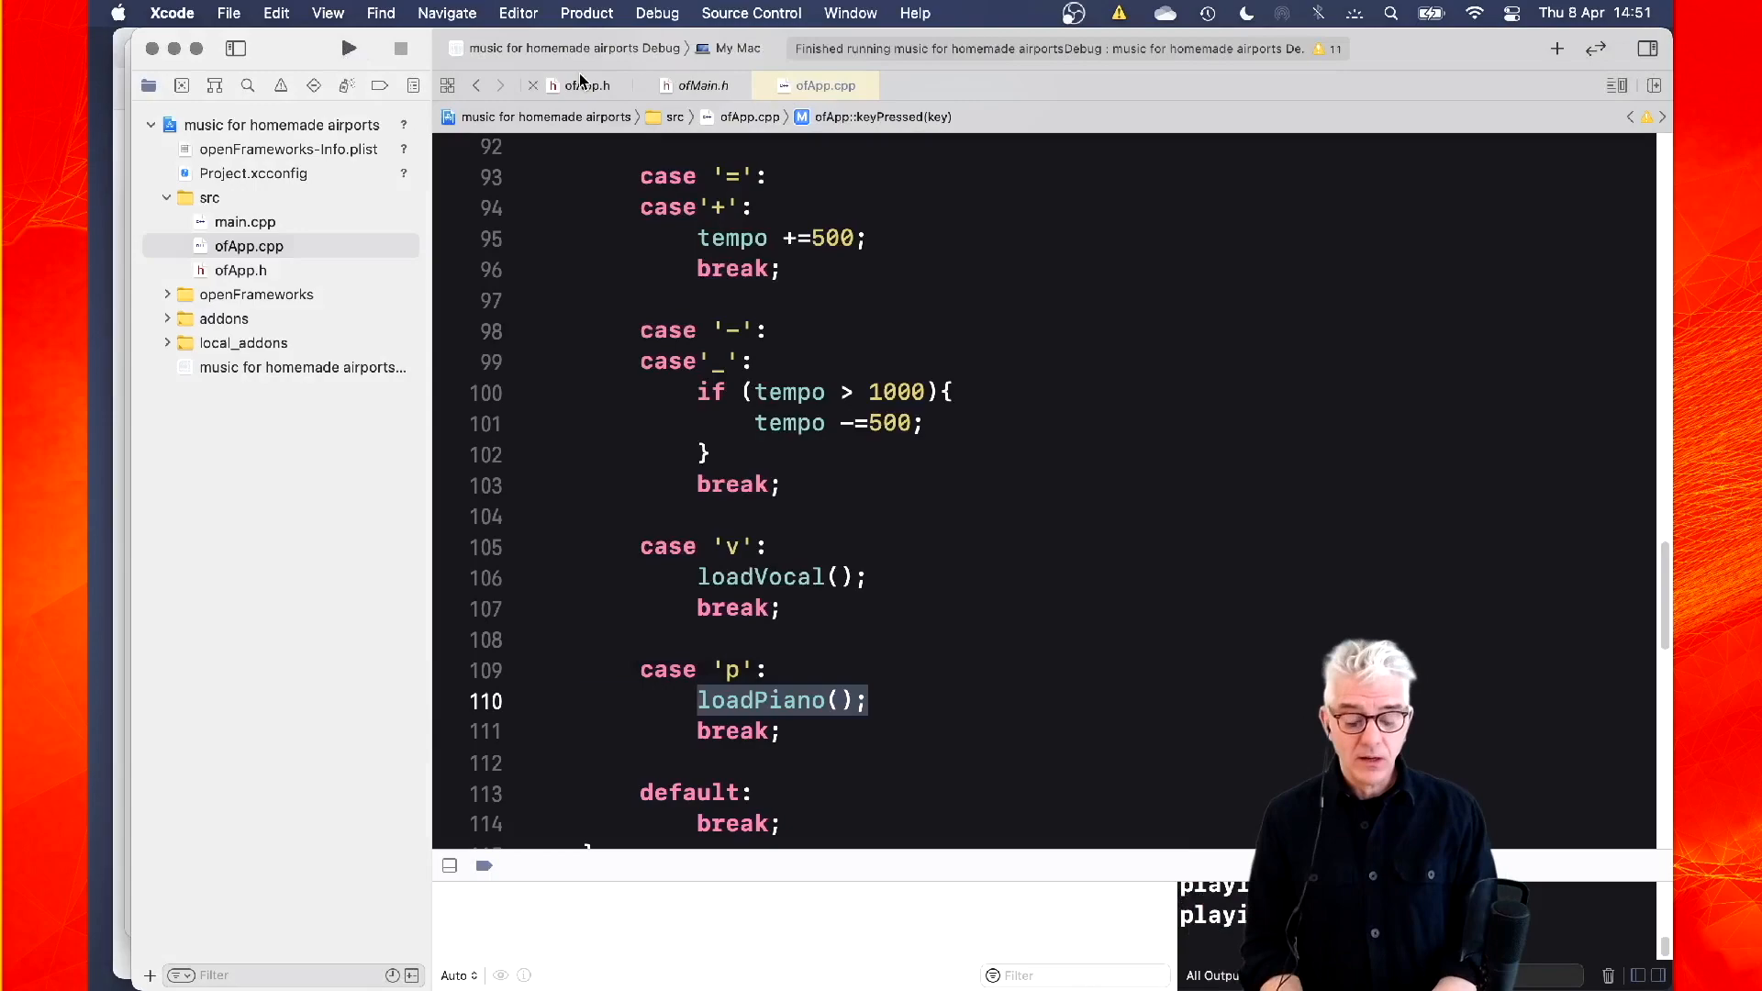
Scroll ofApp.cpp to draw(), showing the autoplay block and voice progress-bar loop
scroll("up", 3)
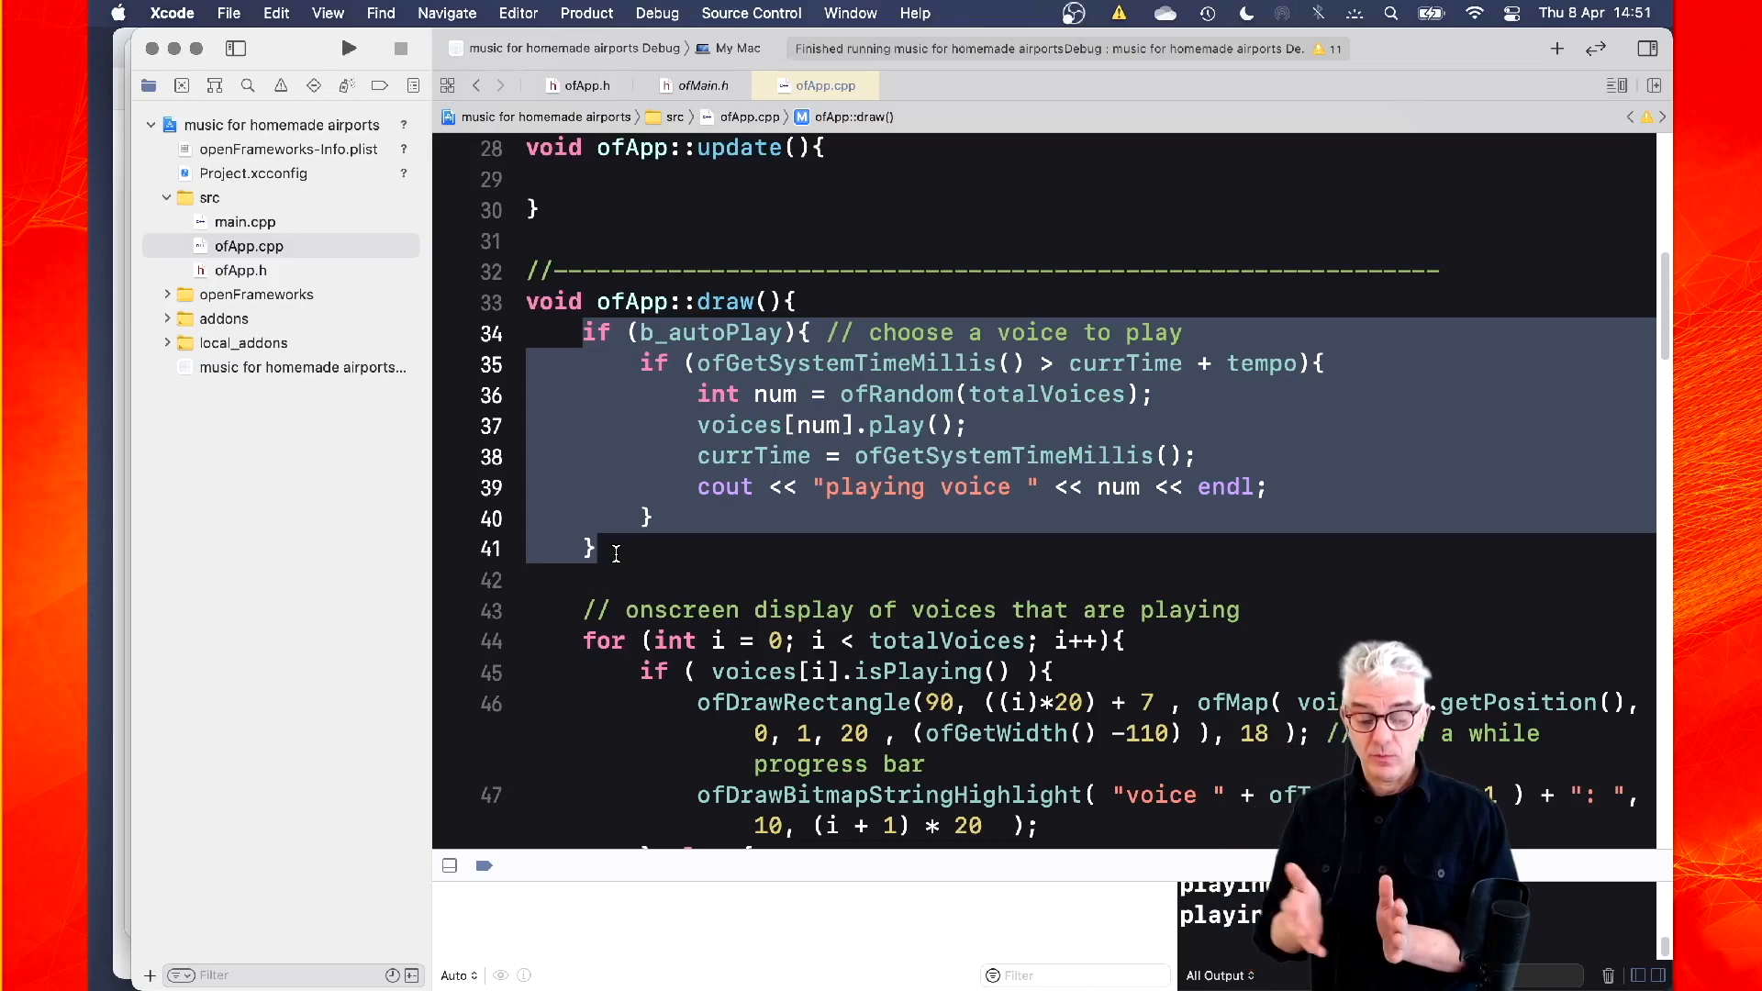
scroll("down", 3)
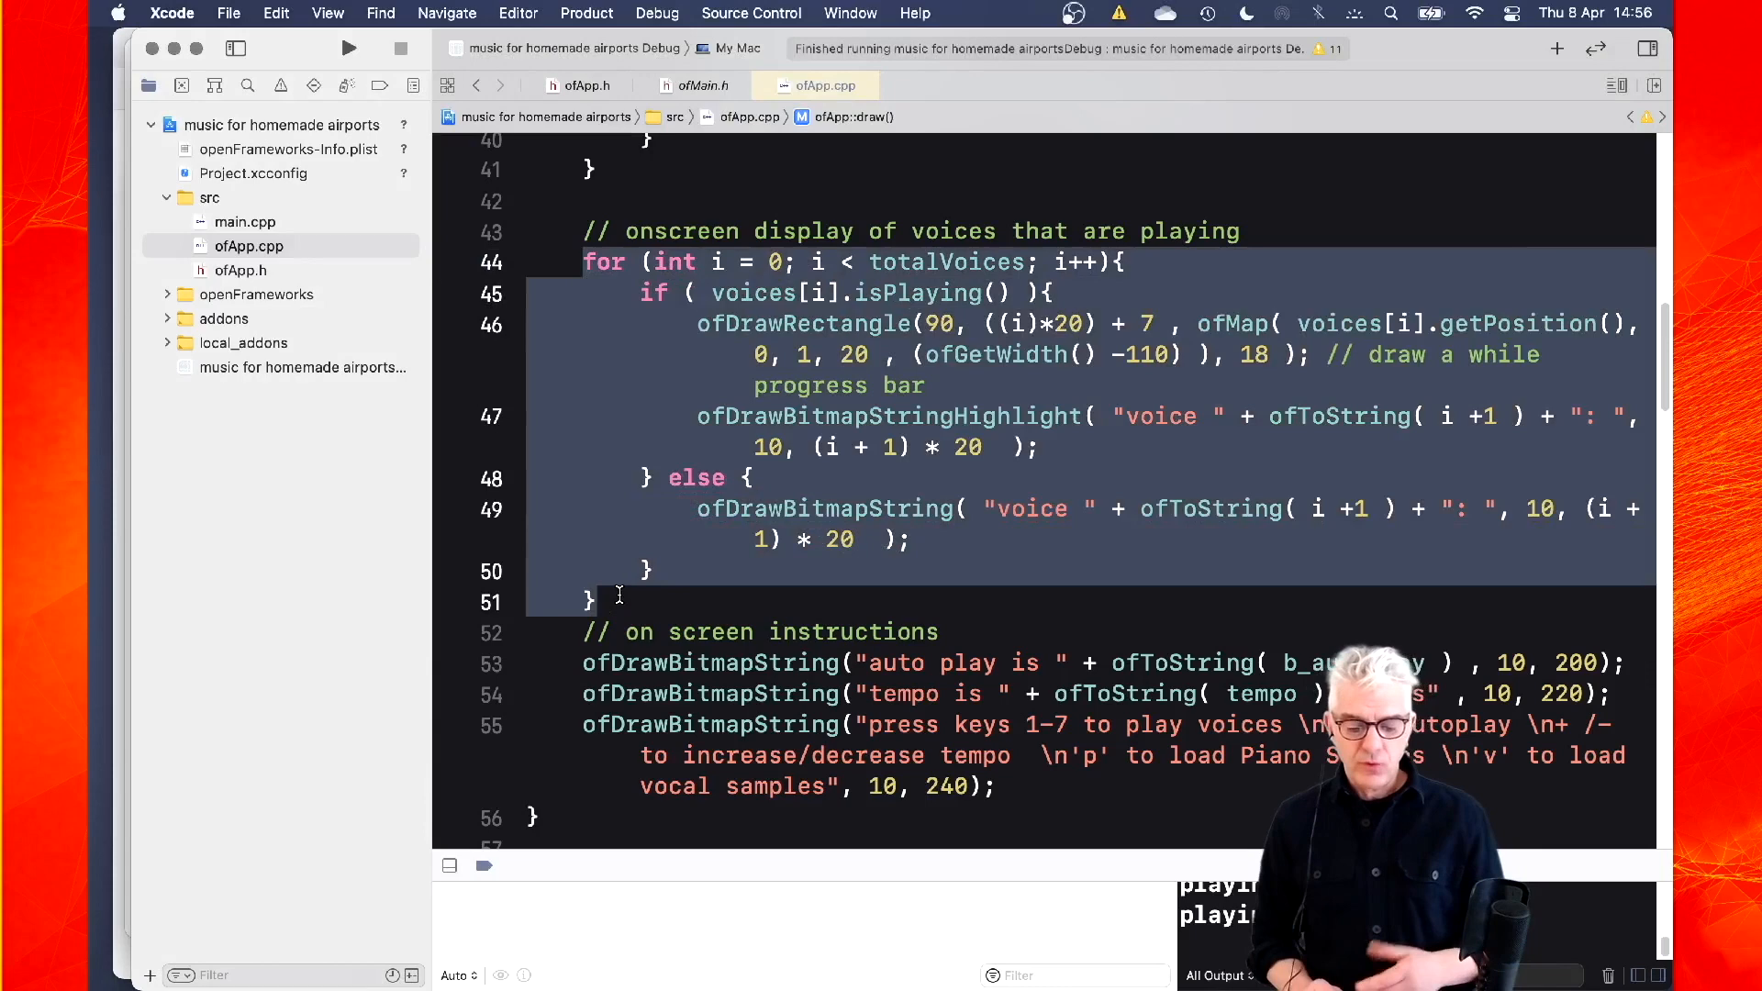
double_click(946, 262)
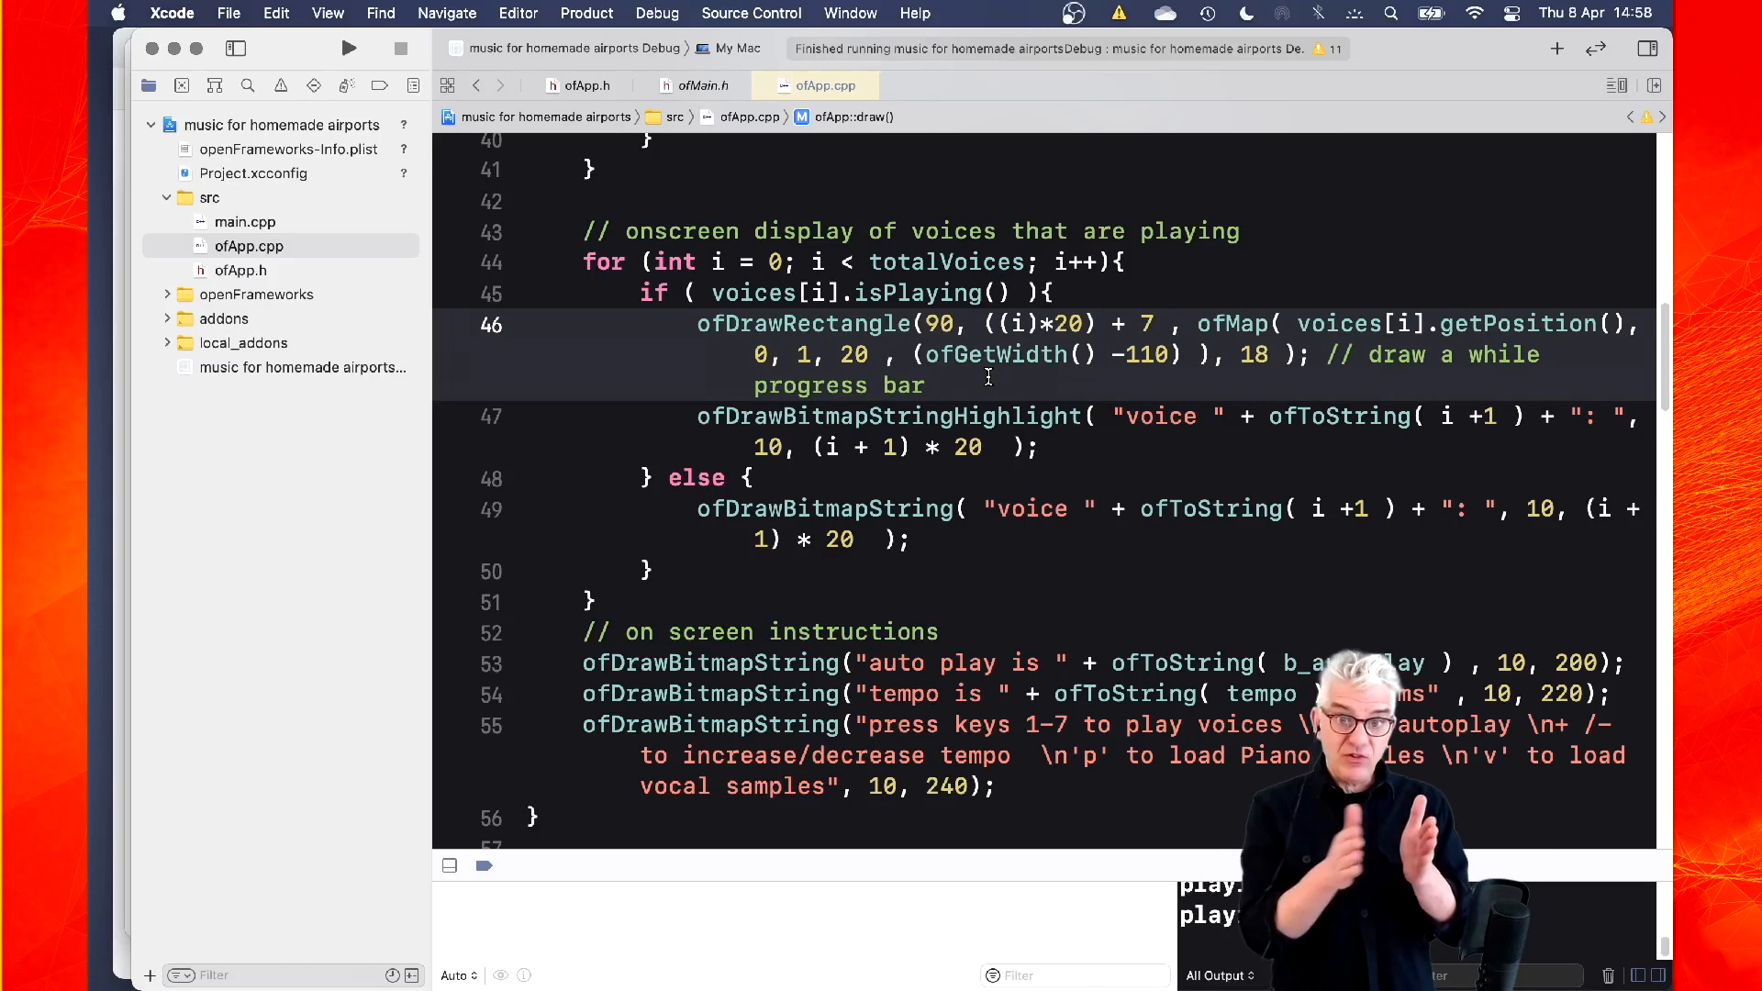
double_click(886, 416)
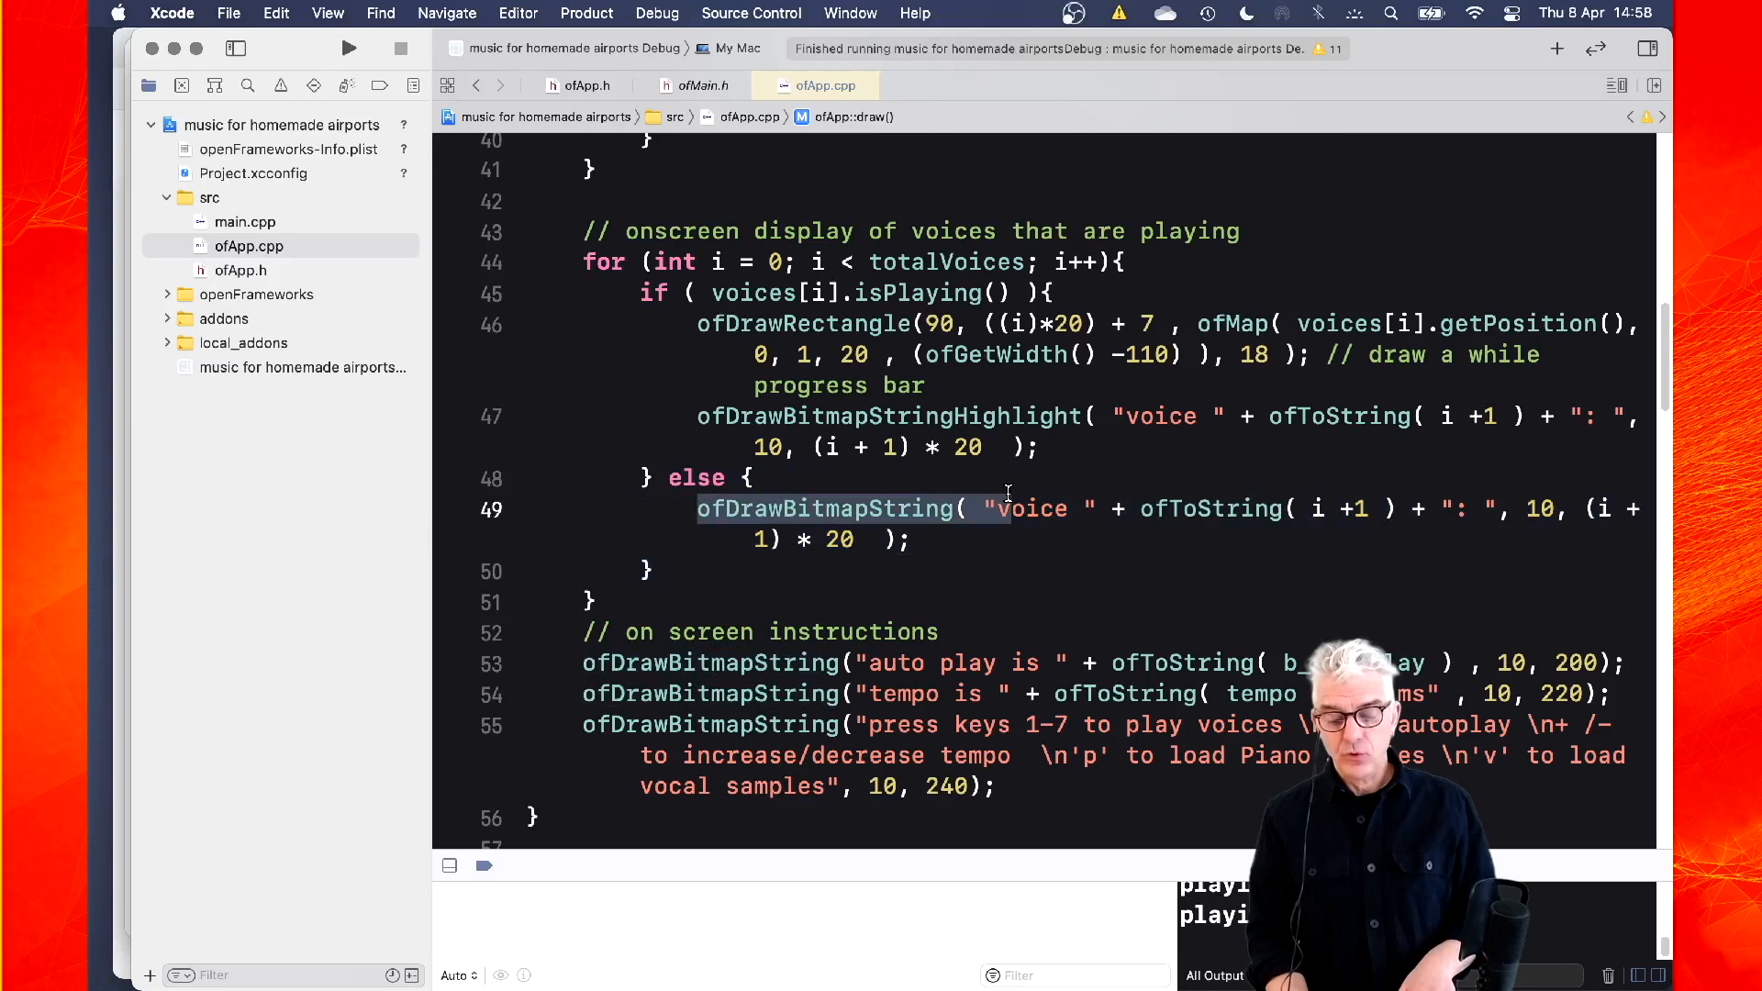
double_click(885, 416)
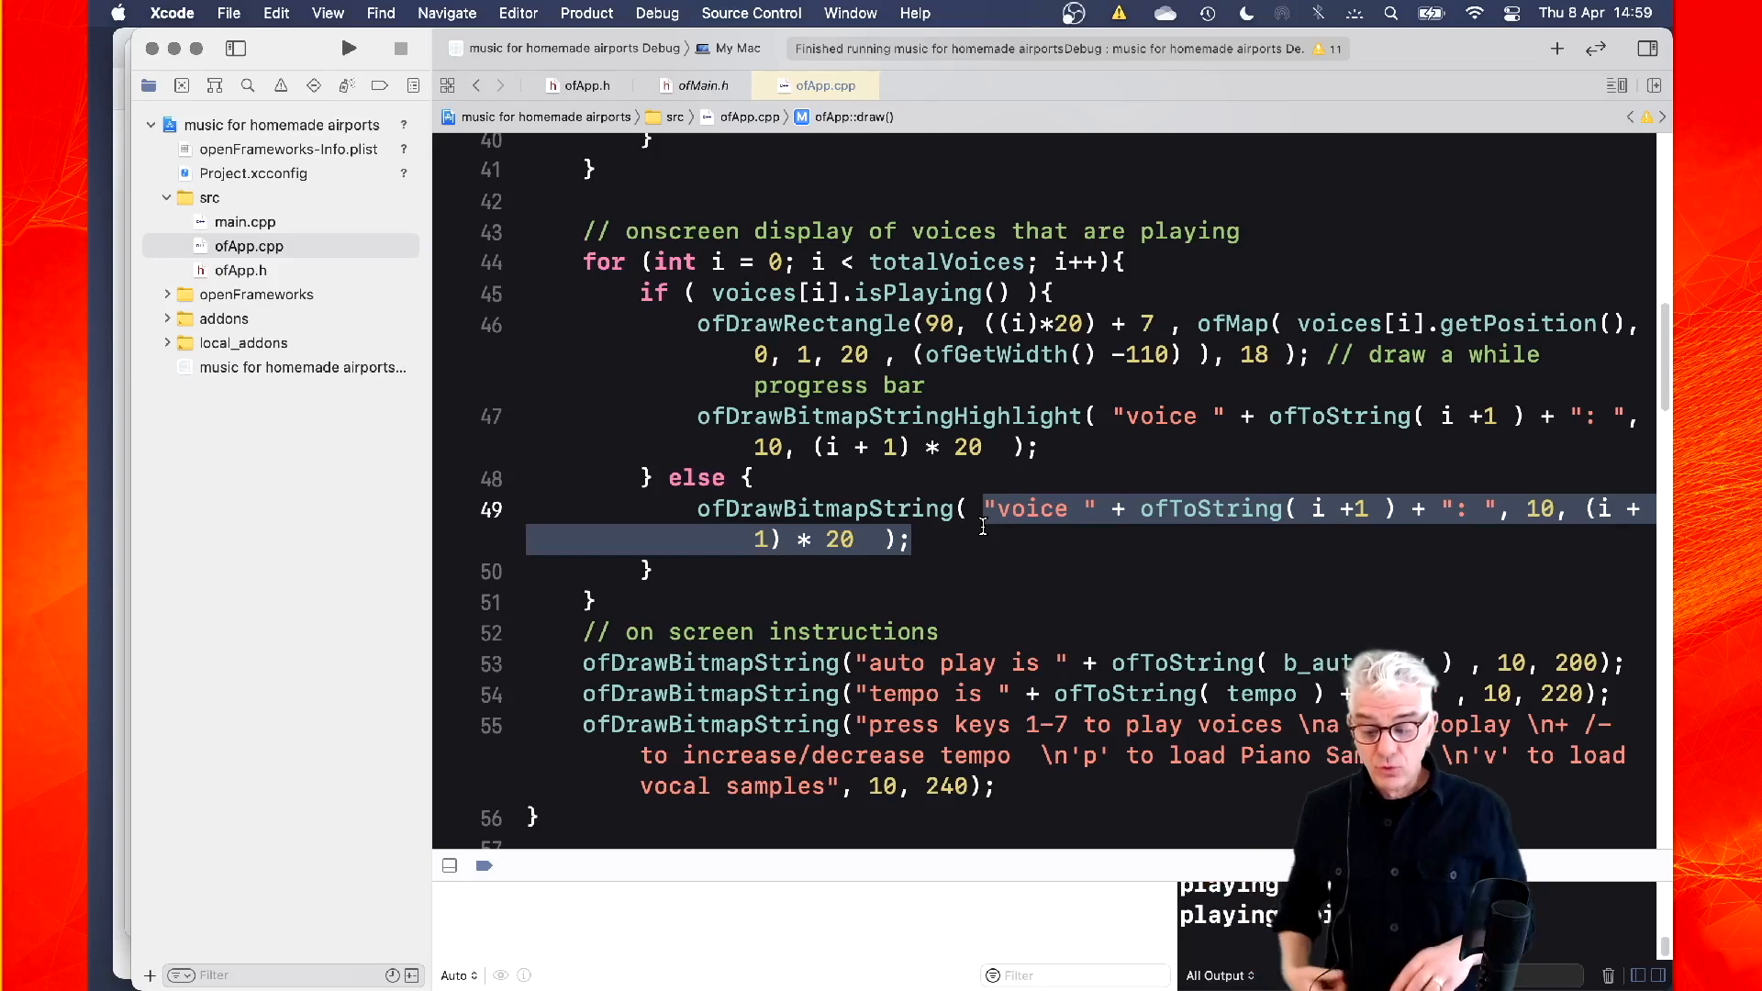
scroll("down", 3)
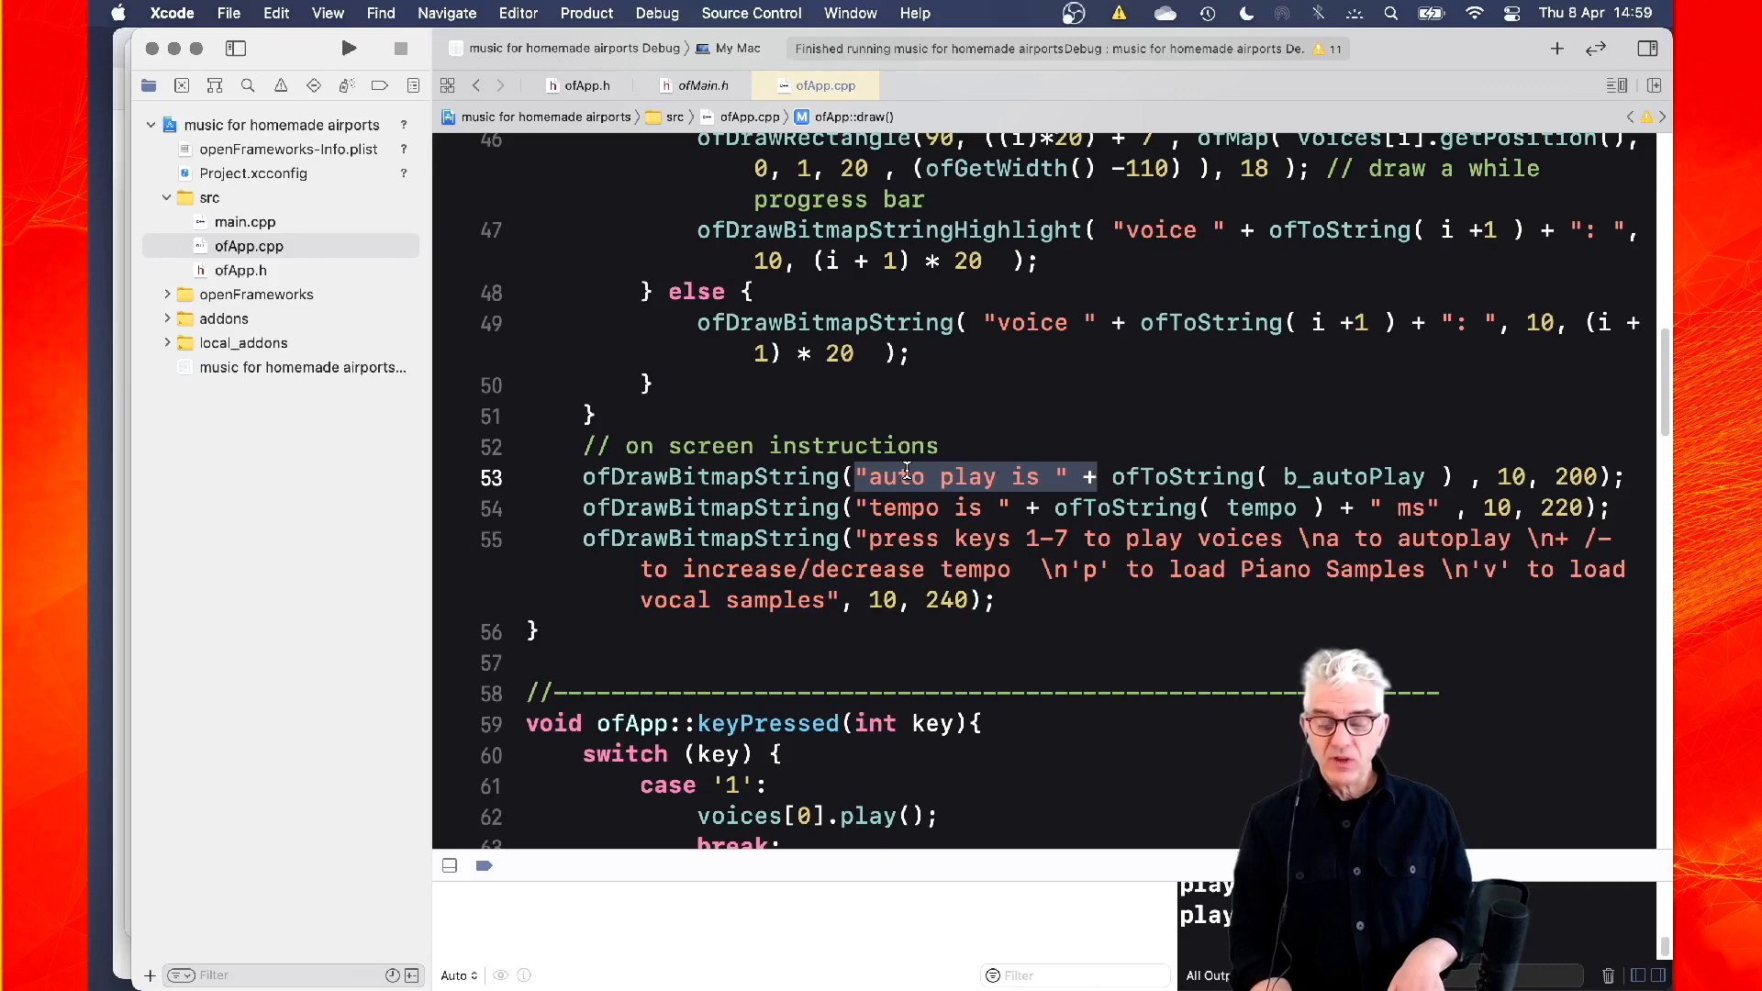
double_click(1351, 477)
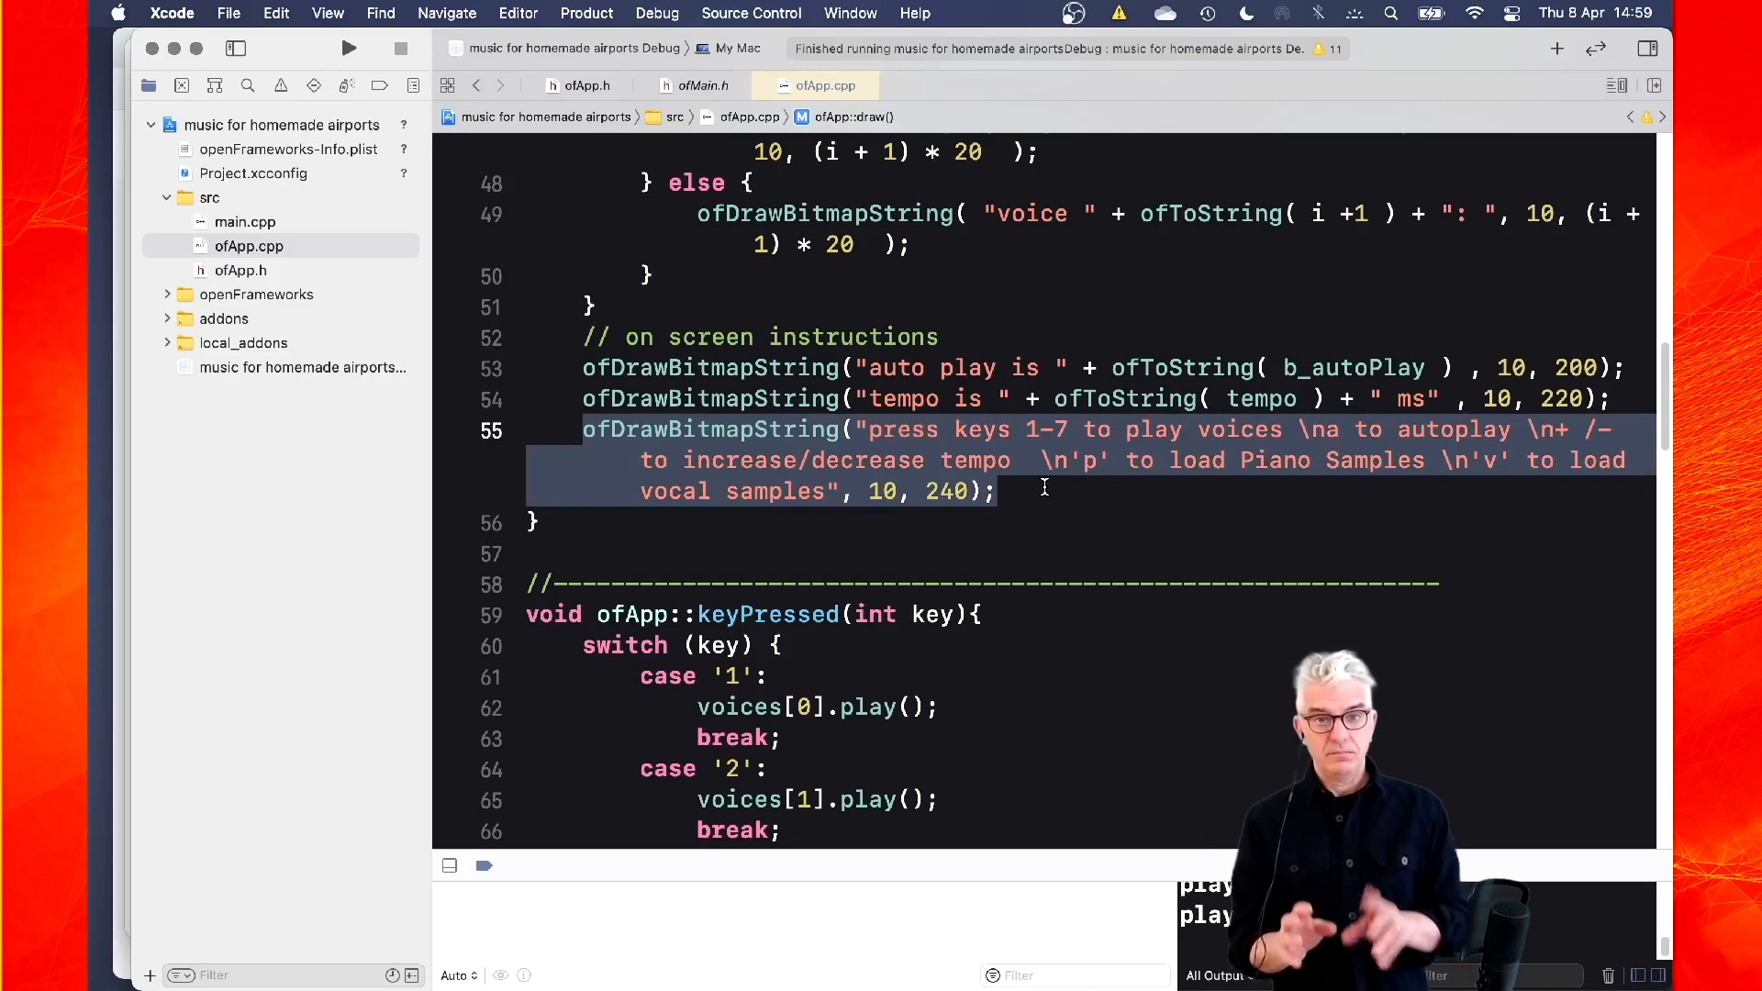
scroll("up", 3)
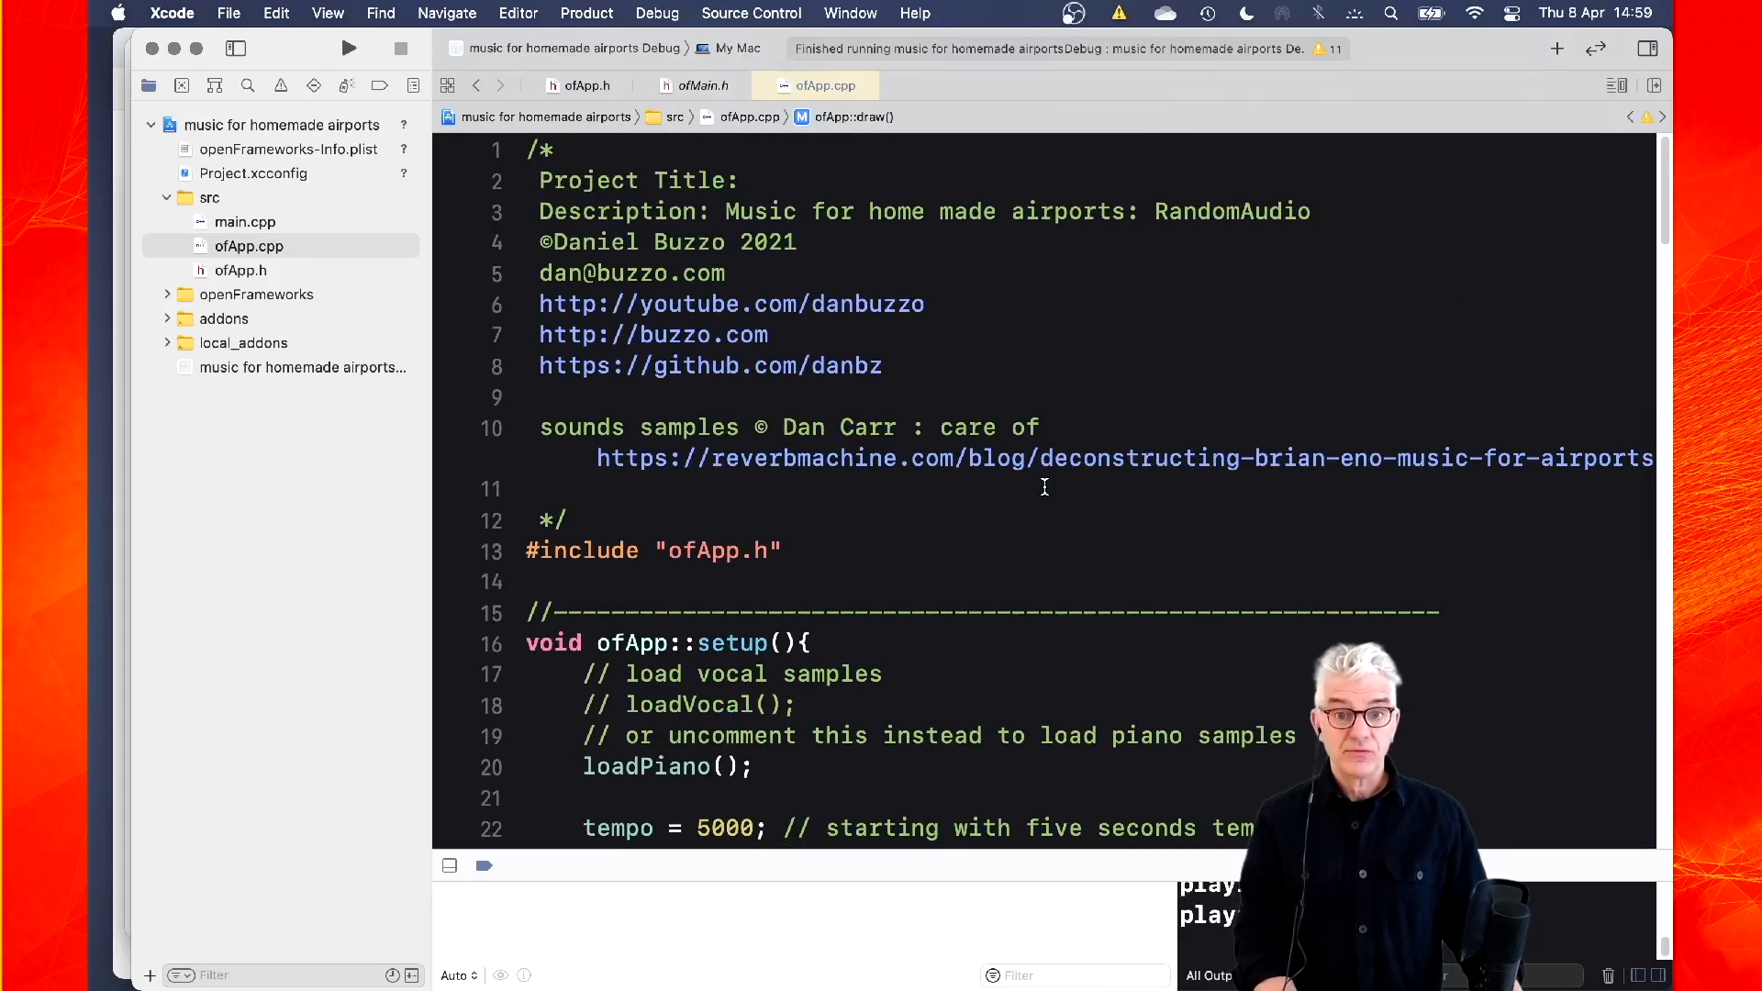
mouse_move(350, 48)
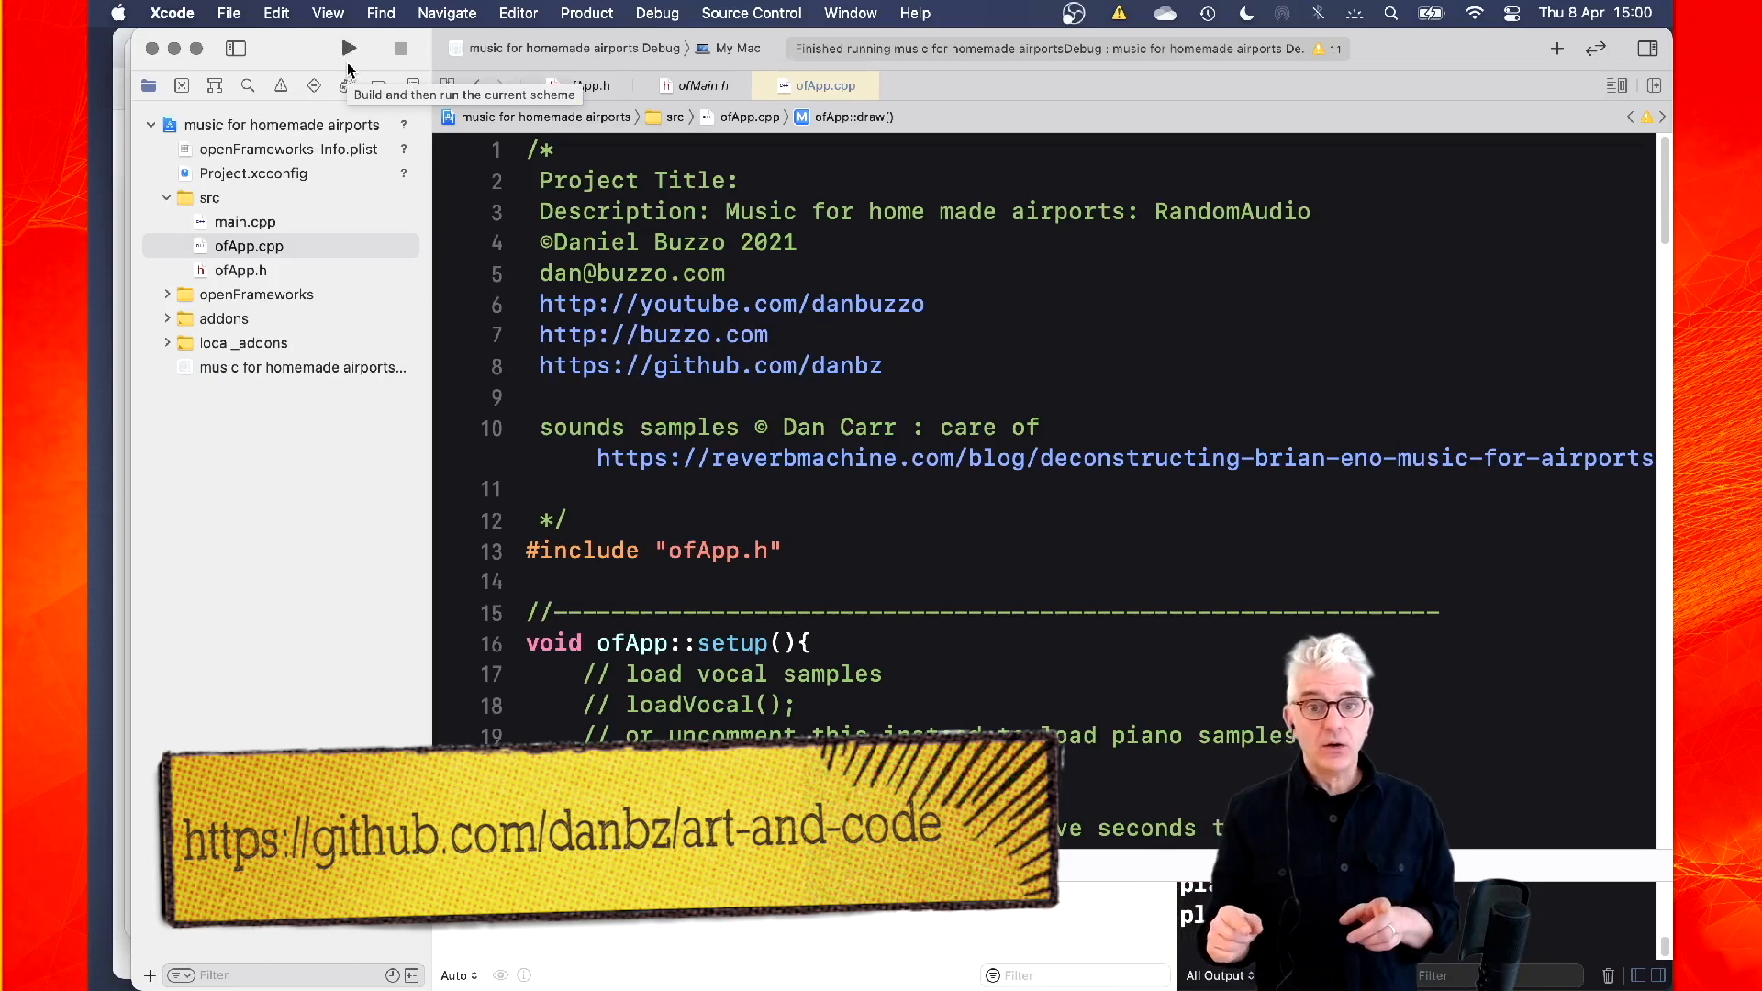